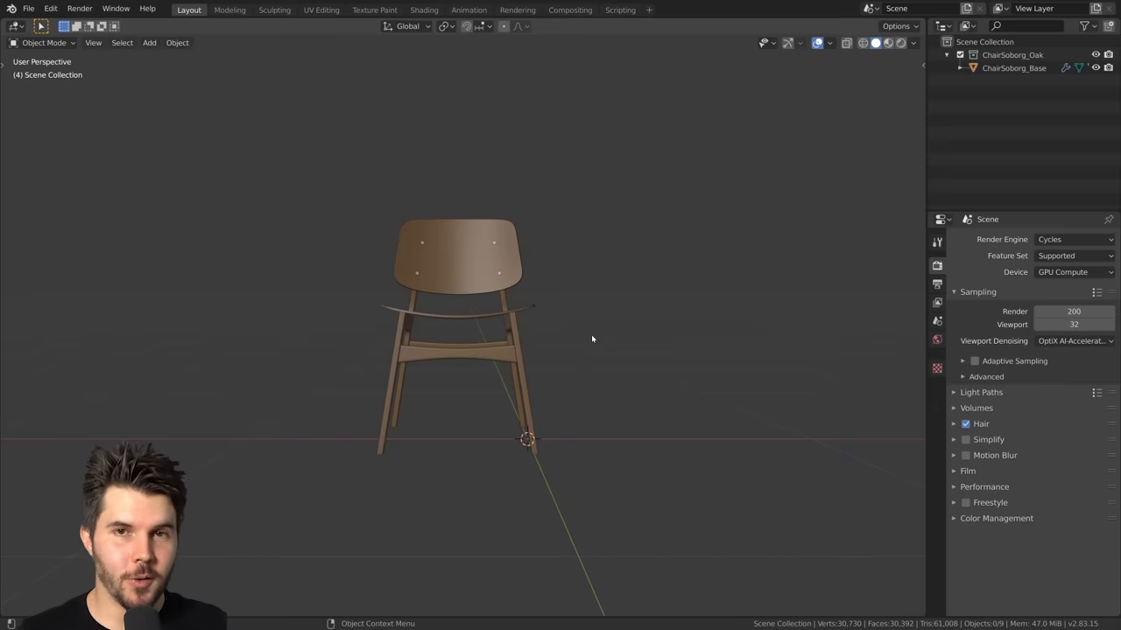
pyautogui.moveTo(591, 342)
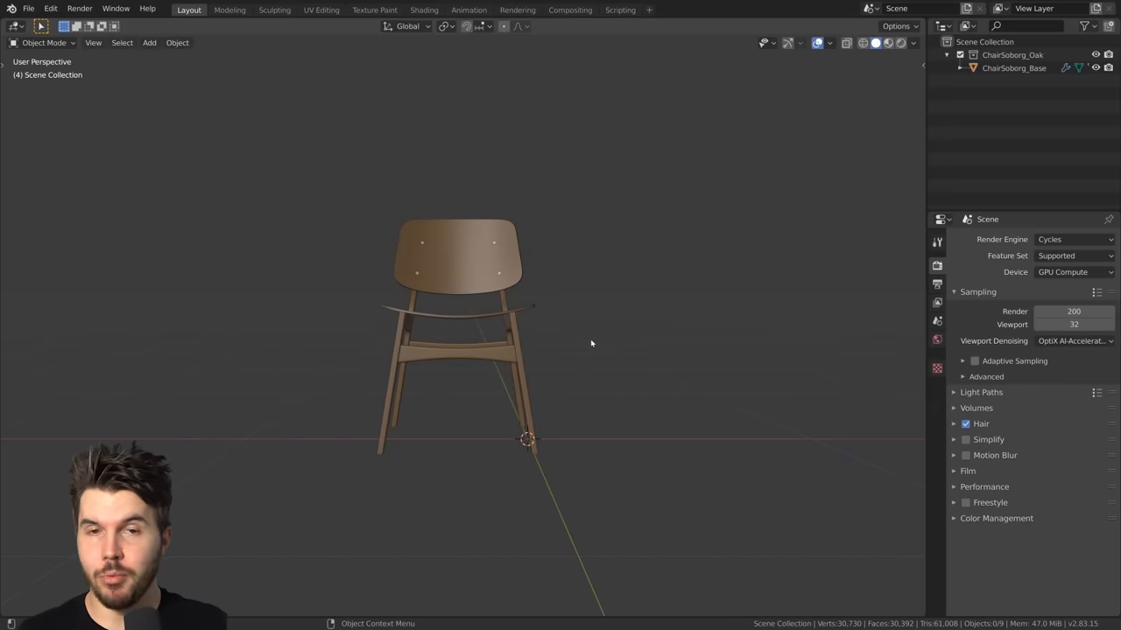
# - Zoom out from the chair and bring up the Shift+A Add menu
pyautogui.scroll(-3)
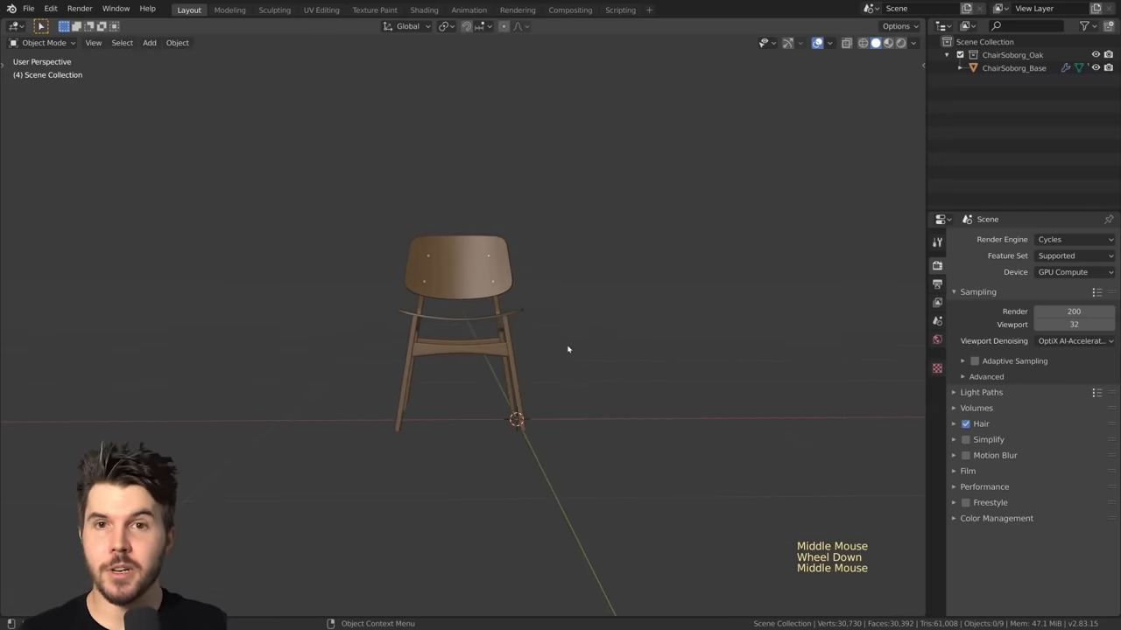
pyautogui.scroll(-3)
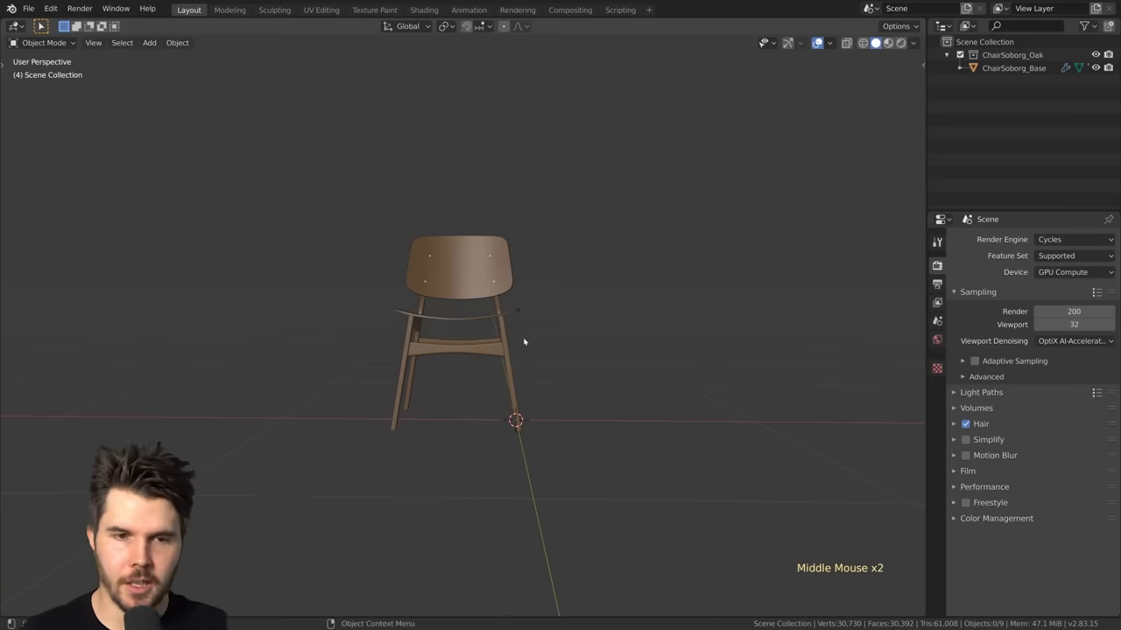
pyautogui.press('shift+a')
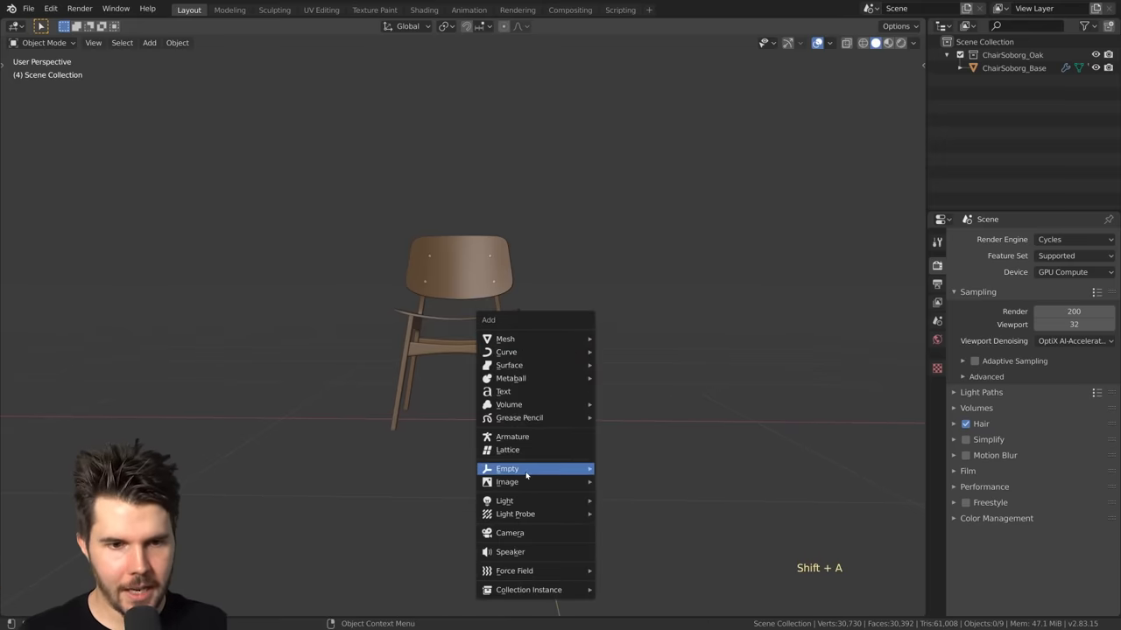
# - Add a camera aligned to the front view and set its focal length to 50 mm
pyautogui.click(510, 532)
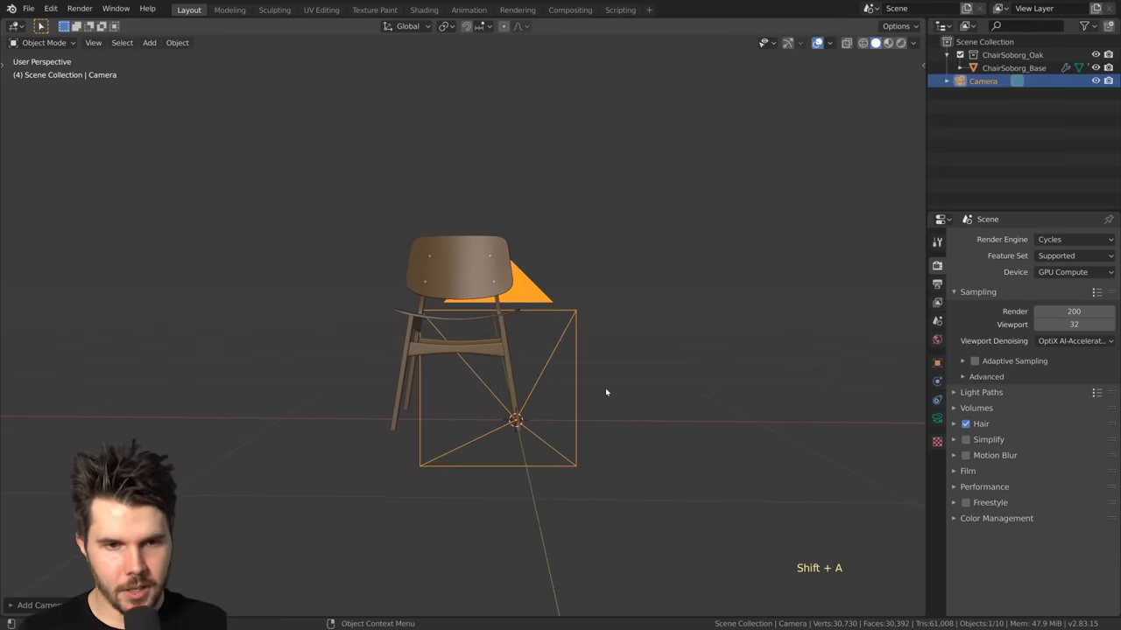
pyautogui.press('KP_1')
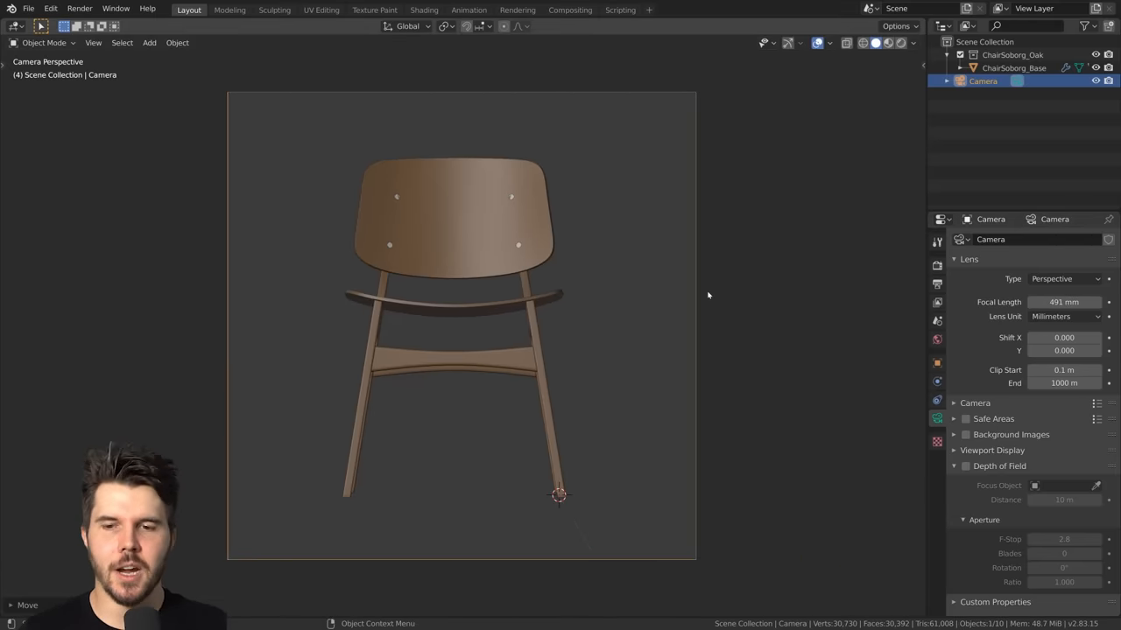
pyautogui.click(1063, 302)
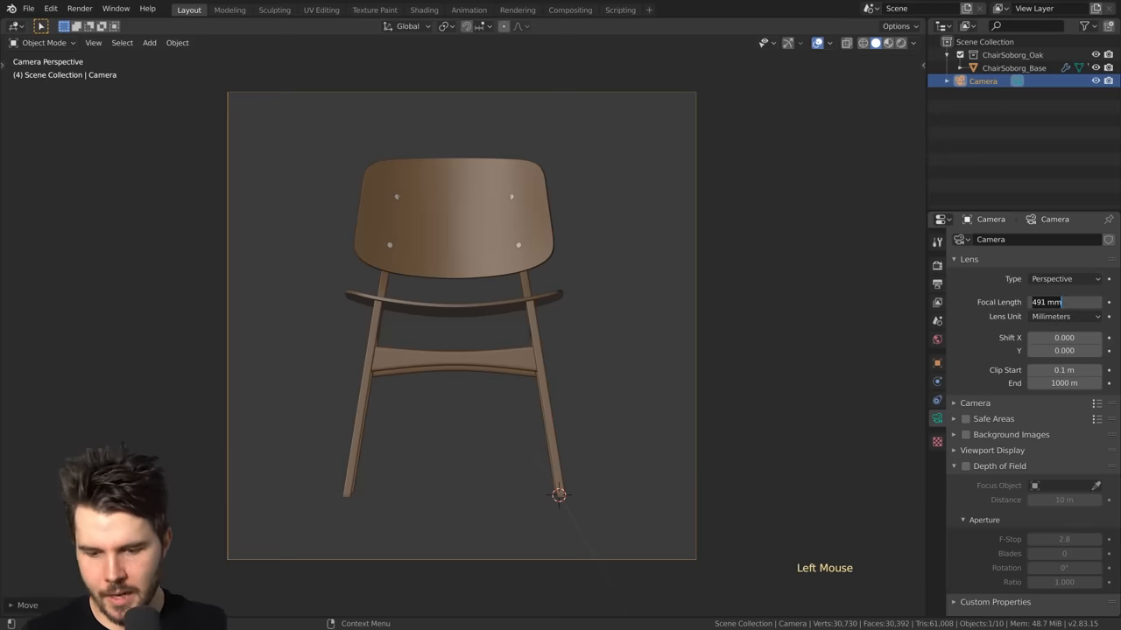
pyautogui.write('50')
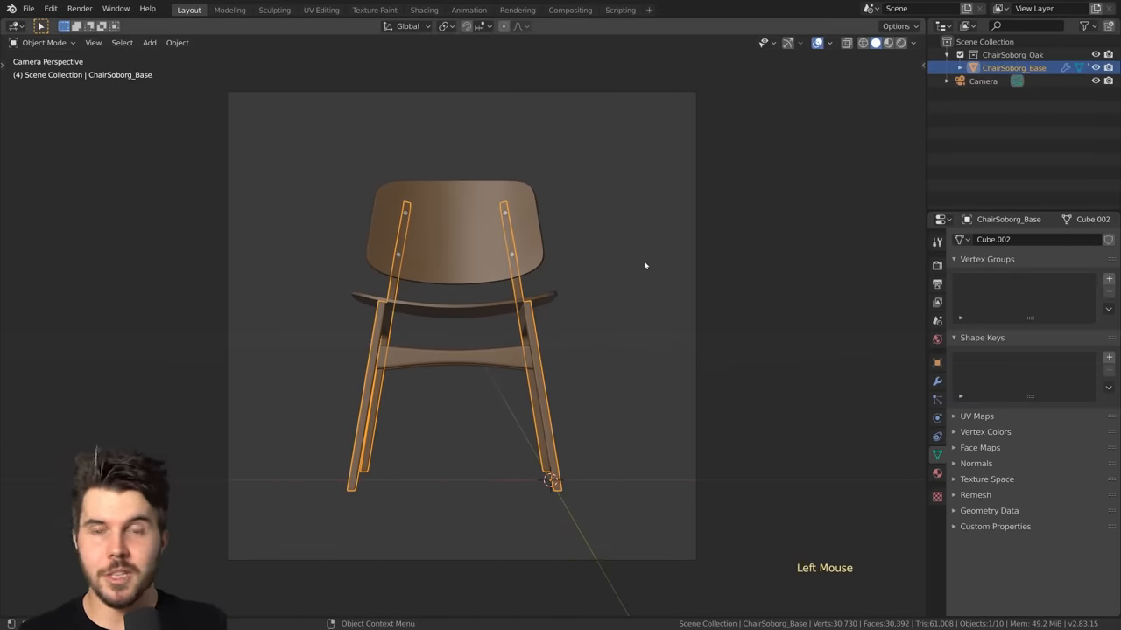
# - Angle the camera to a three-quarter view with a 100 mm lens and -0.249 Shift Y
pyautogui.press('r')
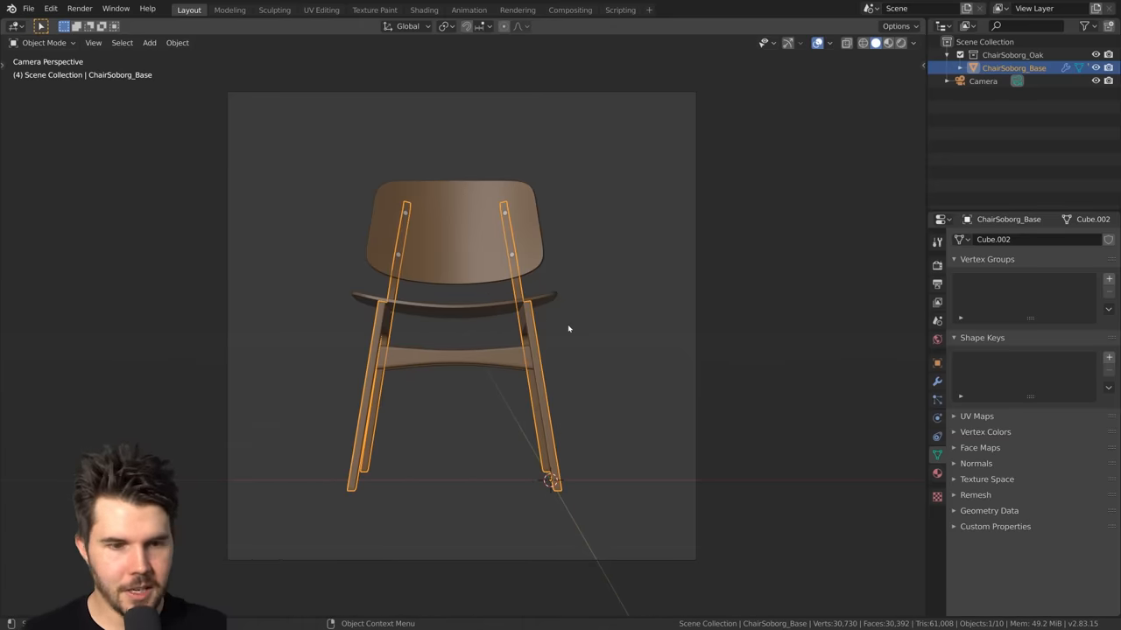
pyautogui.press('r')
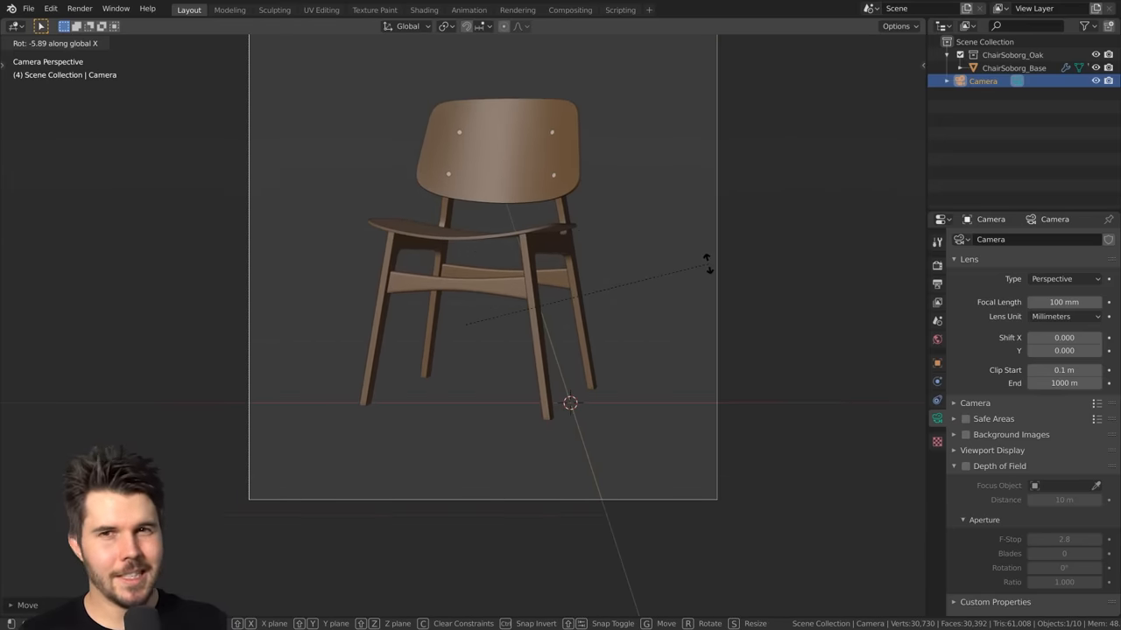
pyautogui.scroll(-3)
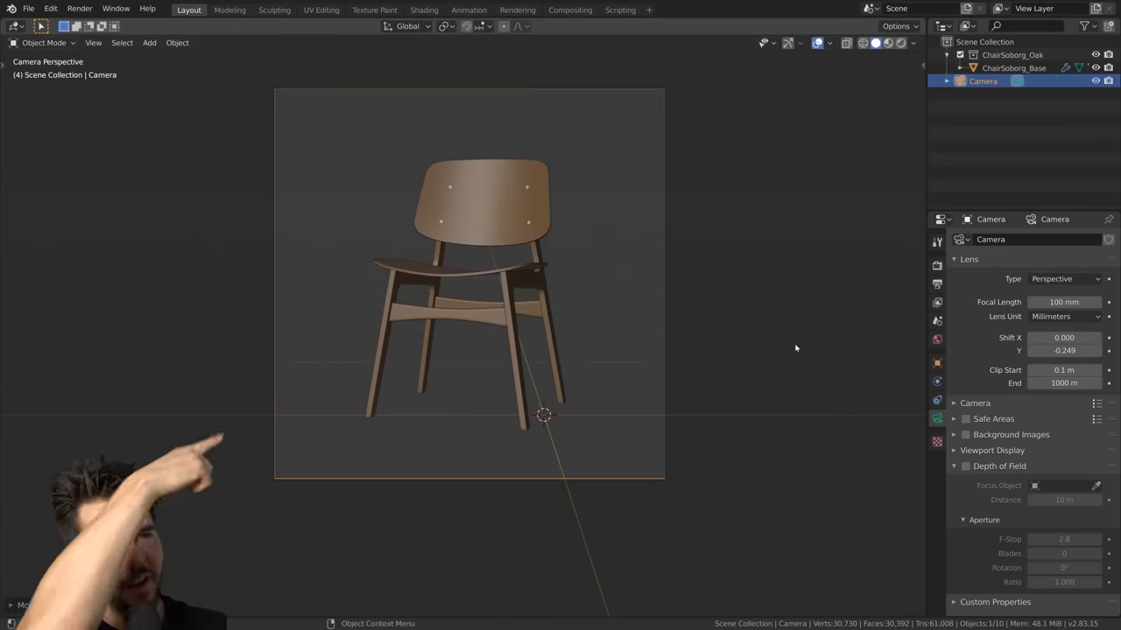
pyautogui.moveTo(676, 380)
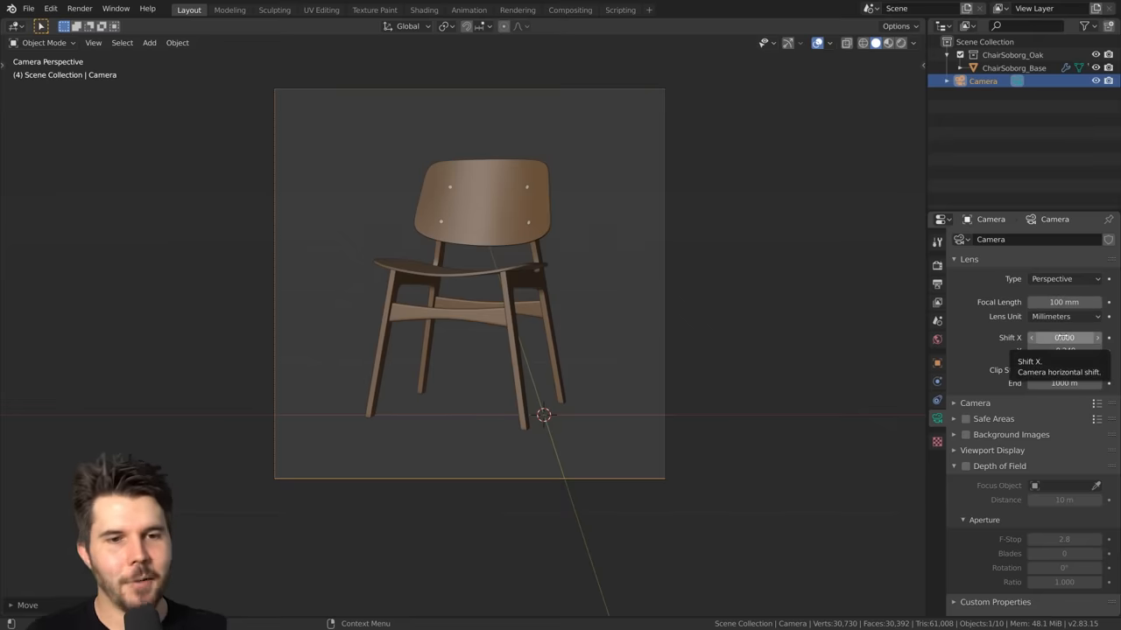
pyautogui.press('shift+a')
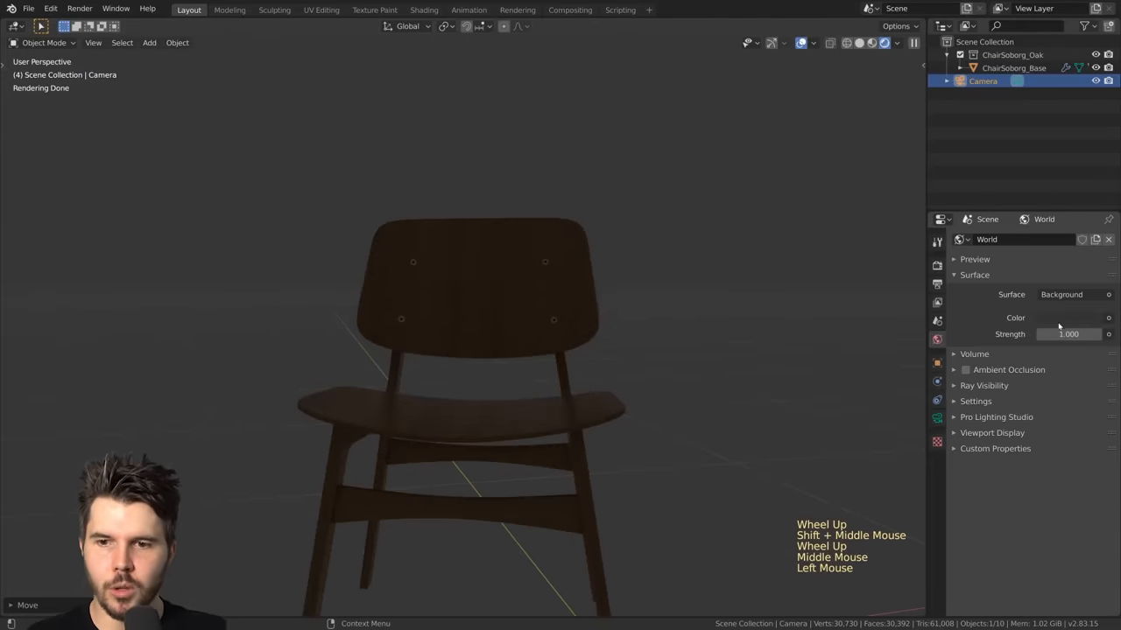
# - Set the World Background Strength to 0 for a fully black scene
pyautogui.click(1068, 317)
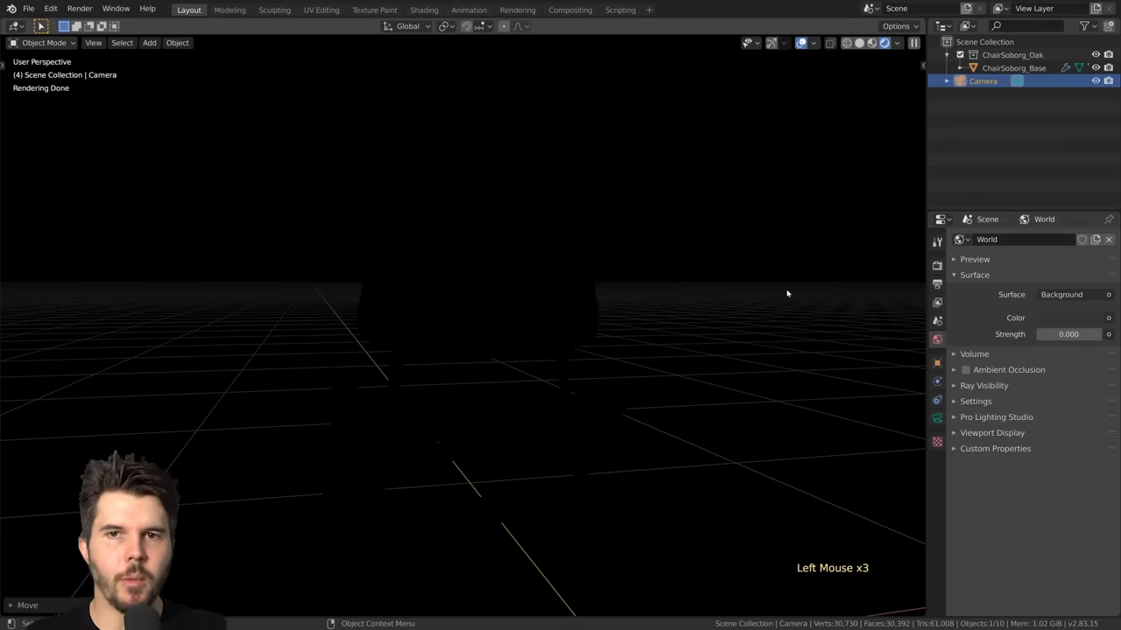
pyautogui.scroll(-3)
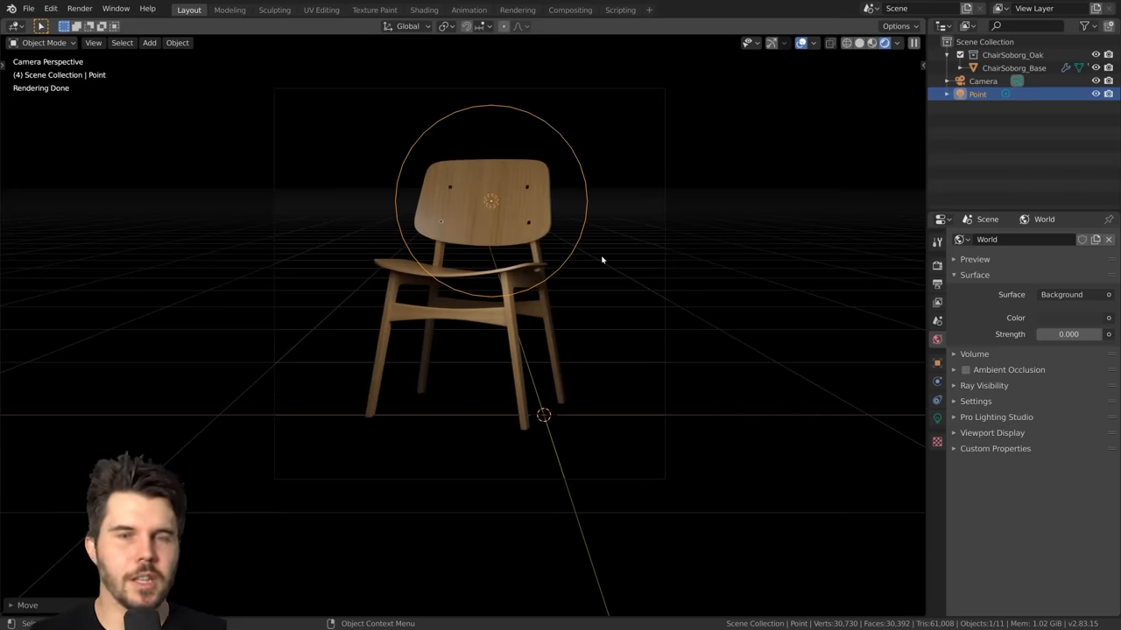
# - Place a 75.4 W point light at the chair's upper left
pyautogui.scroll(3)
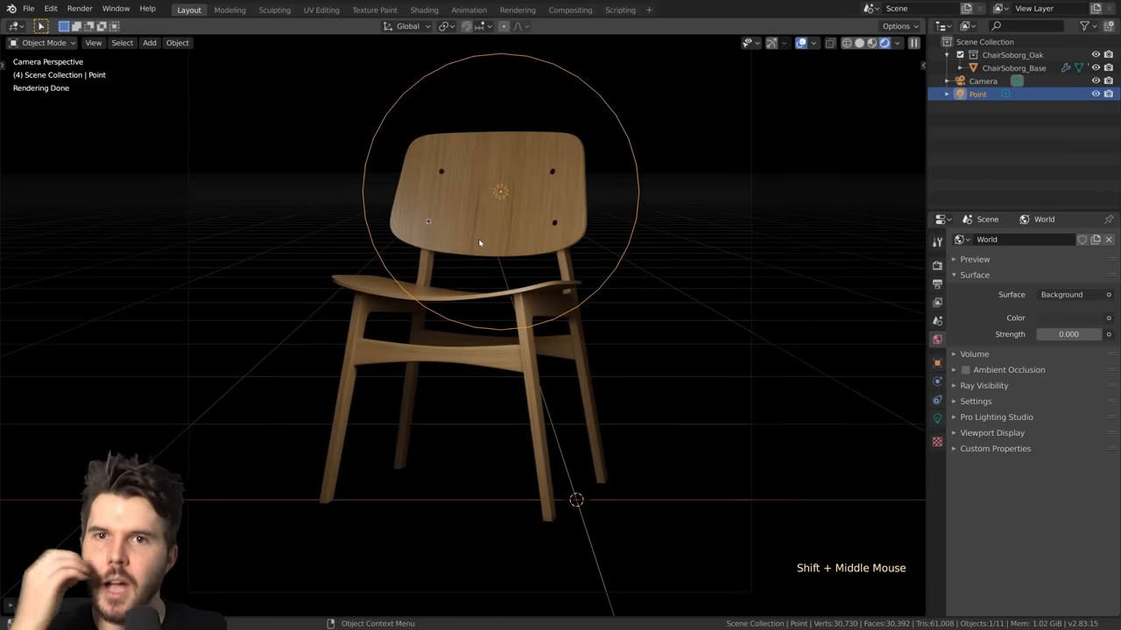
pyautogui.scroll(-3)
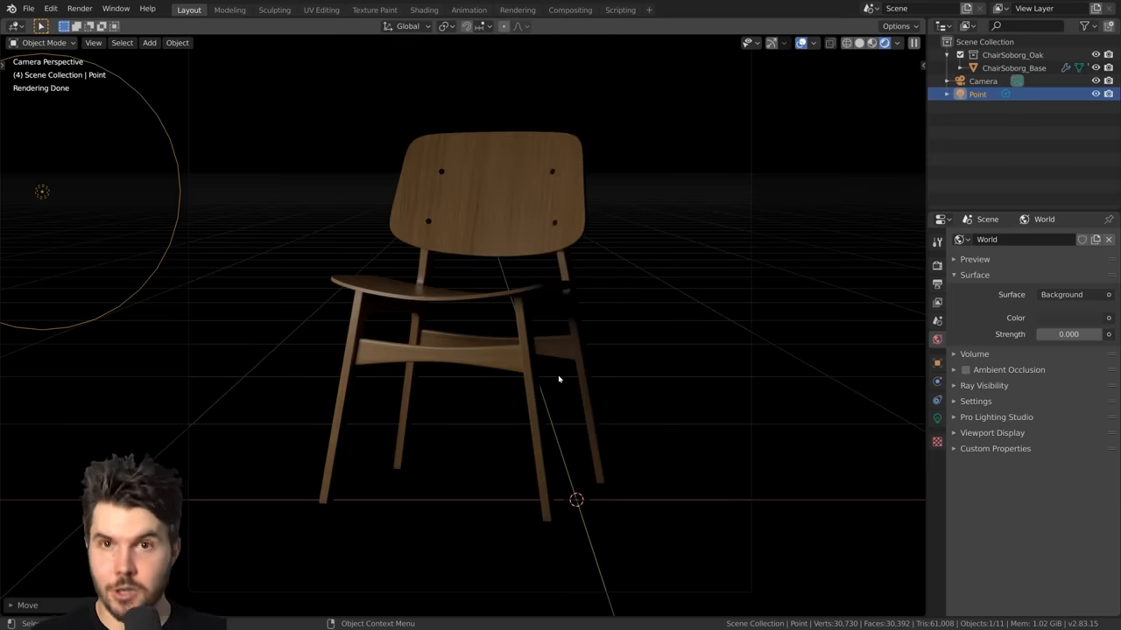
pyautogui.moveTo(544, 372)
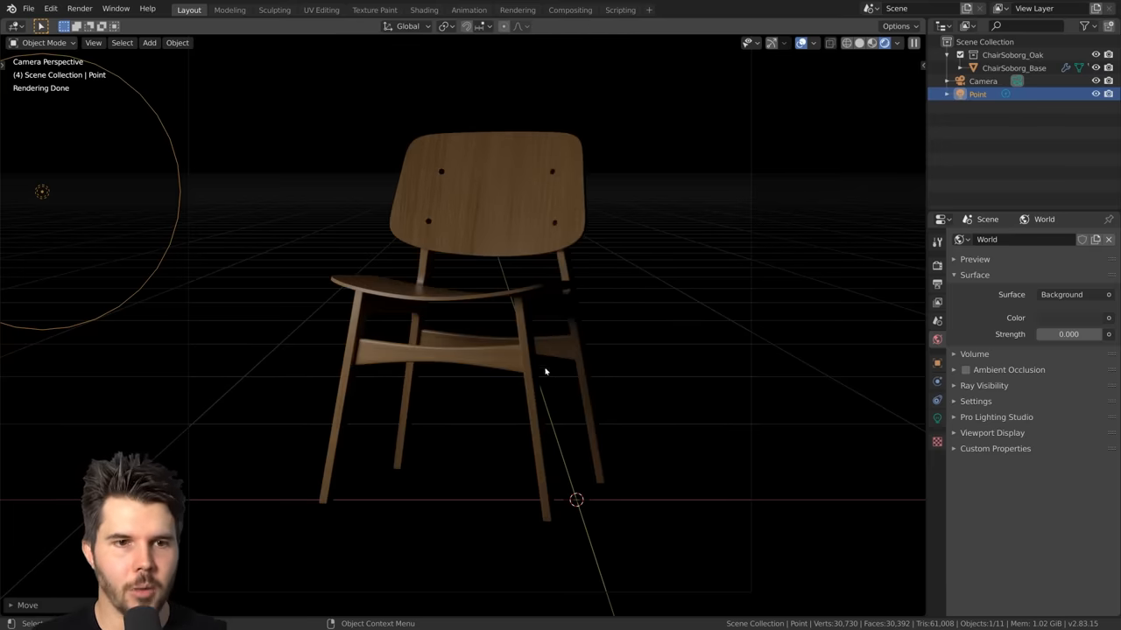
pyautogui.moveTo(451, 190)
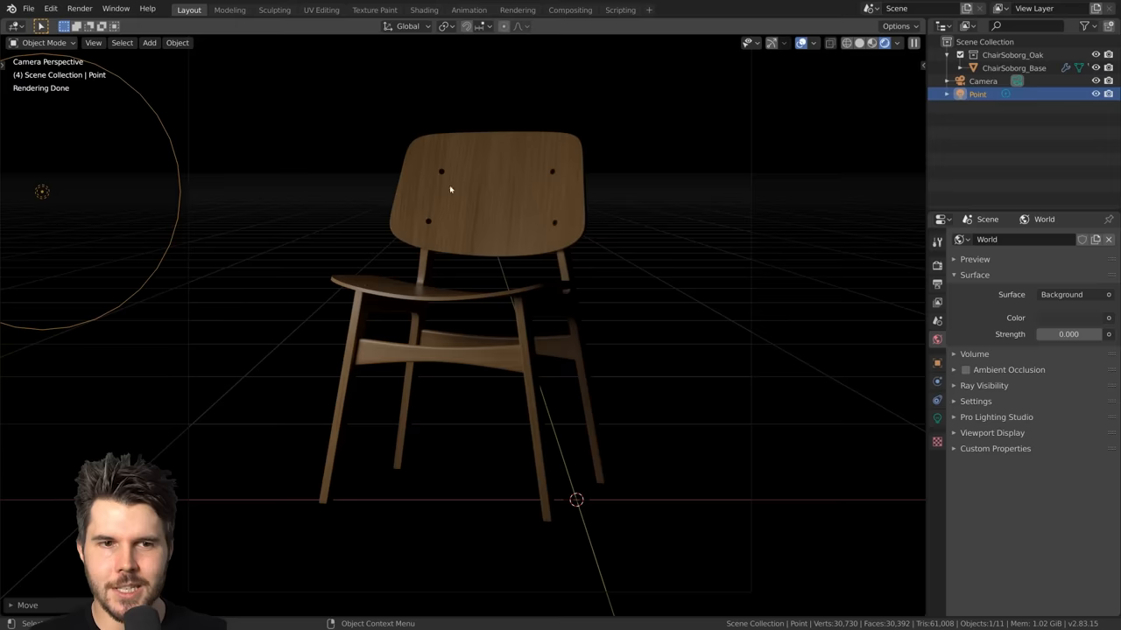
pyautogui.moveTo(504, 199)
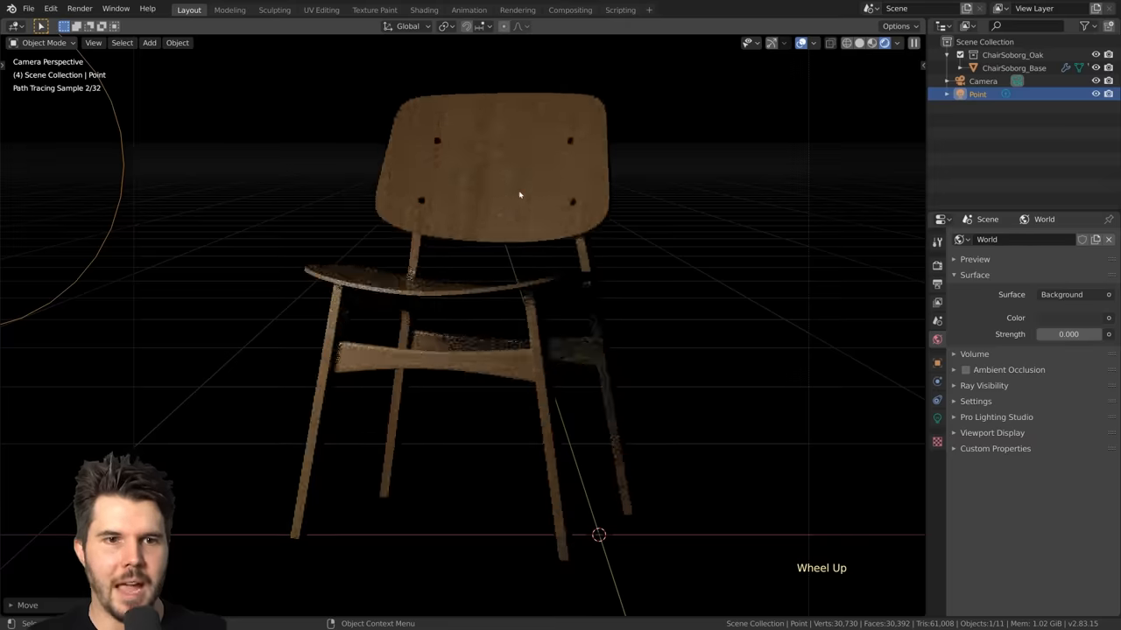
pyautogui.scroll(-3)
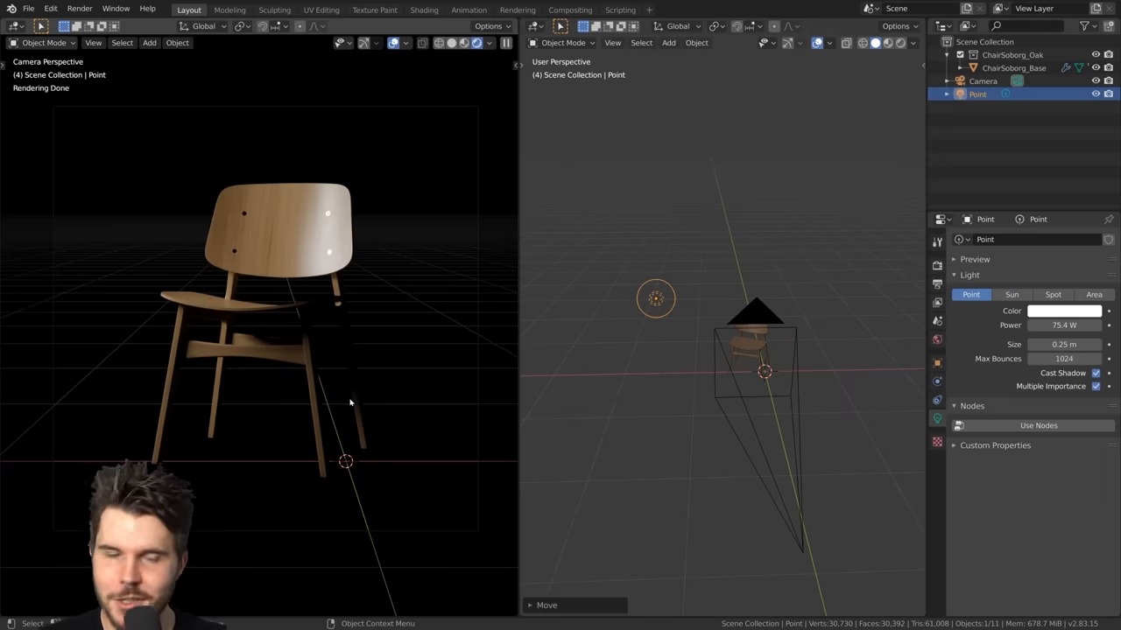
pyautogui.moveTo(768, 396)
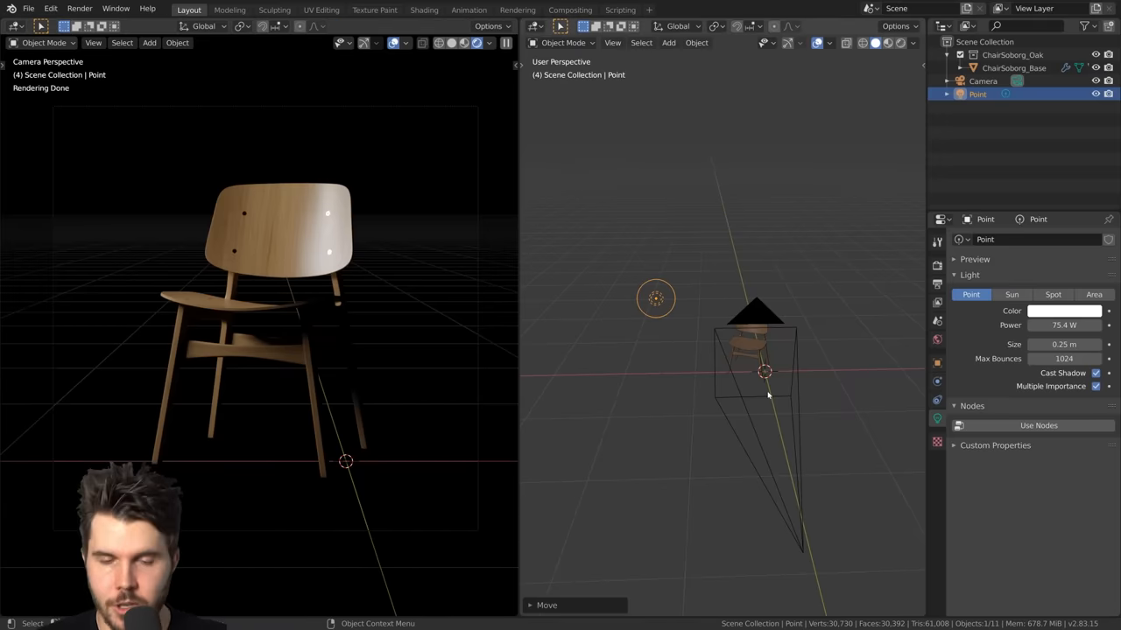
# - Add a floor plane and extrude its back edge upward along Z into a wall
pyautogui.click(668, 43)
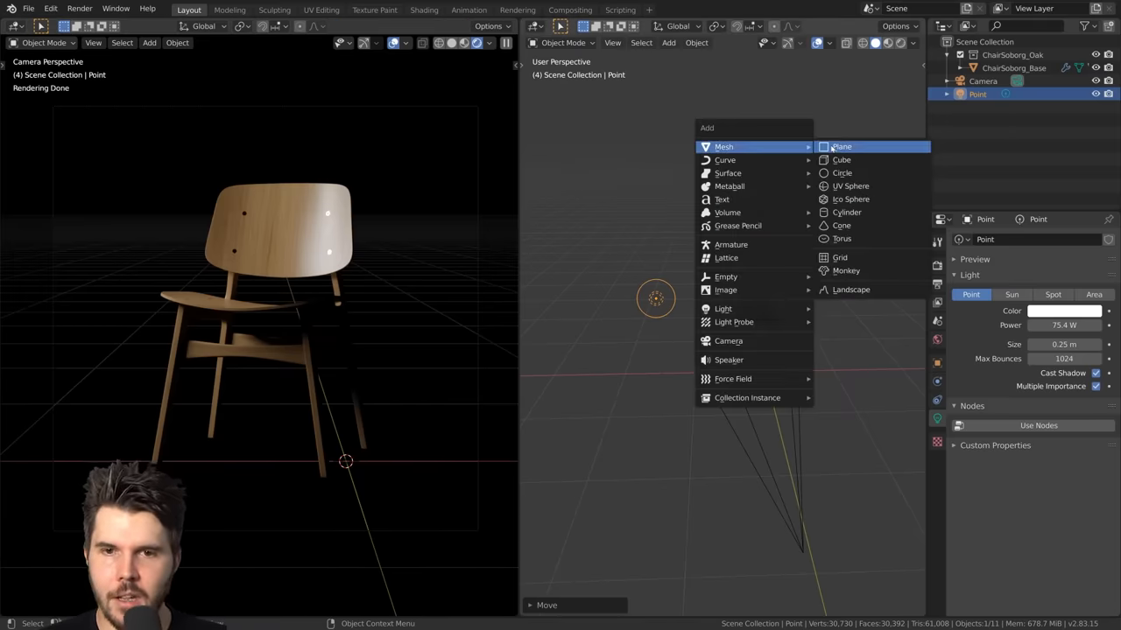
pyautogui.click(840, 146)
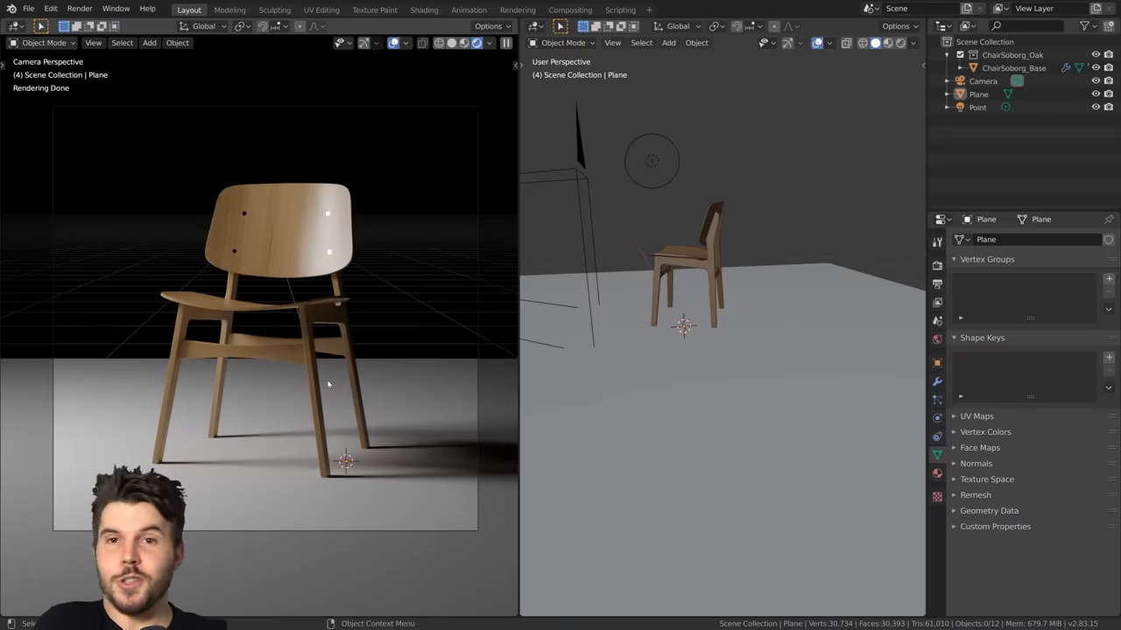
pyautogui.click(766, 429)
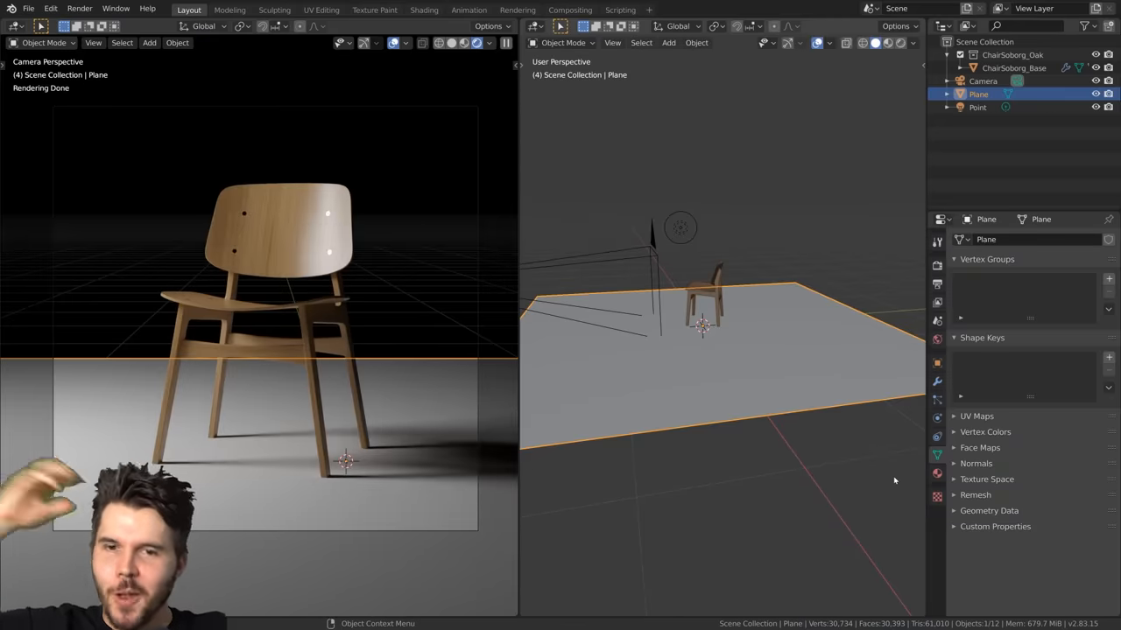
pyautogui.moveTo(738, 360)
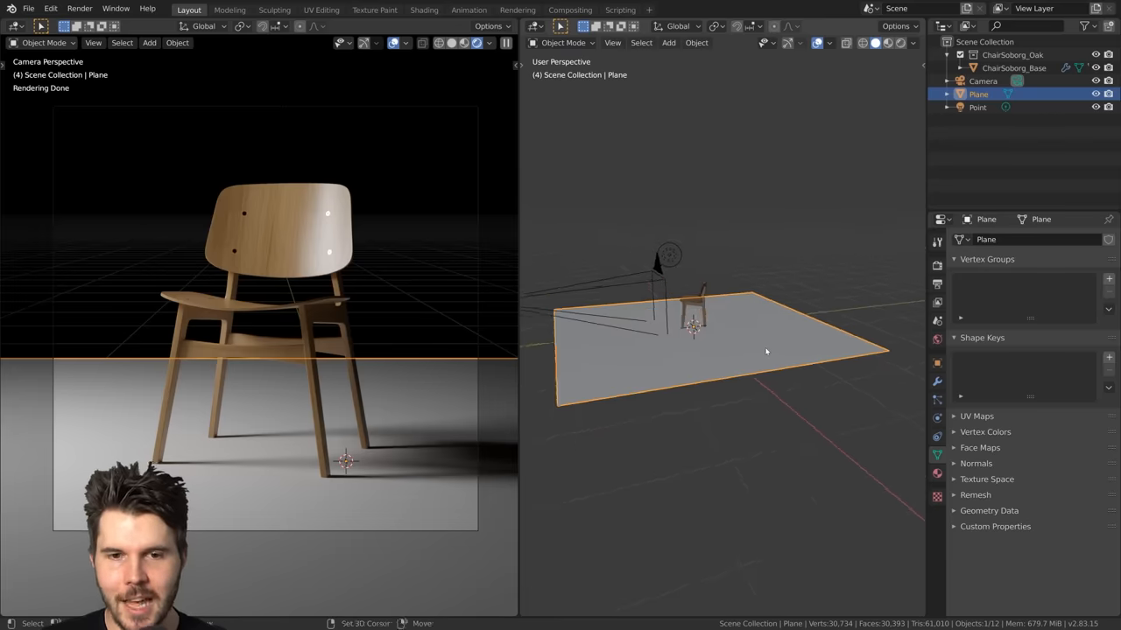
pyautogui.press('Tab')
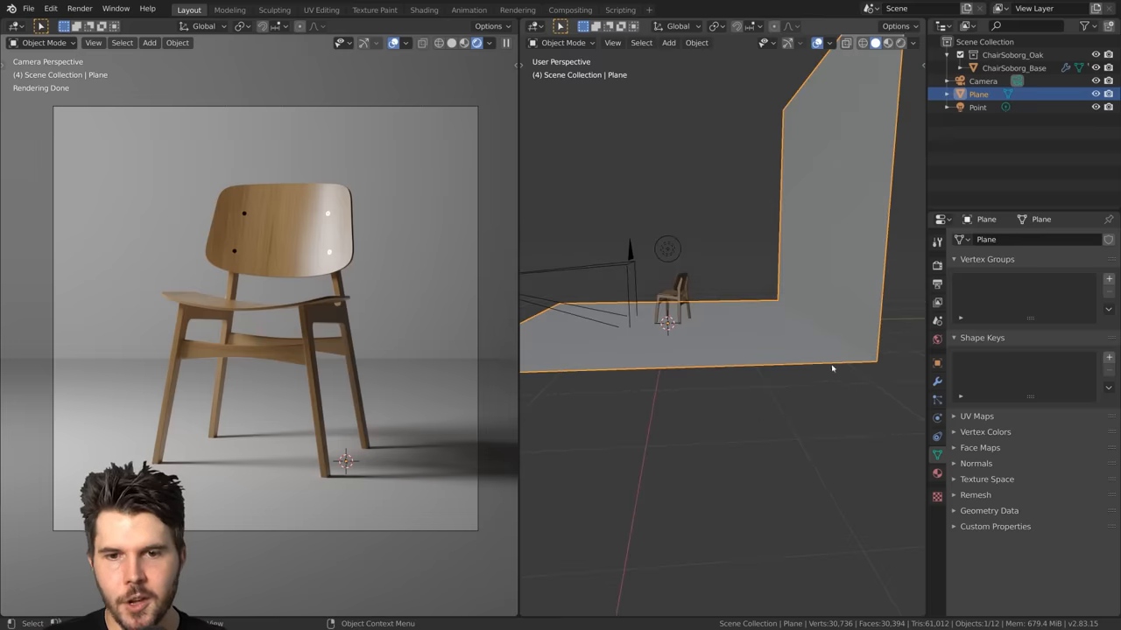
# - Add a Bevel modifier with 8 segments and 0.36 m offset, then shade the backdrop smooth
pyautogui.click(937, 380)
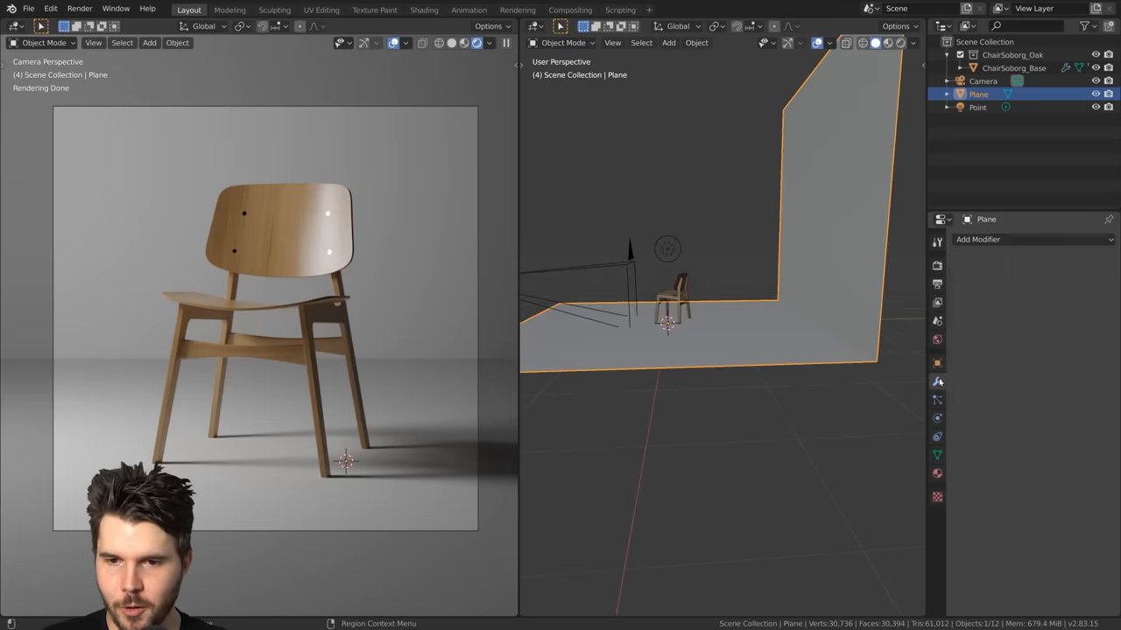
pyautogui.click(1007, 239)
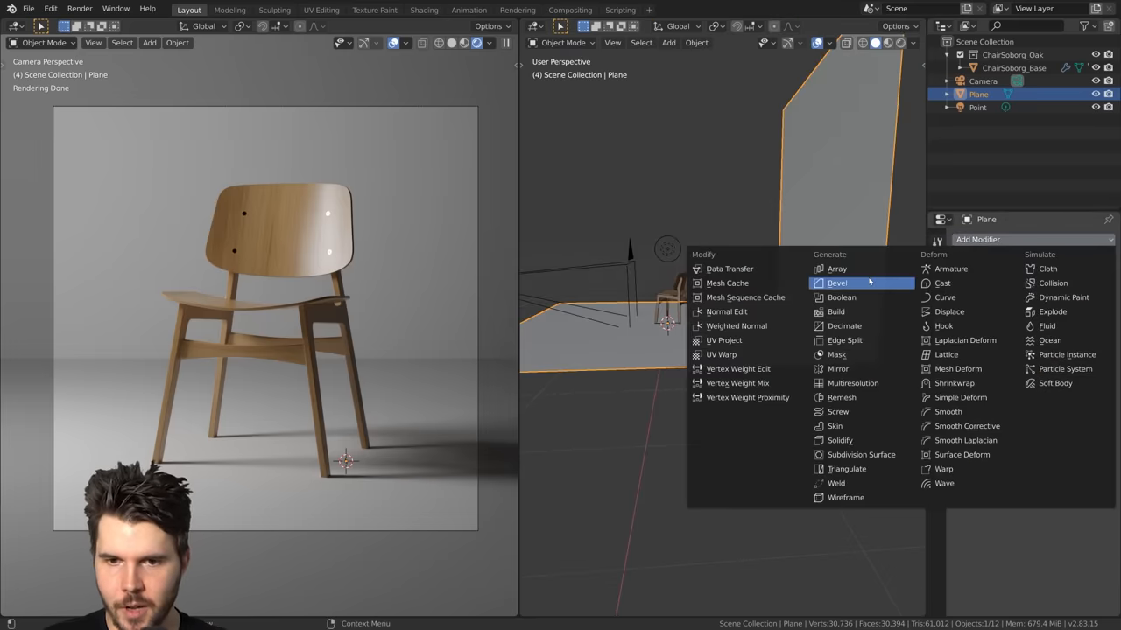
pyautogui.click(837, 282)
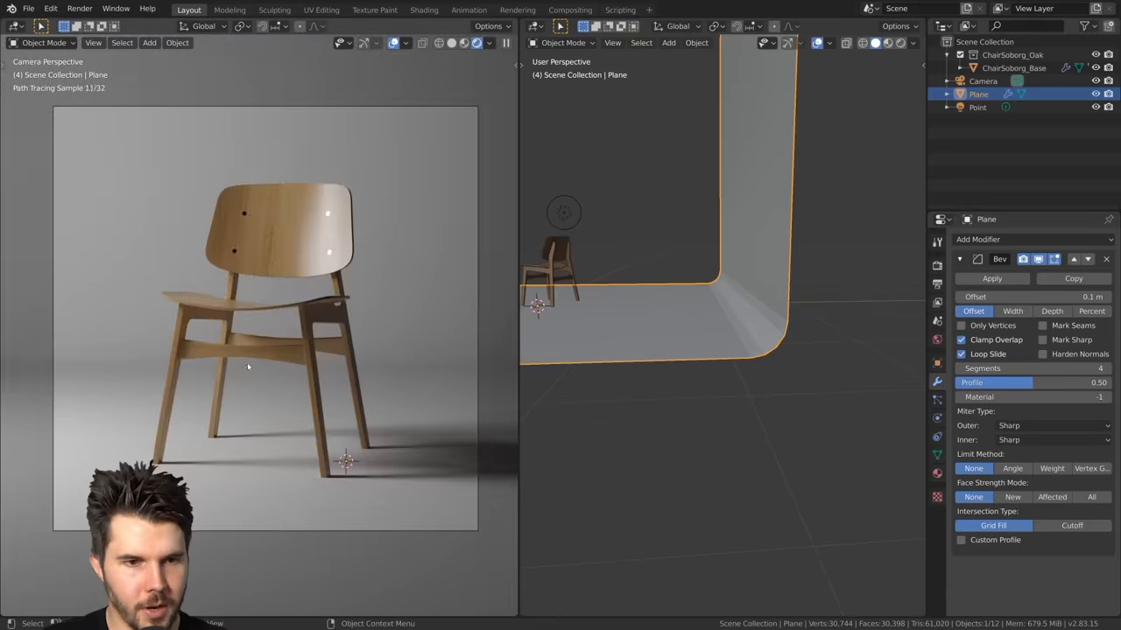
pyautogui.click(1033, 368)
pyautogui.write('8')
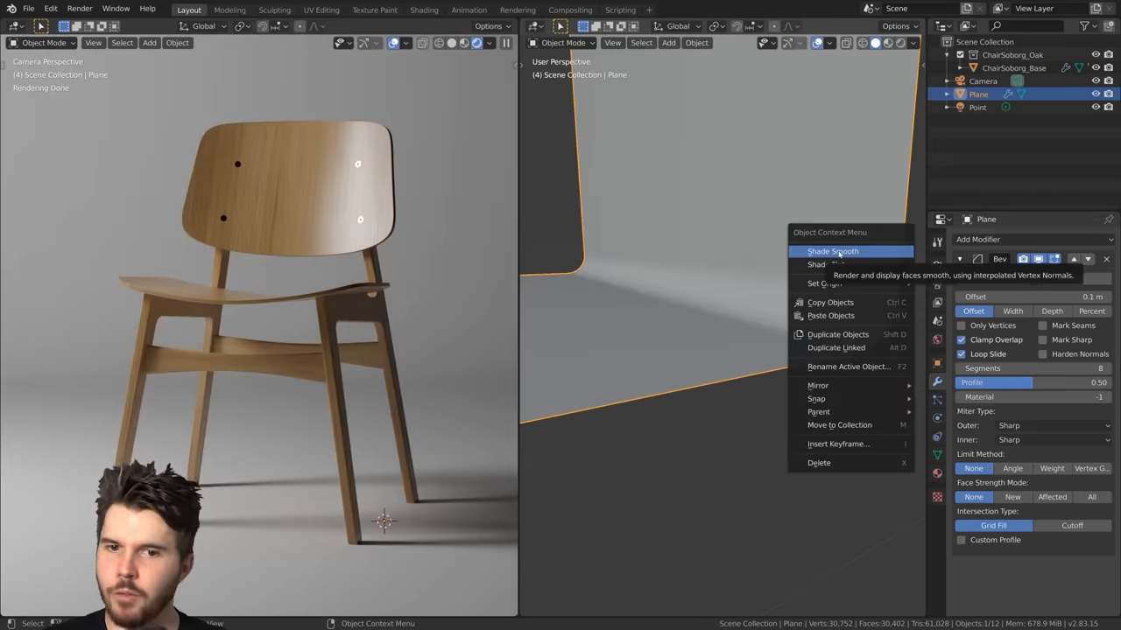
pyautogui.click(831, 251)
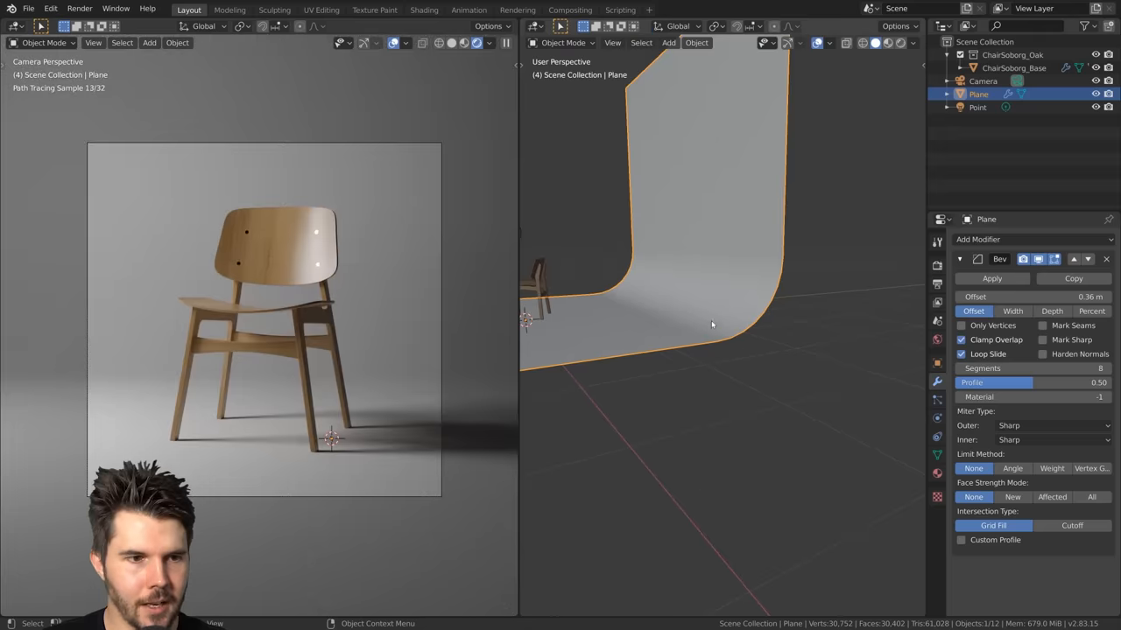
pyautogui.press('Tab')
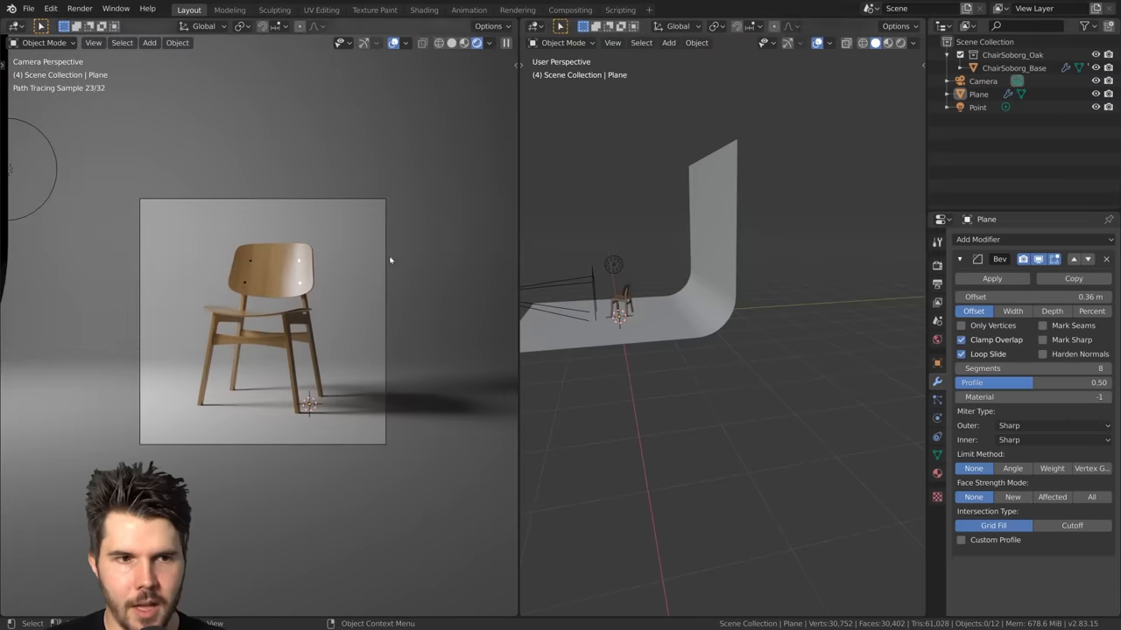
# - Pick the Annotate tool to mark where a light should shine on the chair
pyautogui.click(977, 106)
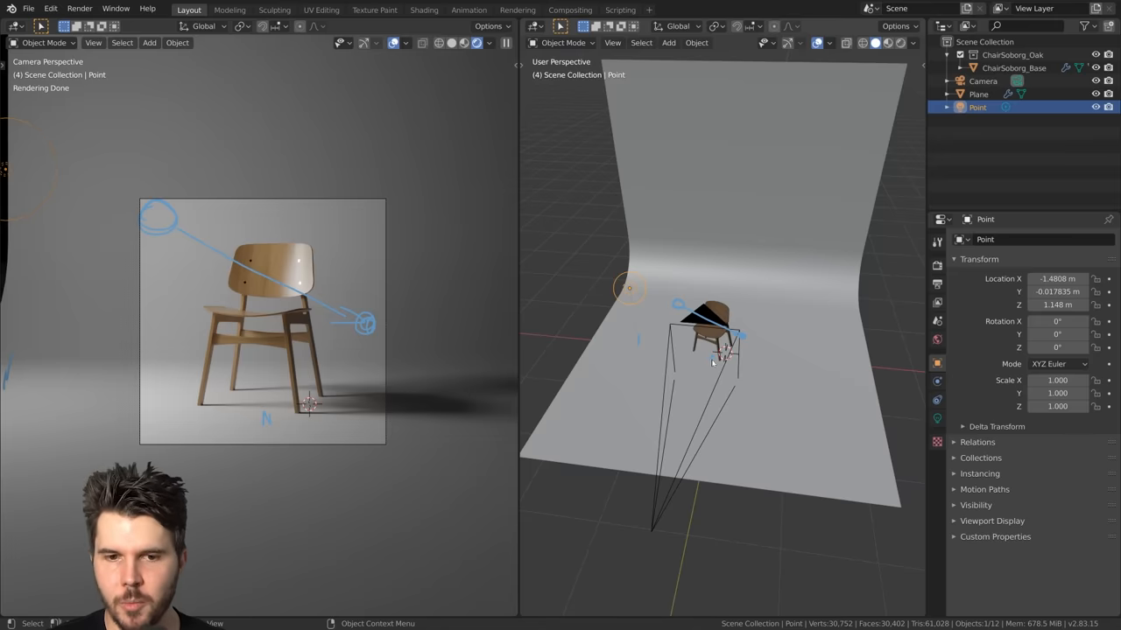
pyautogui.moveTo(795, 372)
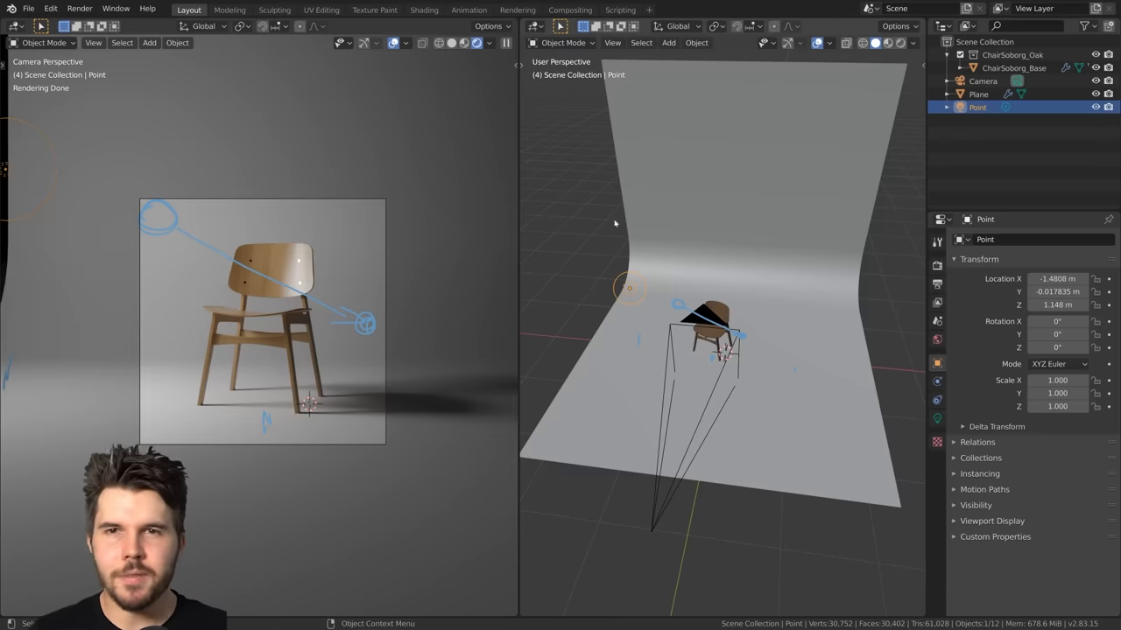
pyautogui.moveTo(850, 343)
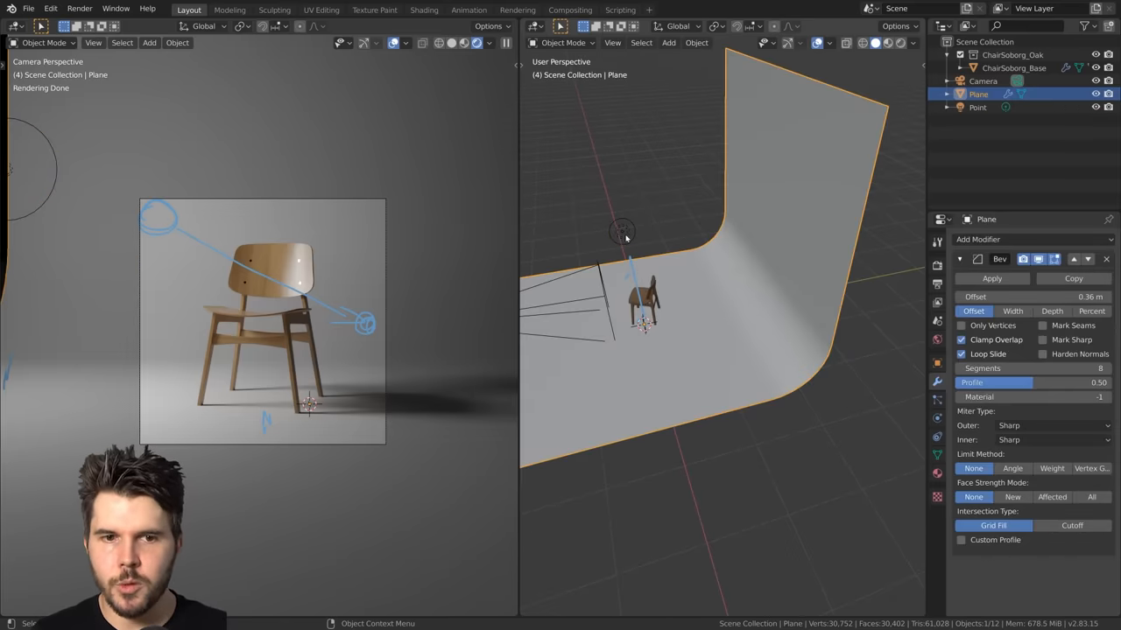
pyautogui.click(977, 107)
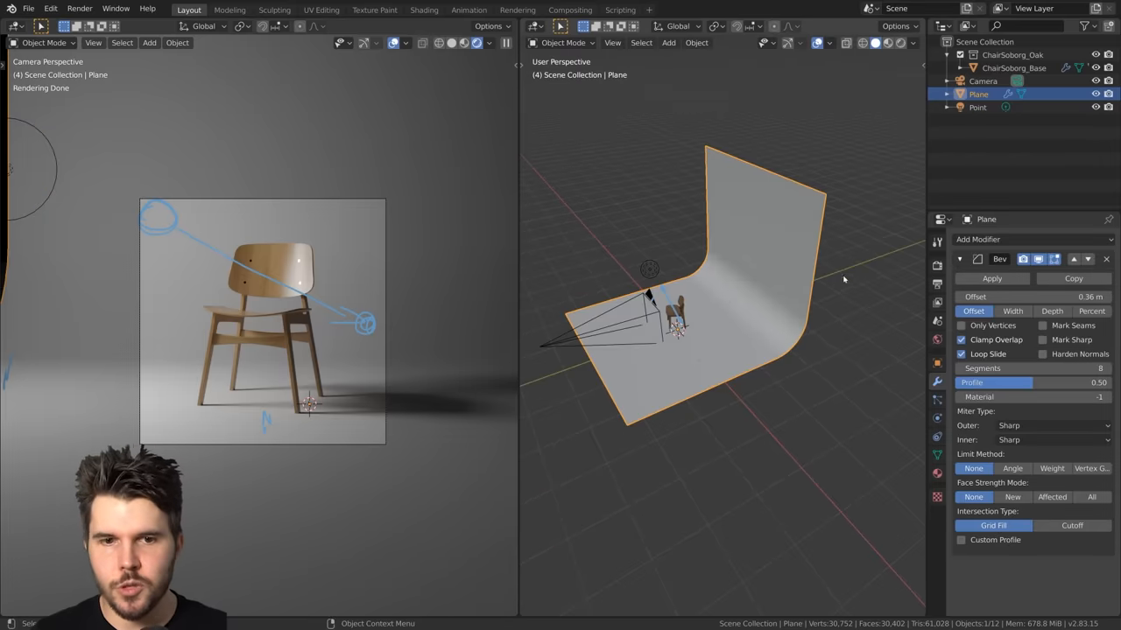
pyautogui.press('s')
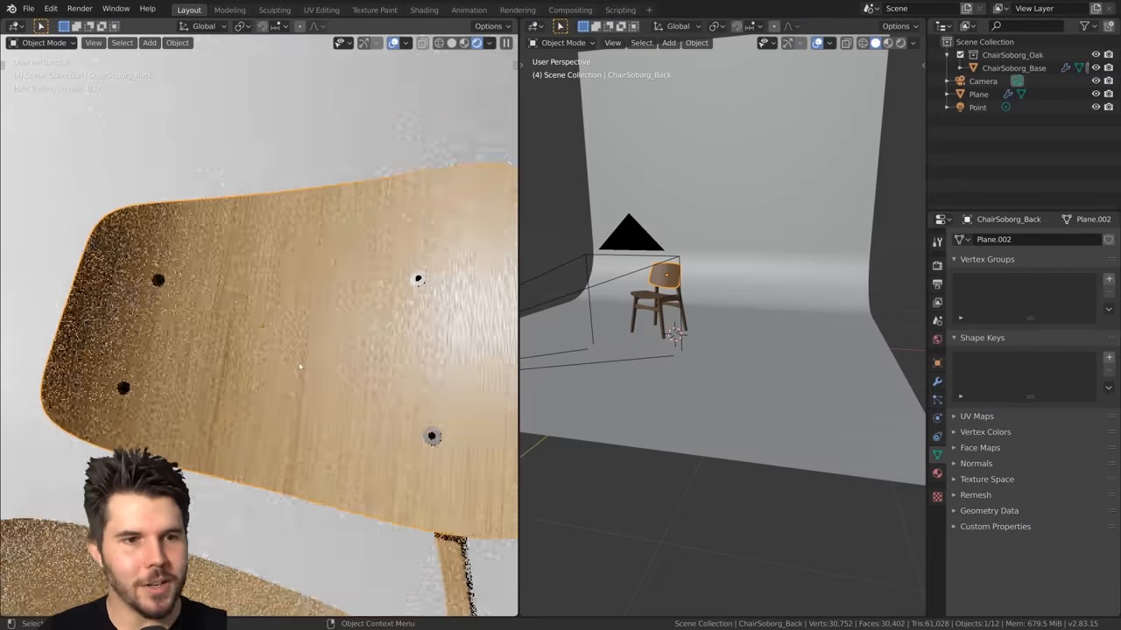
# - Return the left viewport to camera view and open Render Properties for Color Management
pyautogui.click(937, 286)
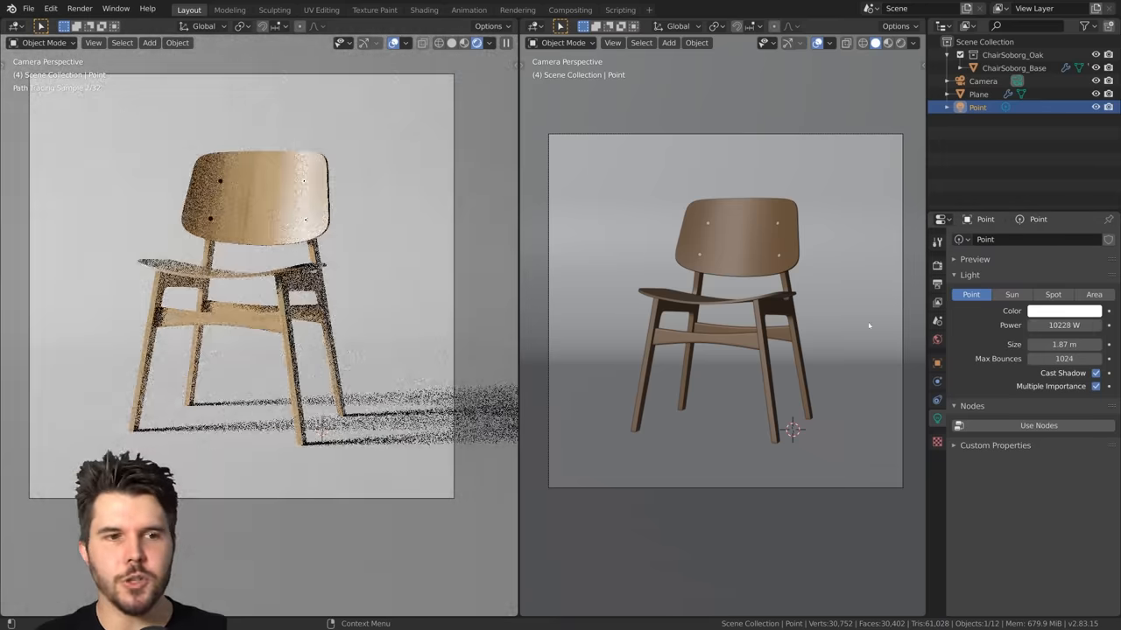
pyautogui.click(1064, 325)
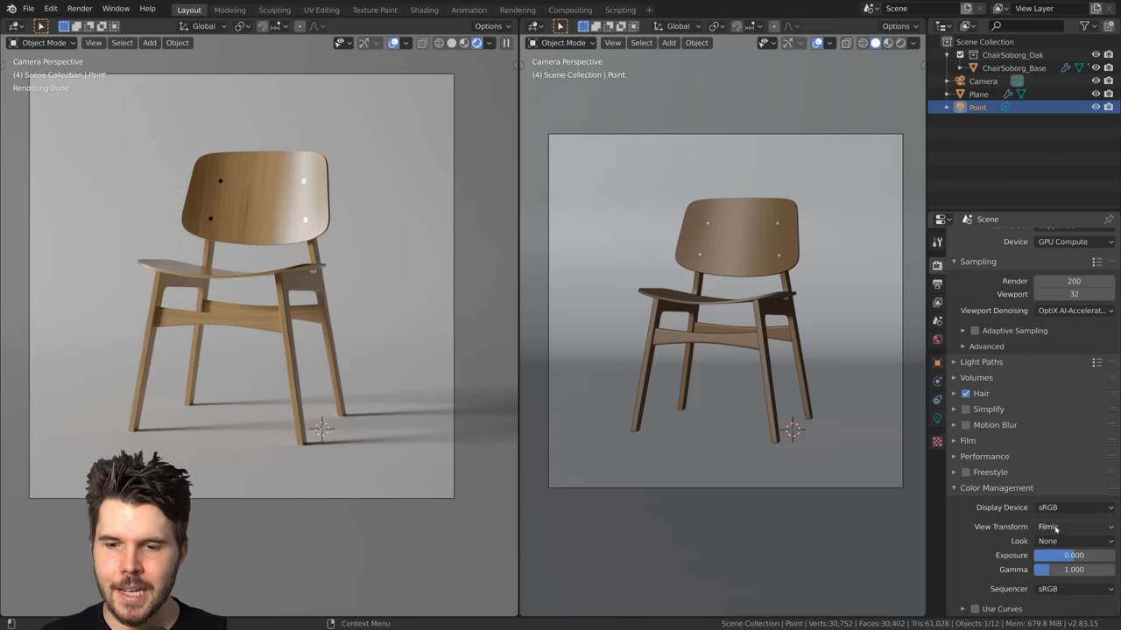
pyautogui.moveTo(1055, 526)
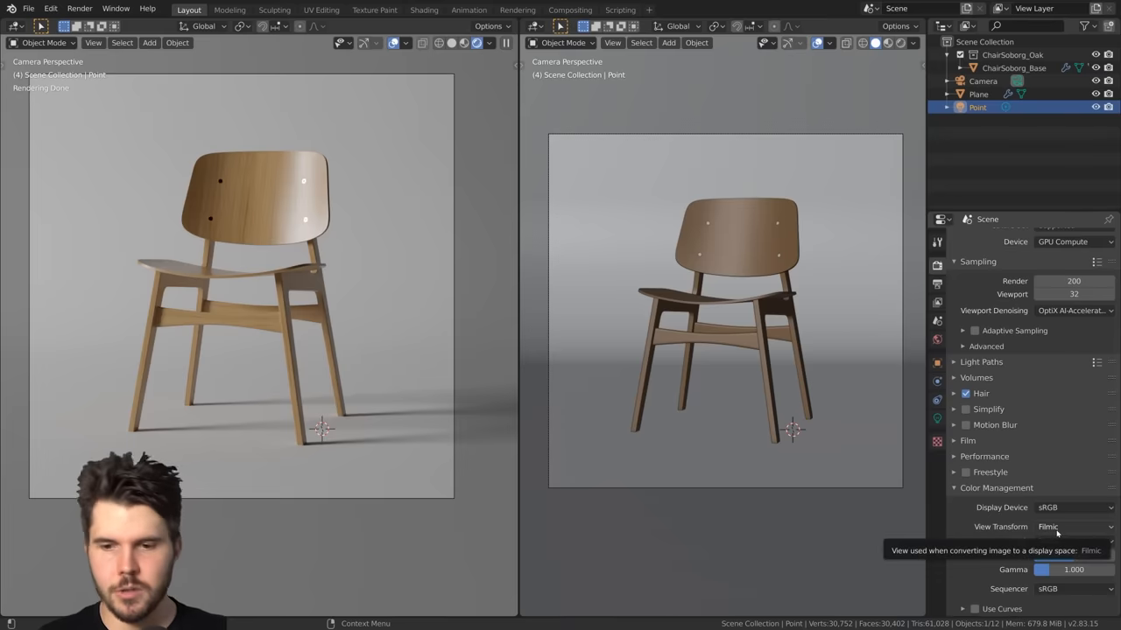
pyautogui.click(1073, 526)
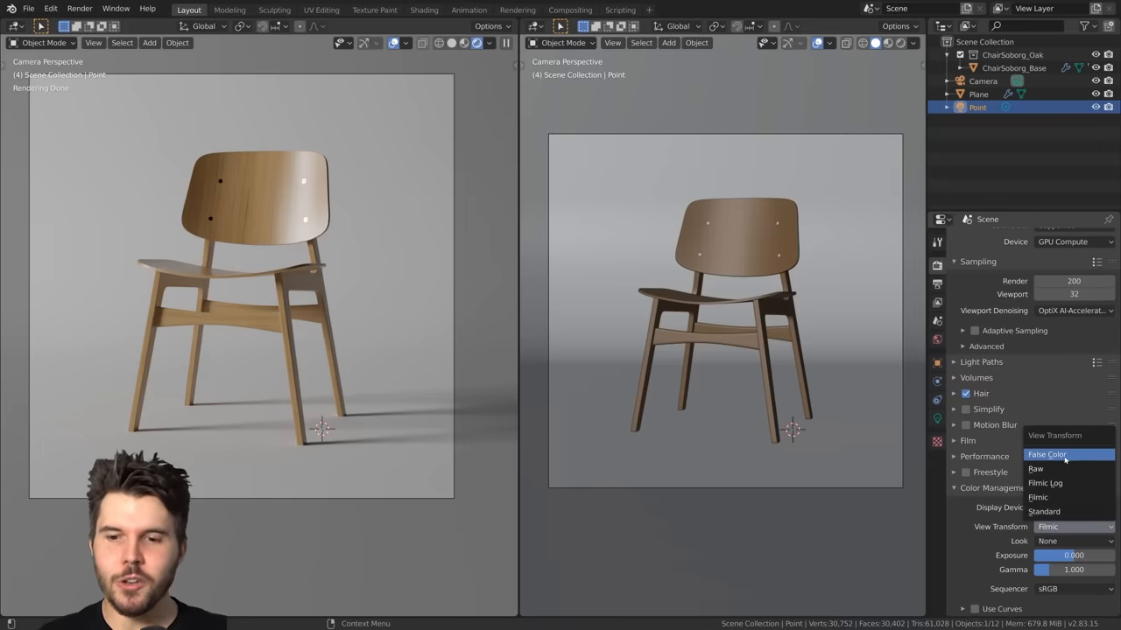
pyautogui.click(1047, 453)
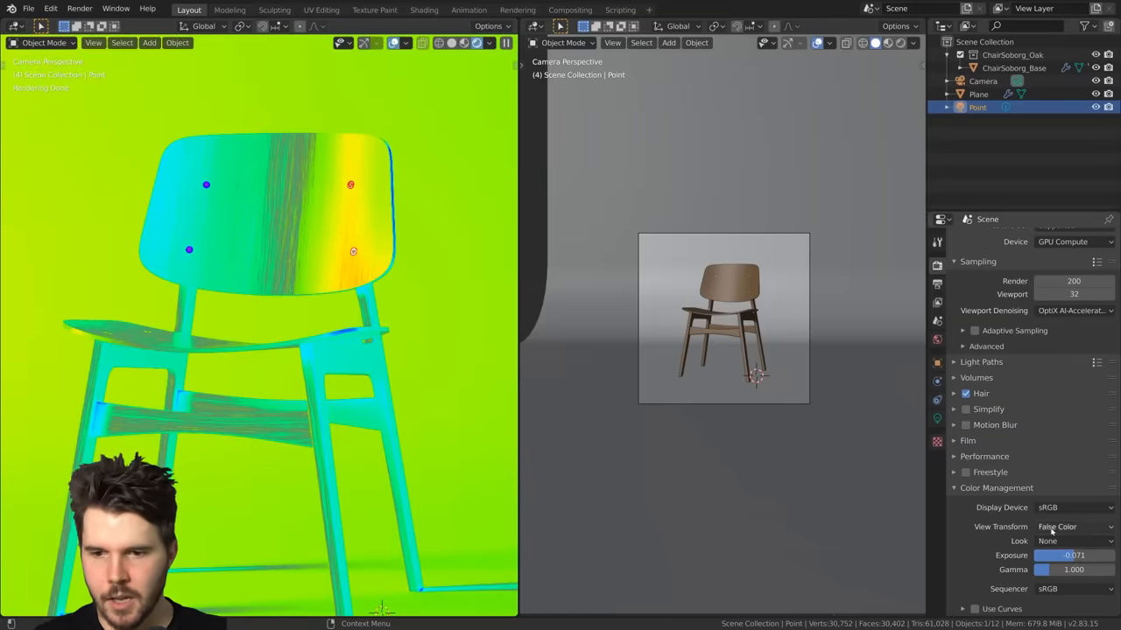
pyautogui.click(1074, 526)
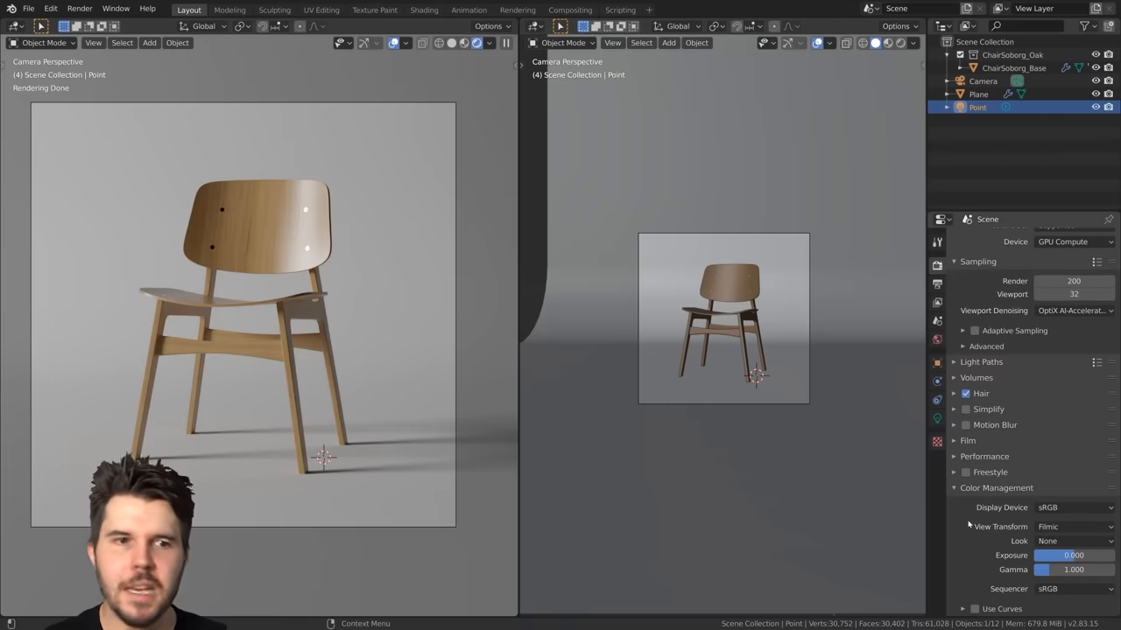
# - Step the Color Management Look through Medium and High Contrast to Very High Contrast
pyautogui.click(1072, 540)
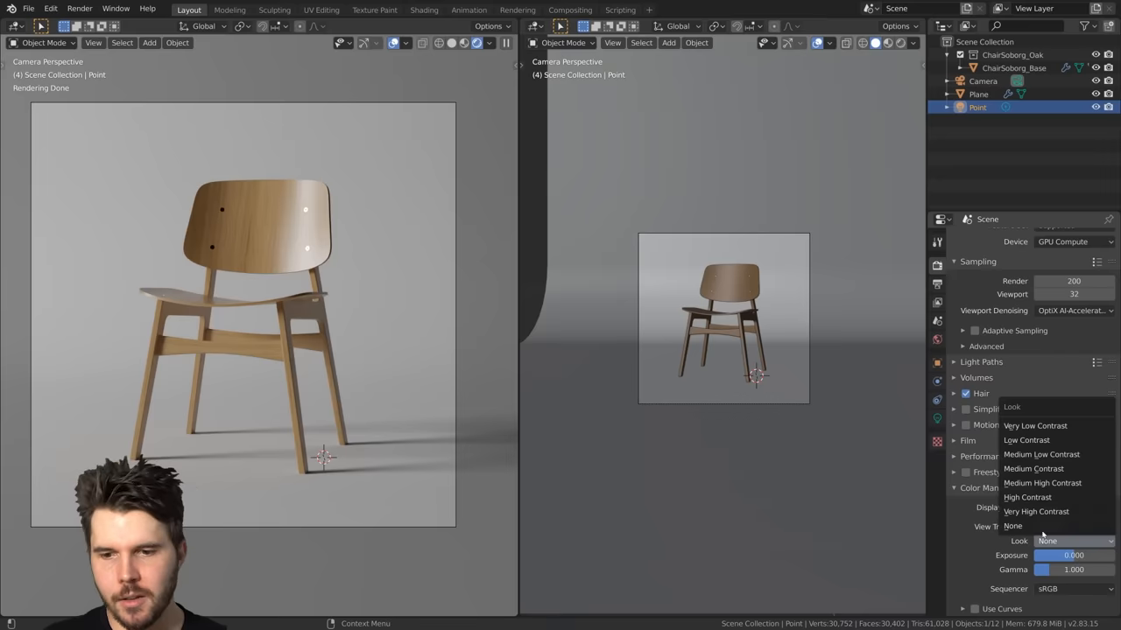
pyautogui.click(1033, 468)
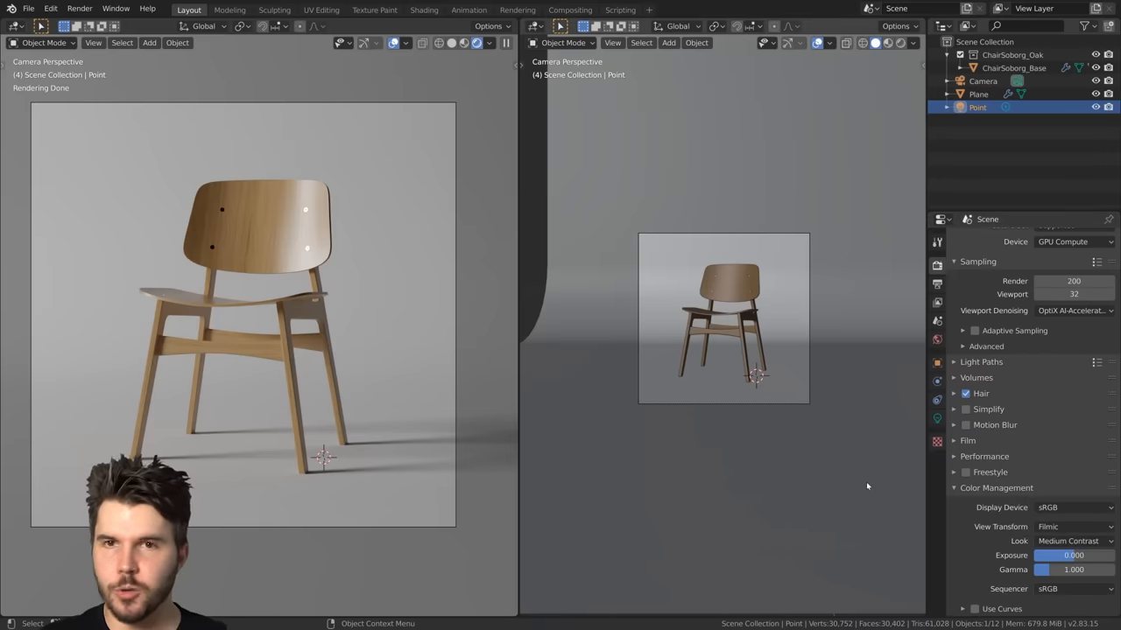
pyautogui.click(1073, 540)
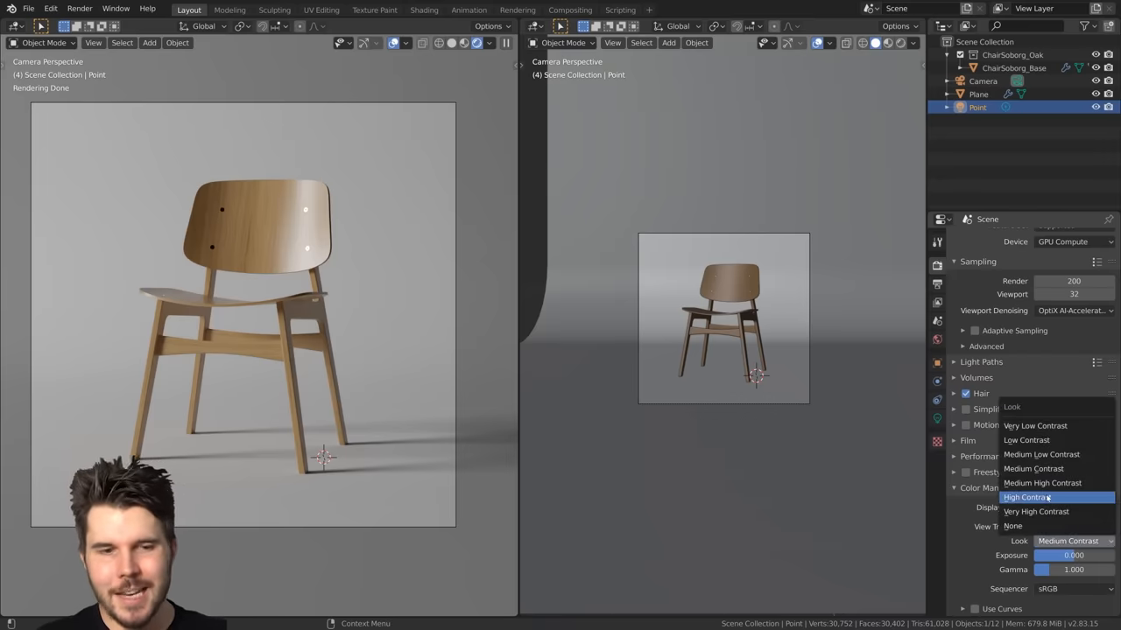
pyautogui.click(1025, 497)
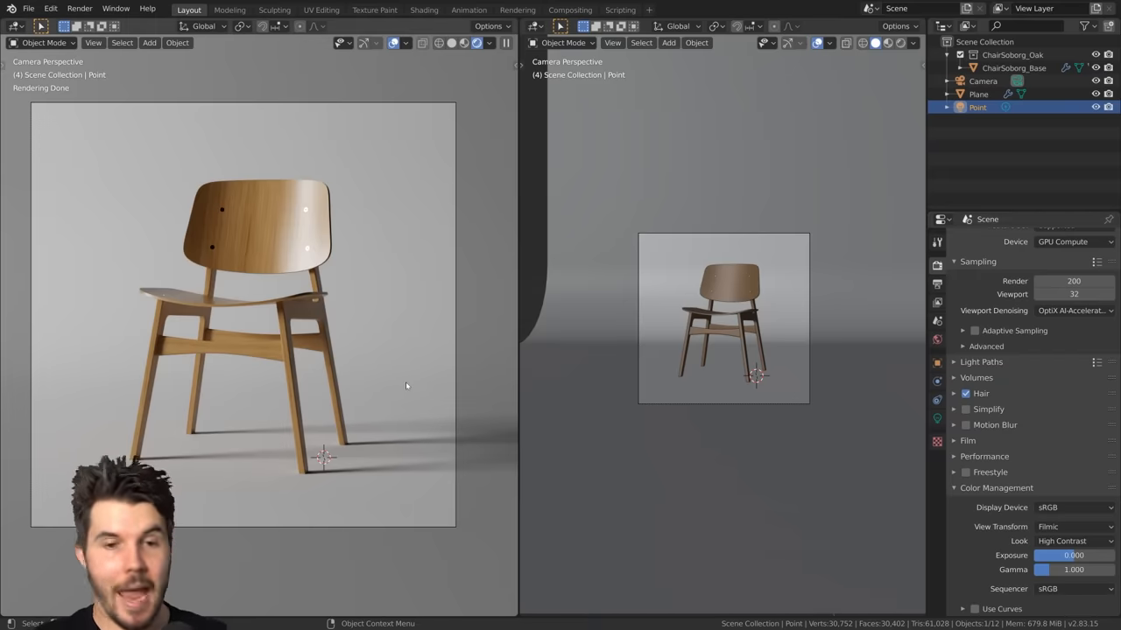
pyautogui.click(1073, 541)
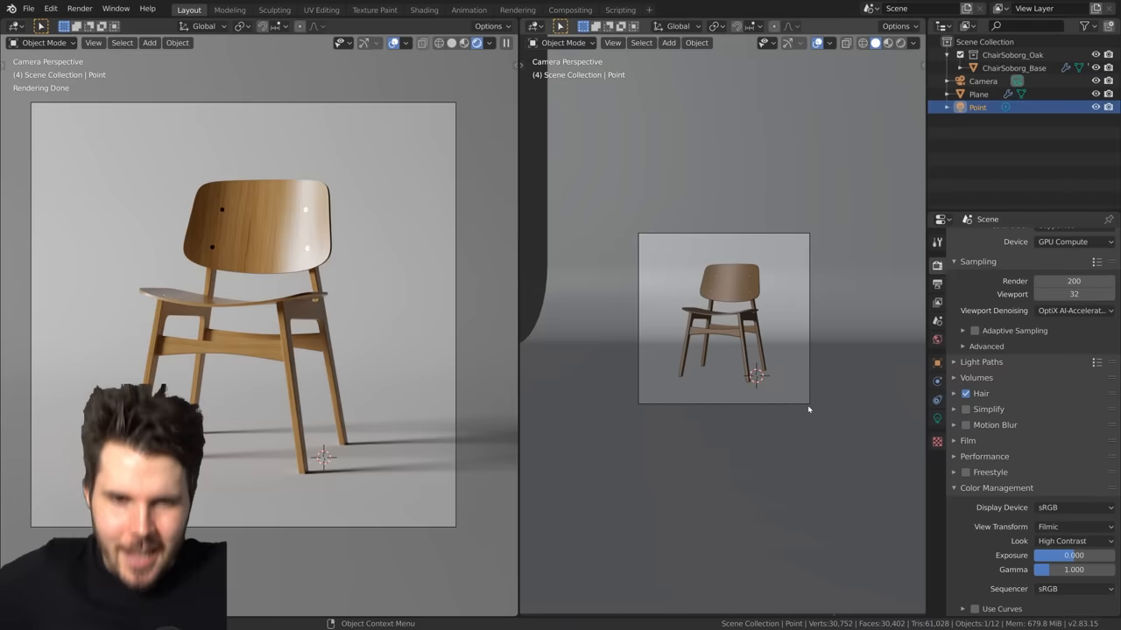
pyautogui.click(1072, 541)
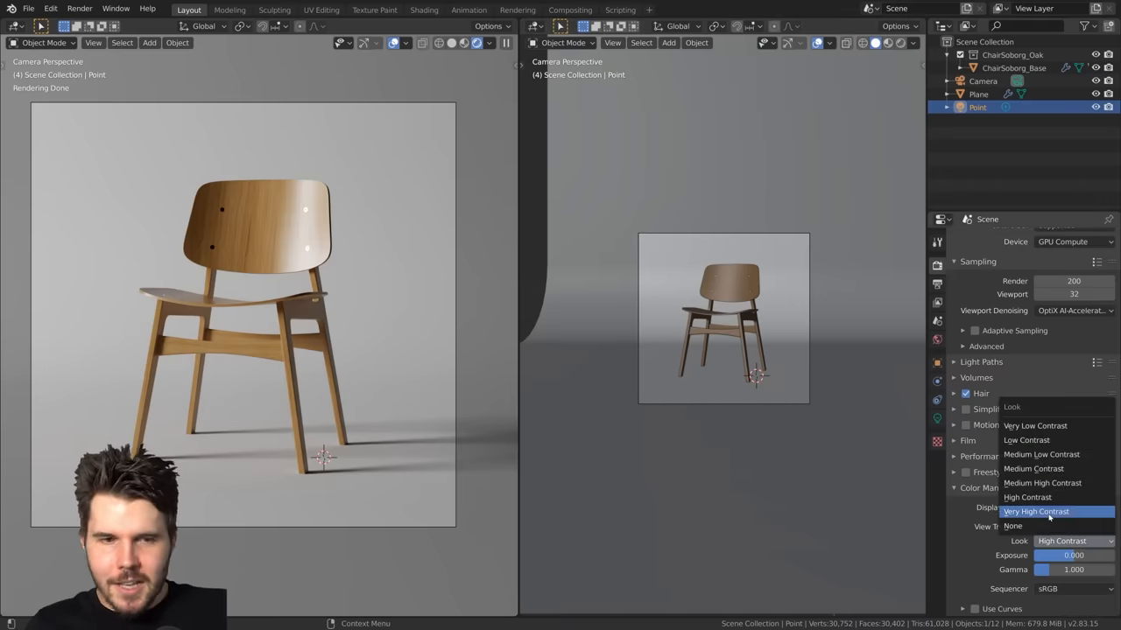
pyautogui.click(1036, 511)
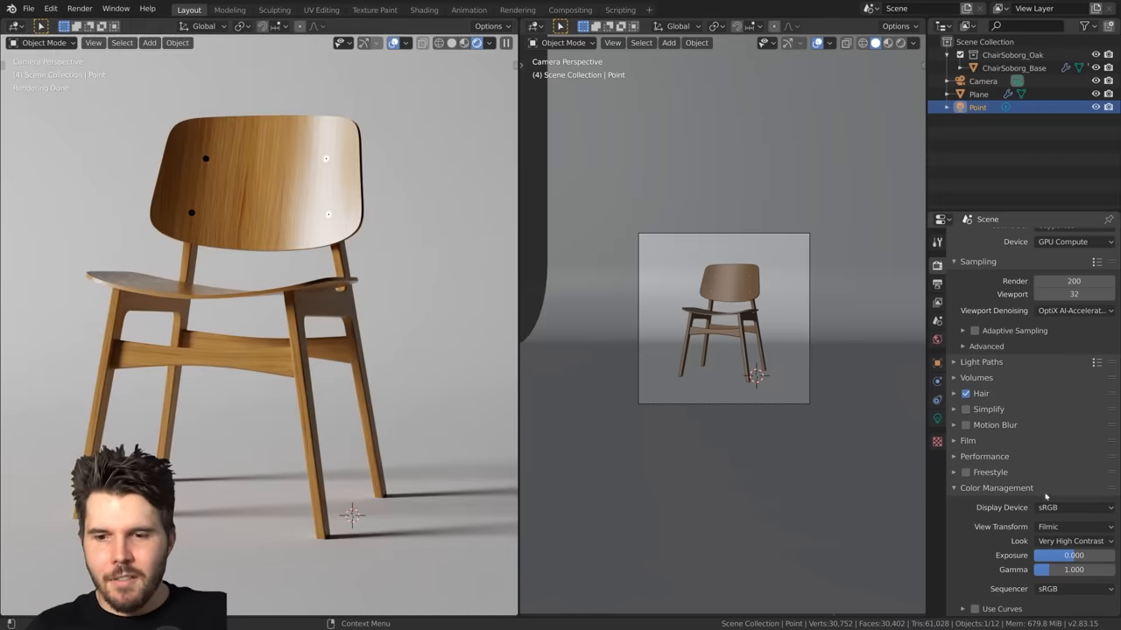
pyautogui.click(1073, 540)
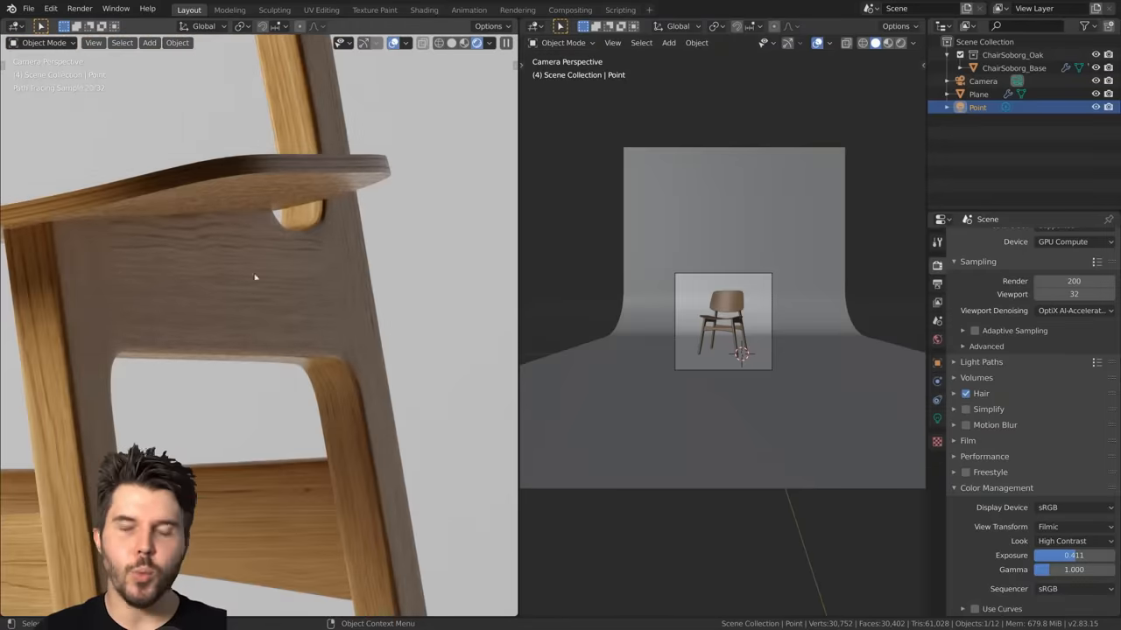
# - Orbit the view out of the camera to see the whole chair studio scene
pyautogui.moveTo(736, 324); pyautogui.dragTo(705, 360)
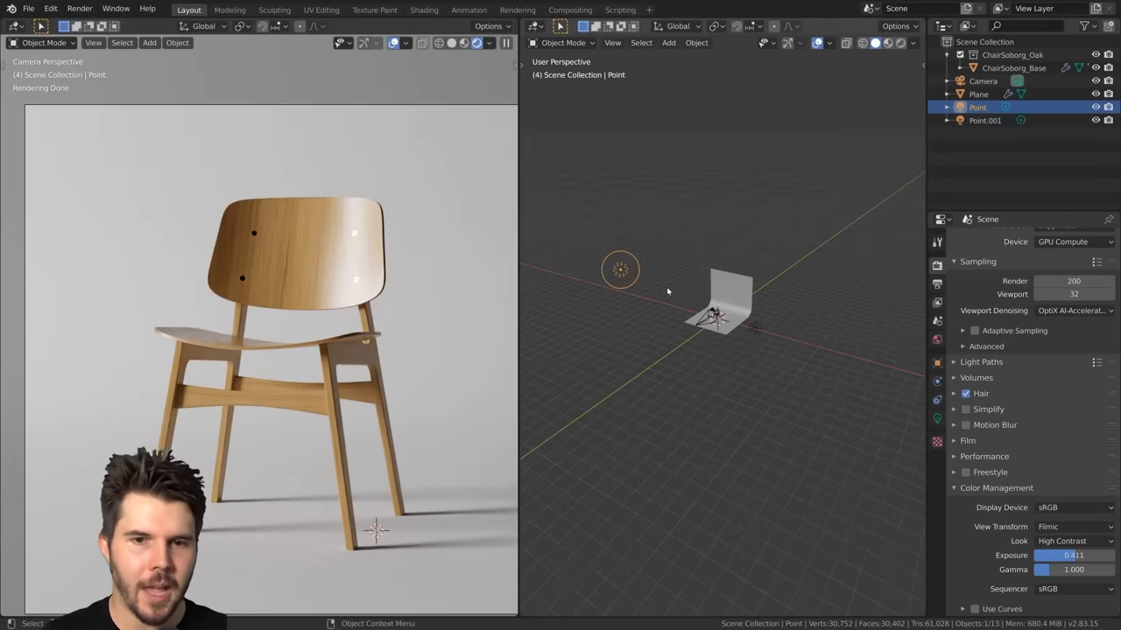
pyautogui.moveTo(726, 305)
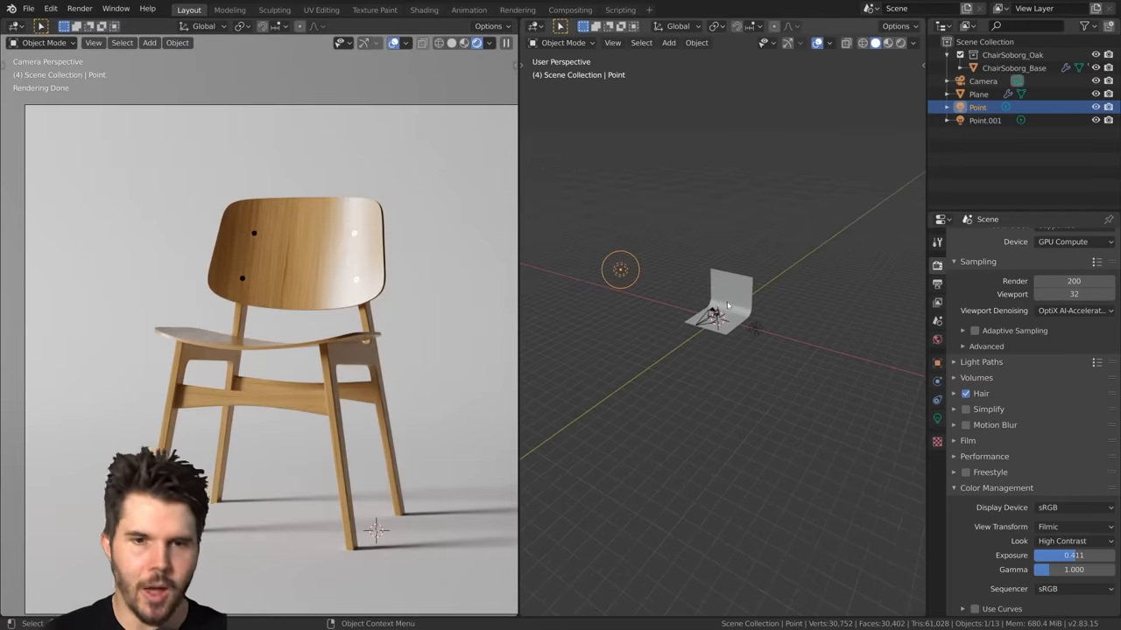
# - Select Point.001 and move it beside the backdrop, across from the first light
pyautogui.click(984, 120)
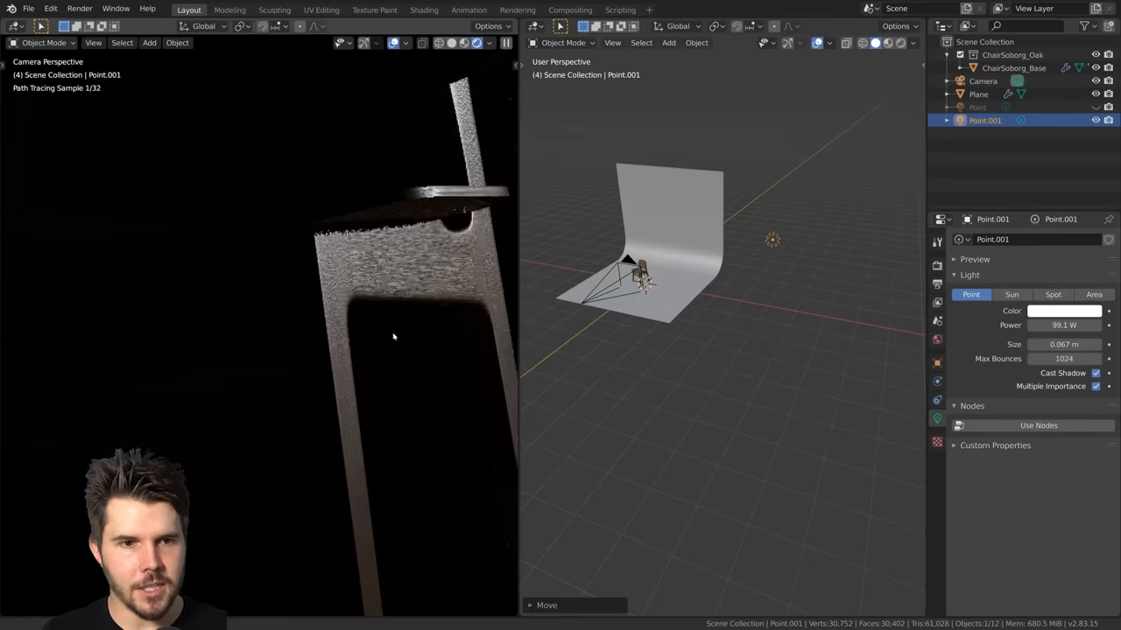
pyautogui.moveTo(1064, 345); pyautogui.dragTo(1086, 344)
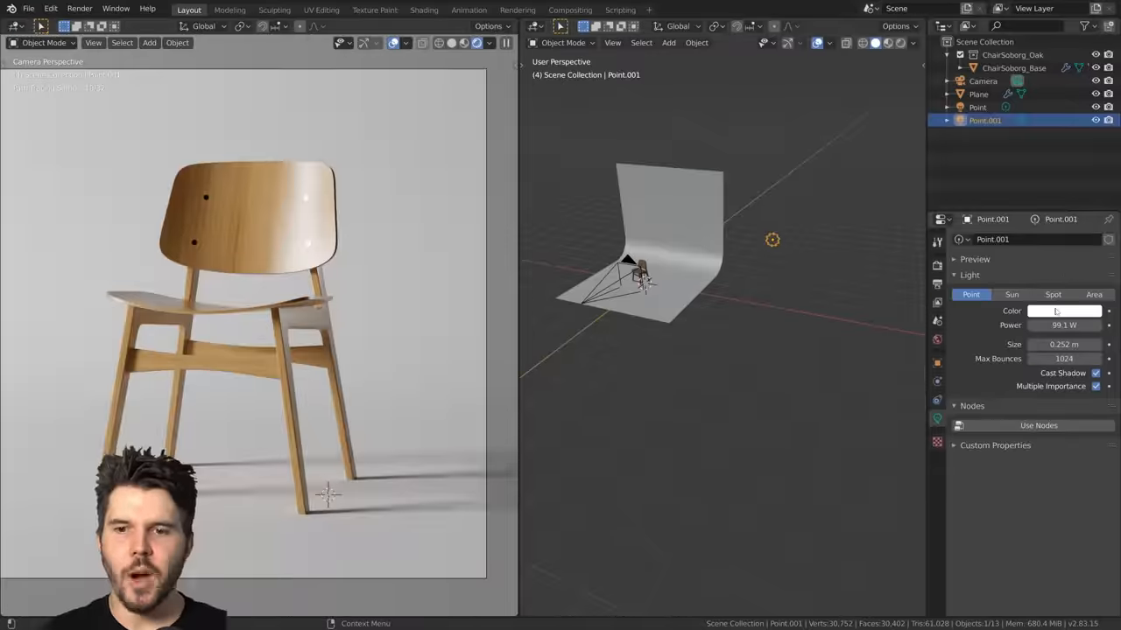
pyautogui.click(1062, 311)
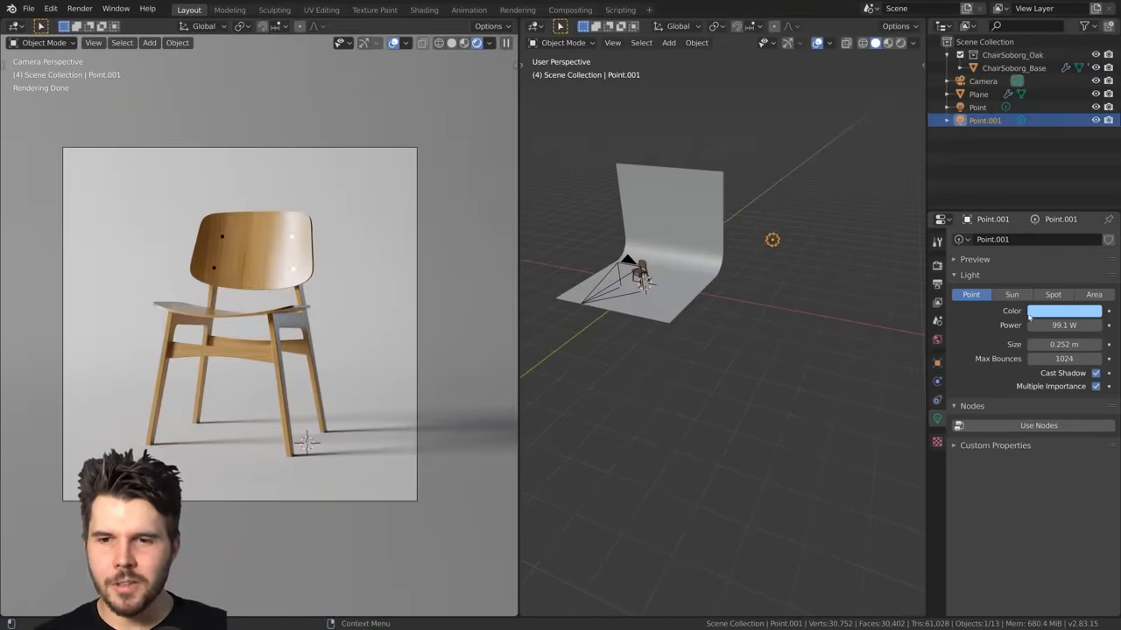
pyautogui.click(1064, 311)
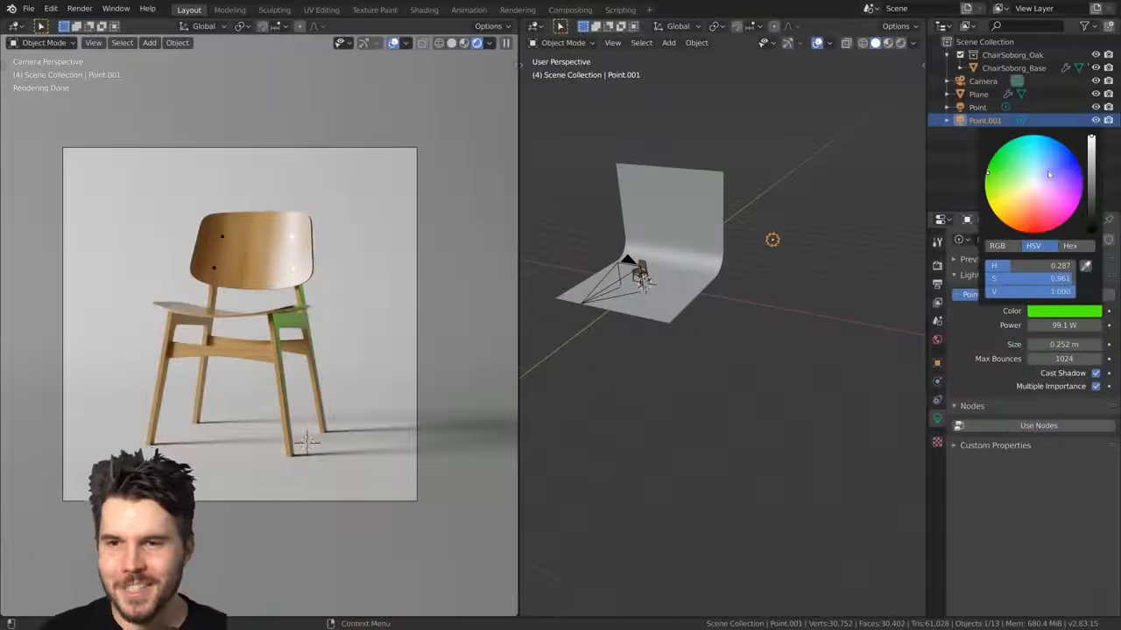
pyautogui.click(1043, 188)
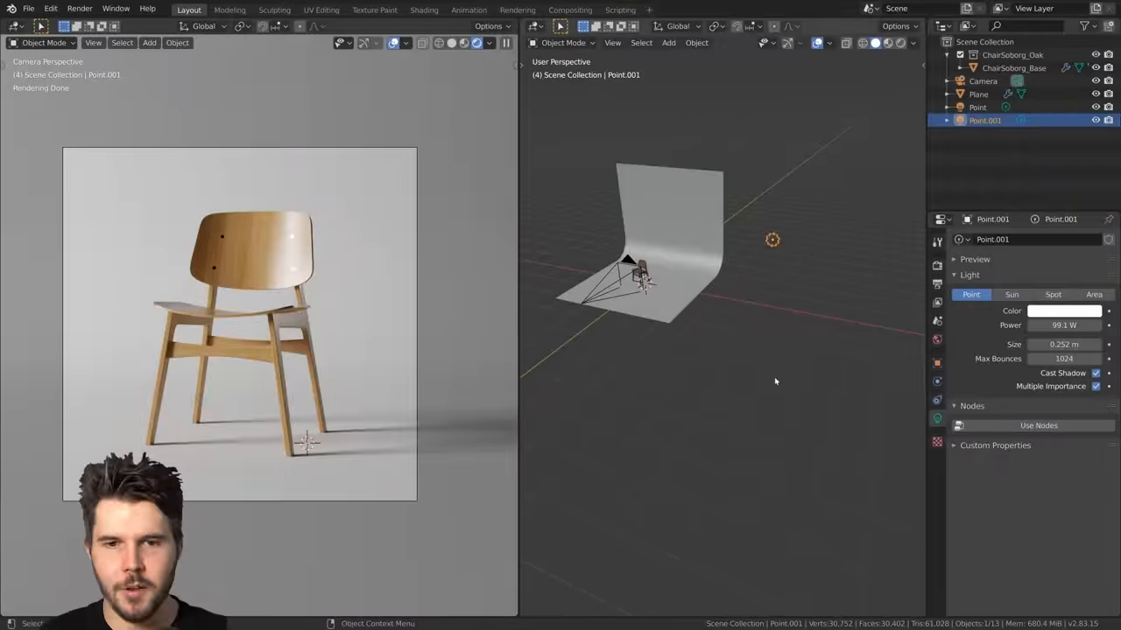
pyautogui.click(1064, 311)
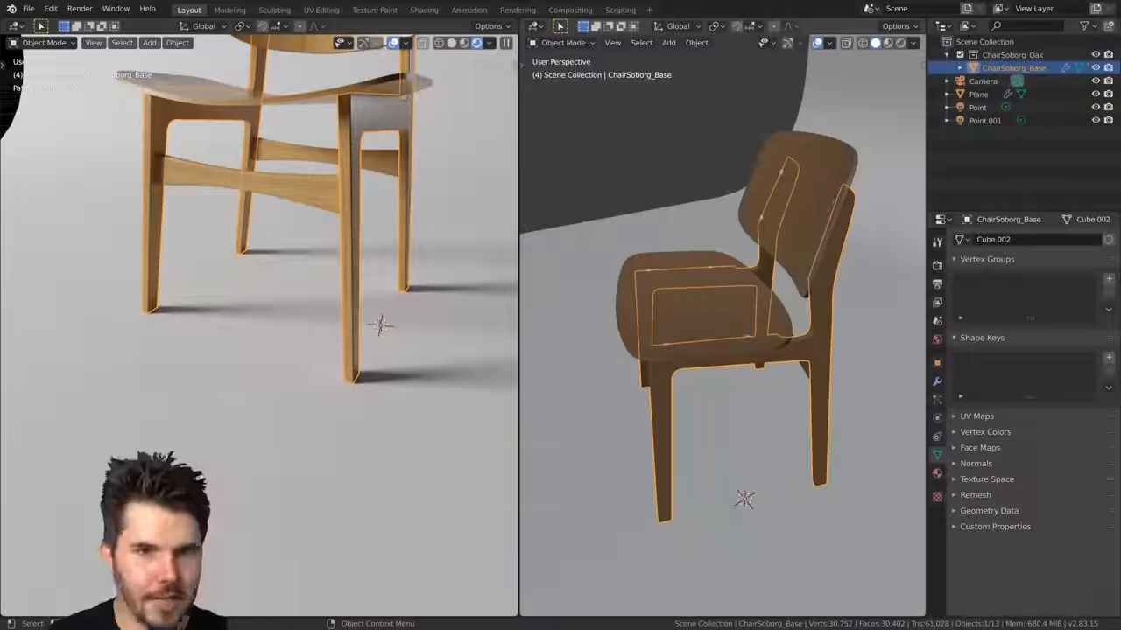
# - Select Point and increase its light Size from 1.87 m to 2.8 m
pyautogui.click(977, 107)
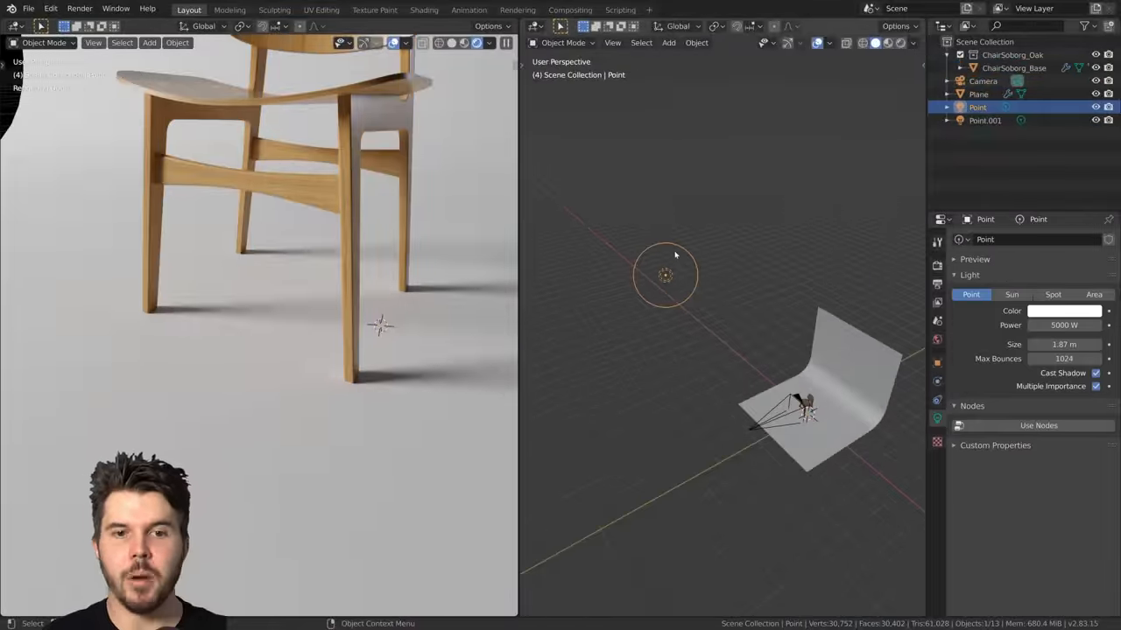
pyautogui.moveTo(674, 254); pyautogui.dragTo(670, 241)
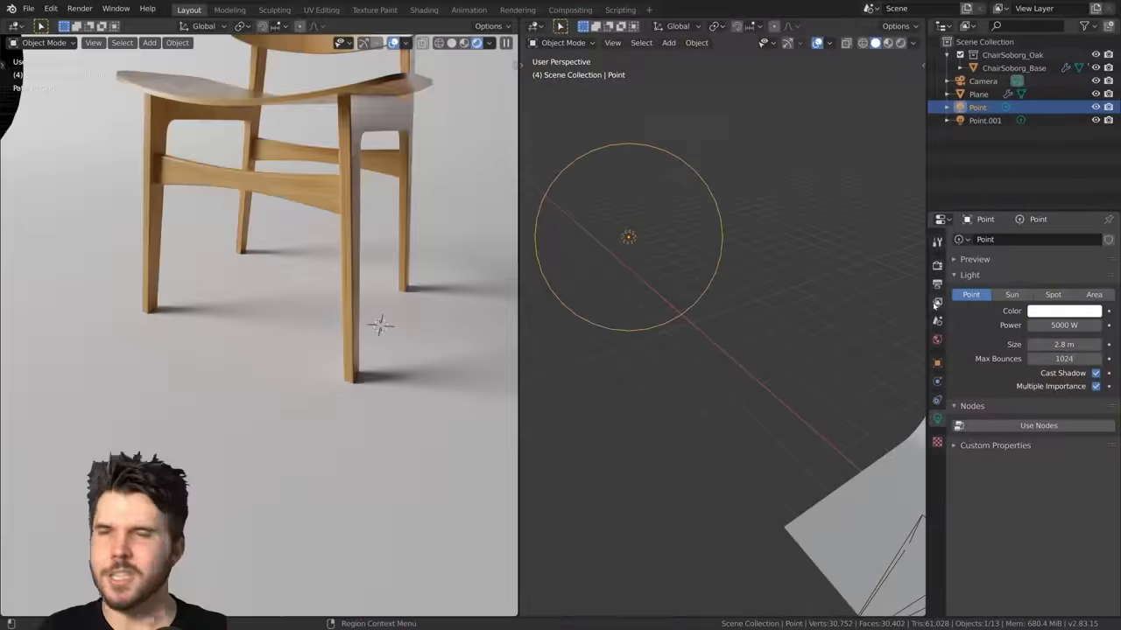
pyautogui.moveTo(937, 304)
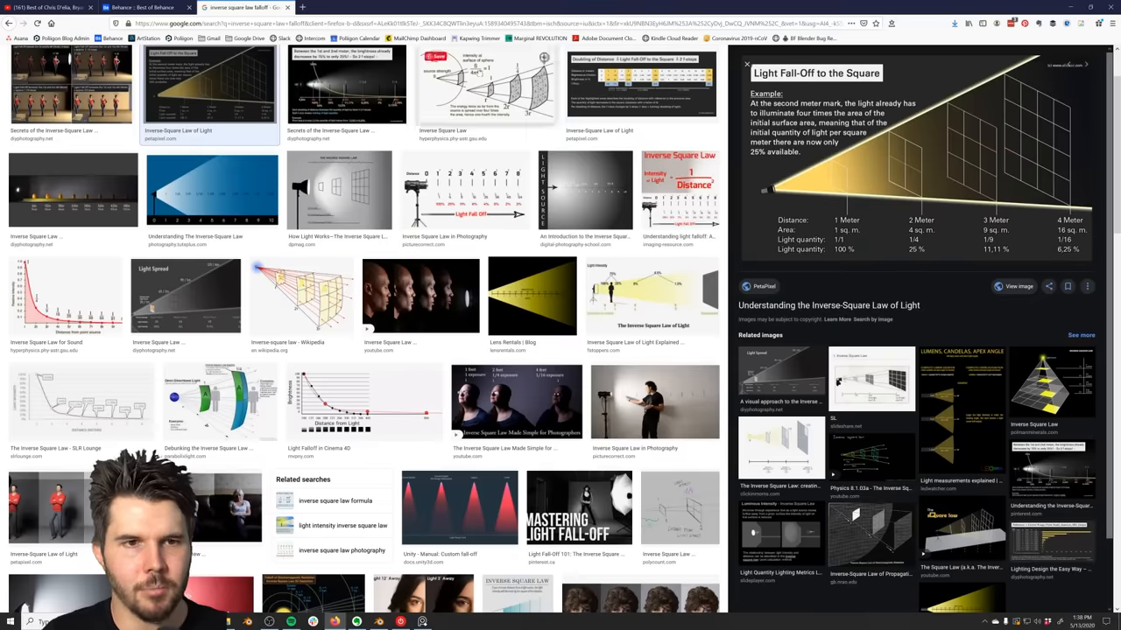
# - Scroll the Behance Furniture gallery and open the Magis Easy Chair project in a new tab
pyautogui.click(144, 7)
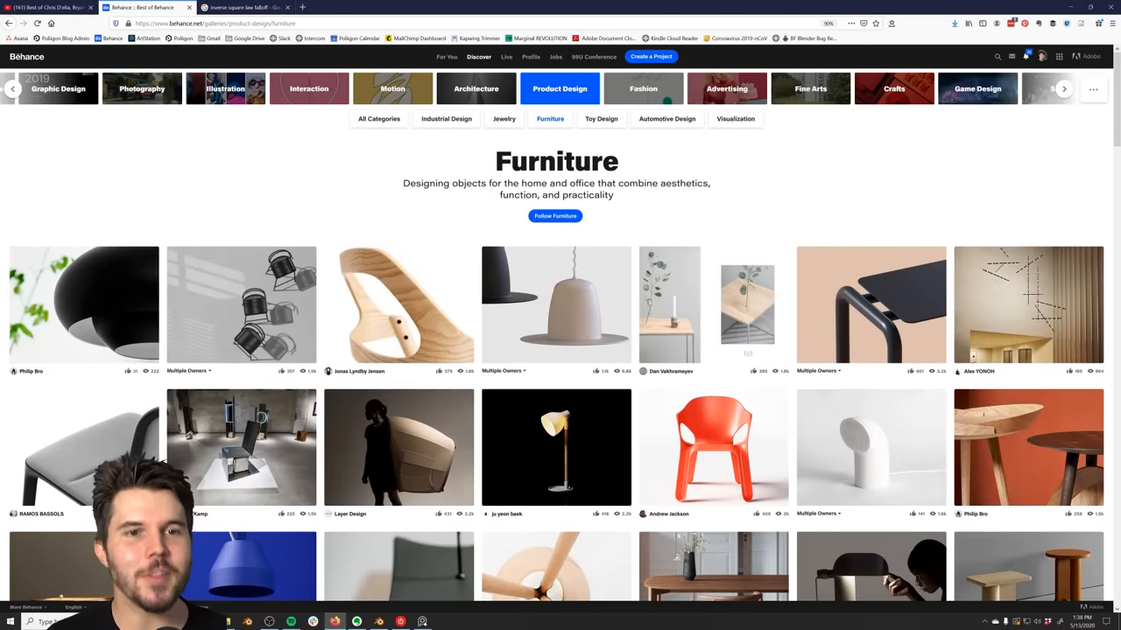
pyautogui.scroll(-3)
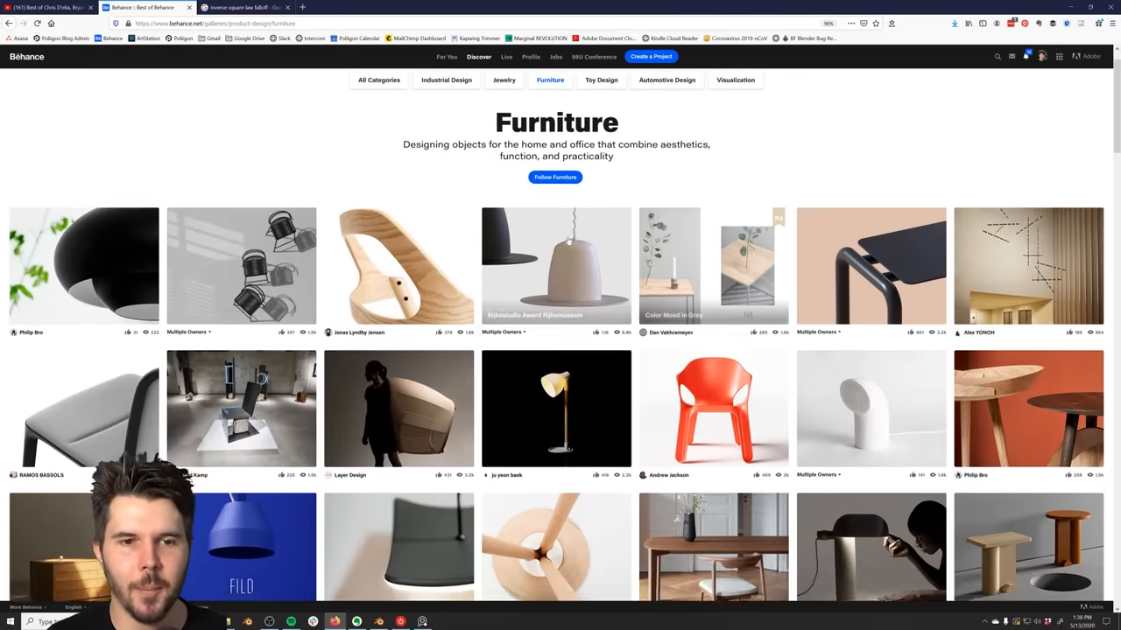
pyautogui.scroll(-3)
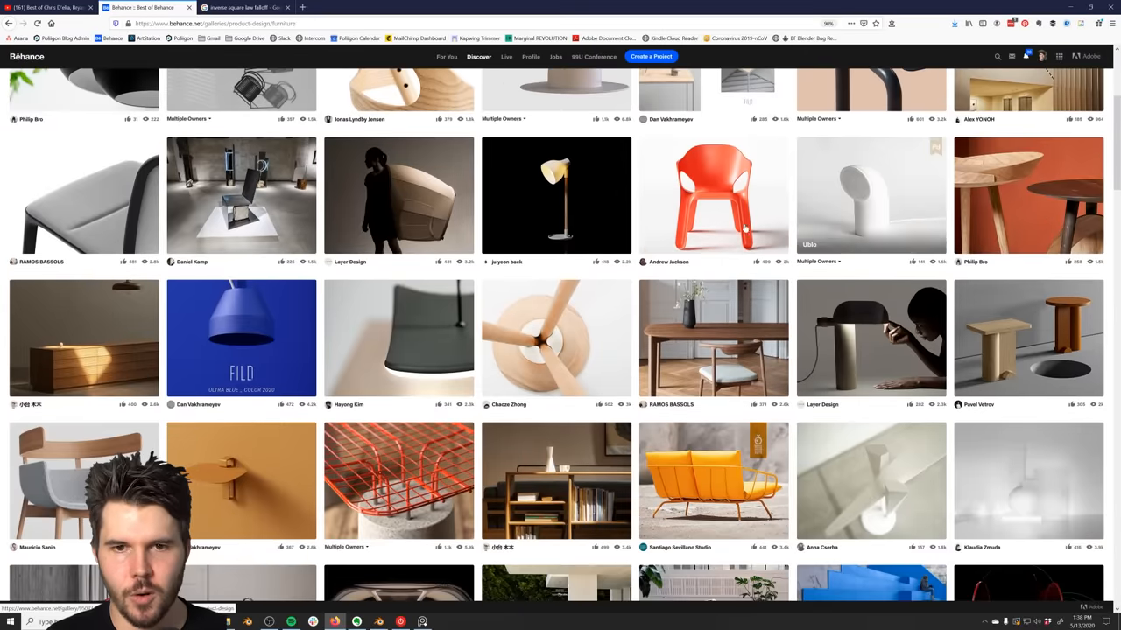
pyautogui.moveTo(734, 198)
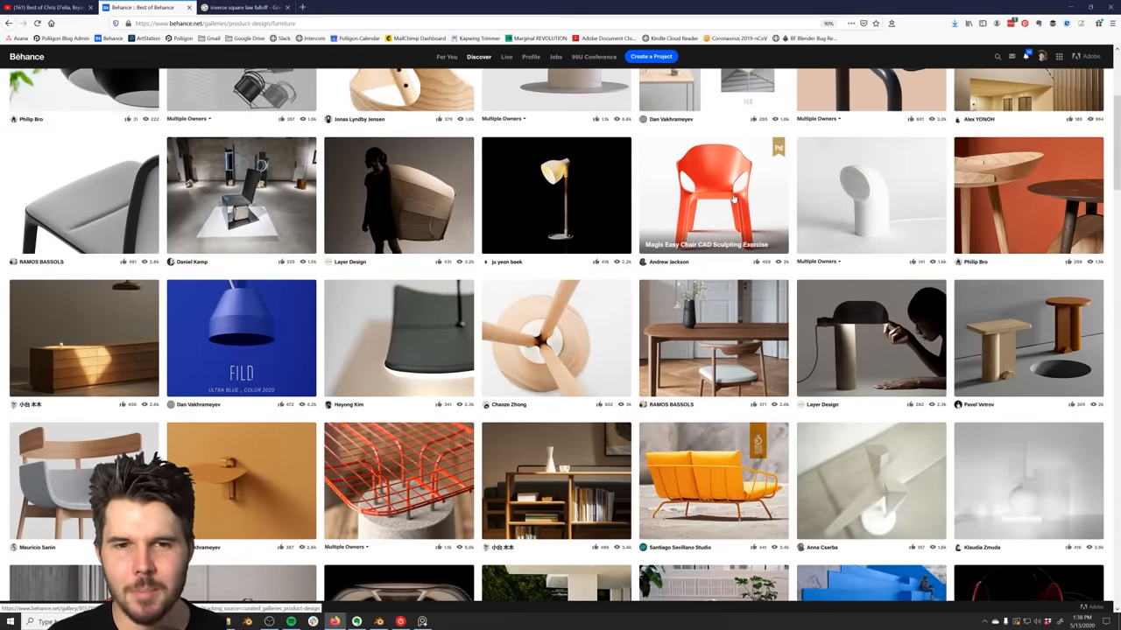
pyautogui.click(713, 194)
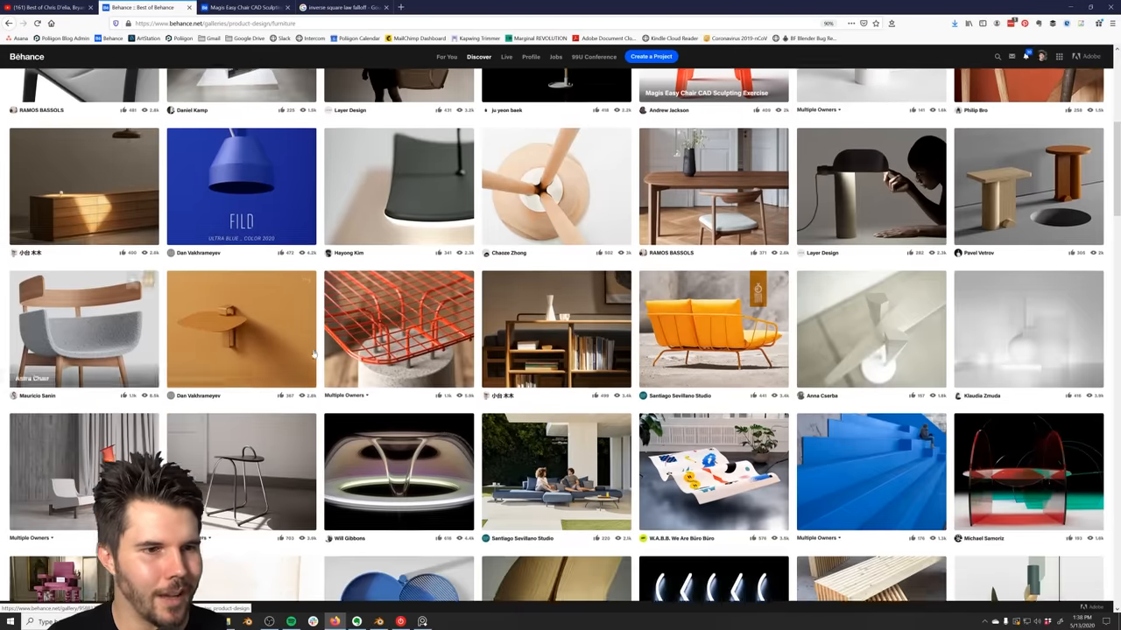
# - Scroll through the Magis Easy Chair project images
pyautogui.scroll(-3)
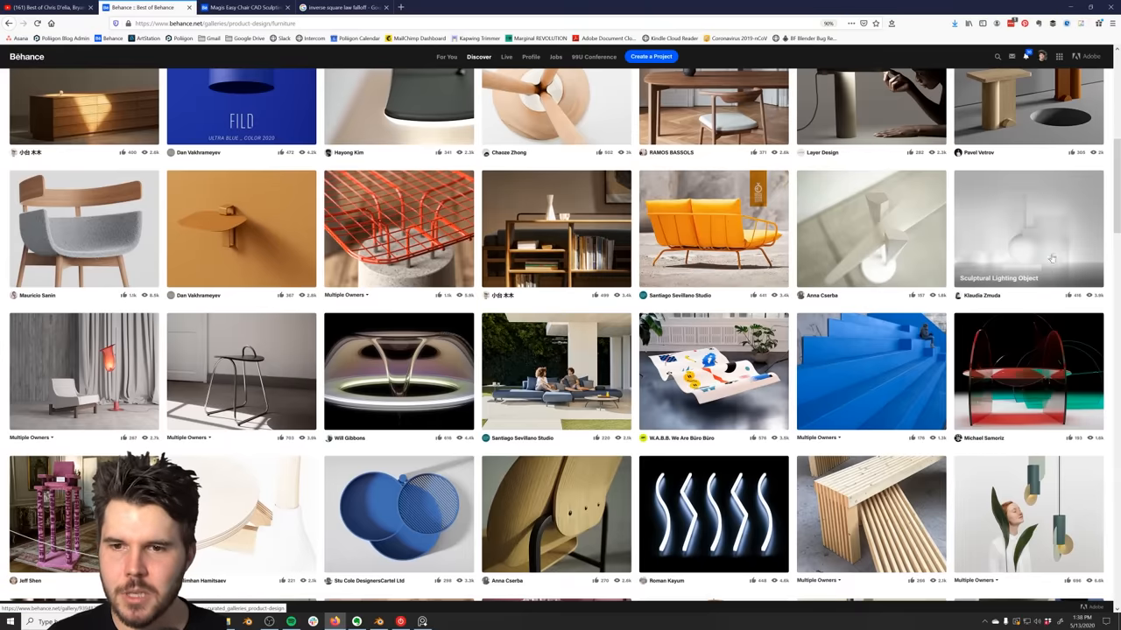
pyautogui.scroll(-3)
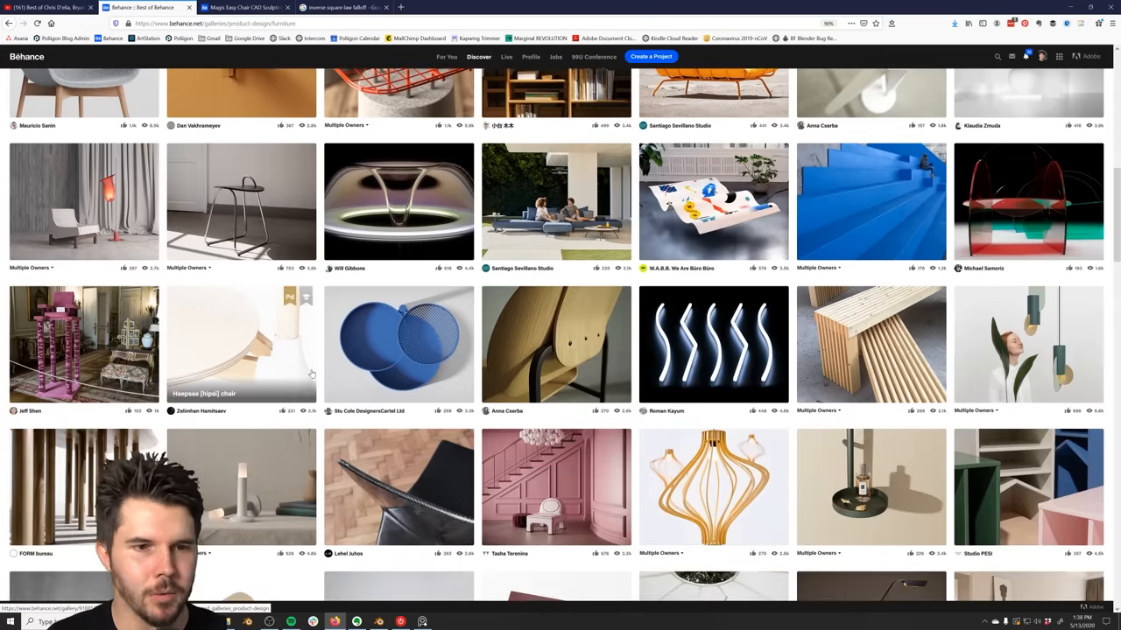
pyautogui.scroll(-3)
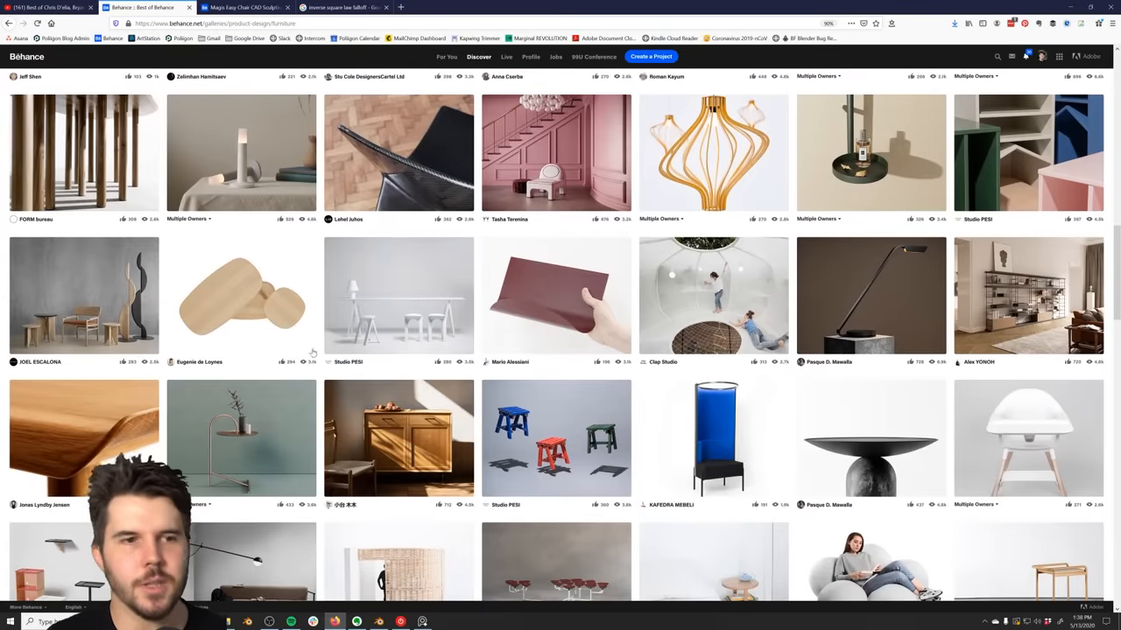
pyautogui.scroll(-3)
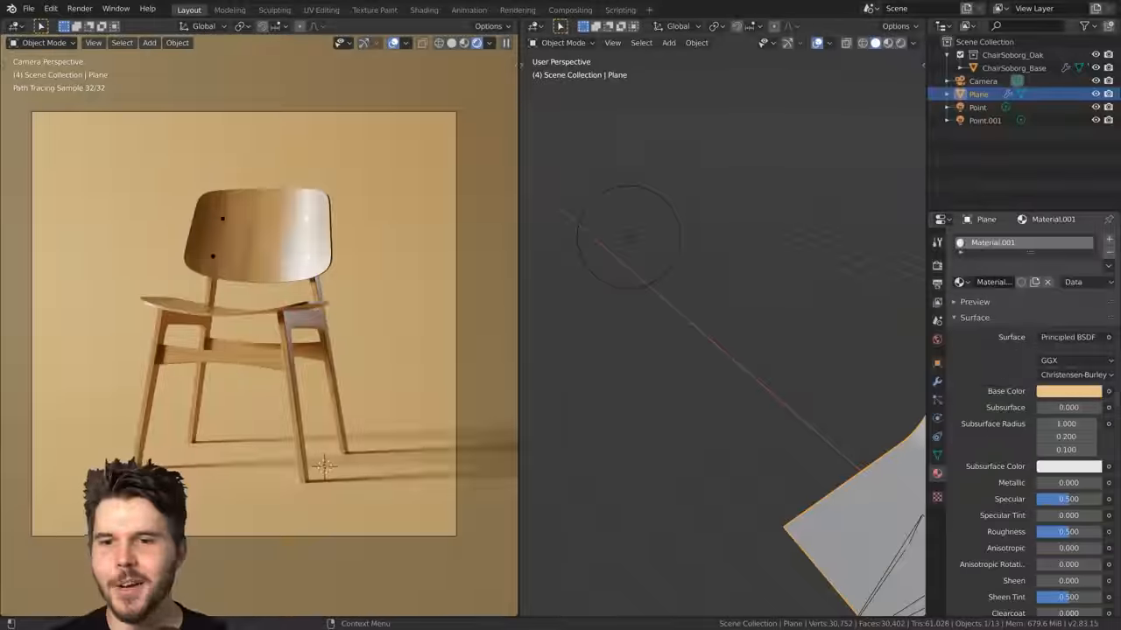
# - Try a green base colour, then settle the backdrop on a soft dusty pink
pyautogui.click(1068, 391)
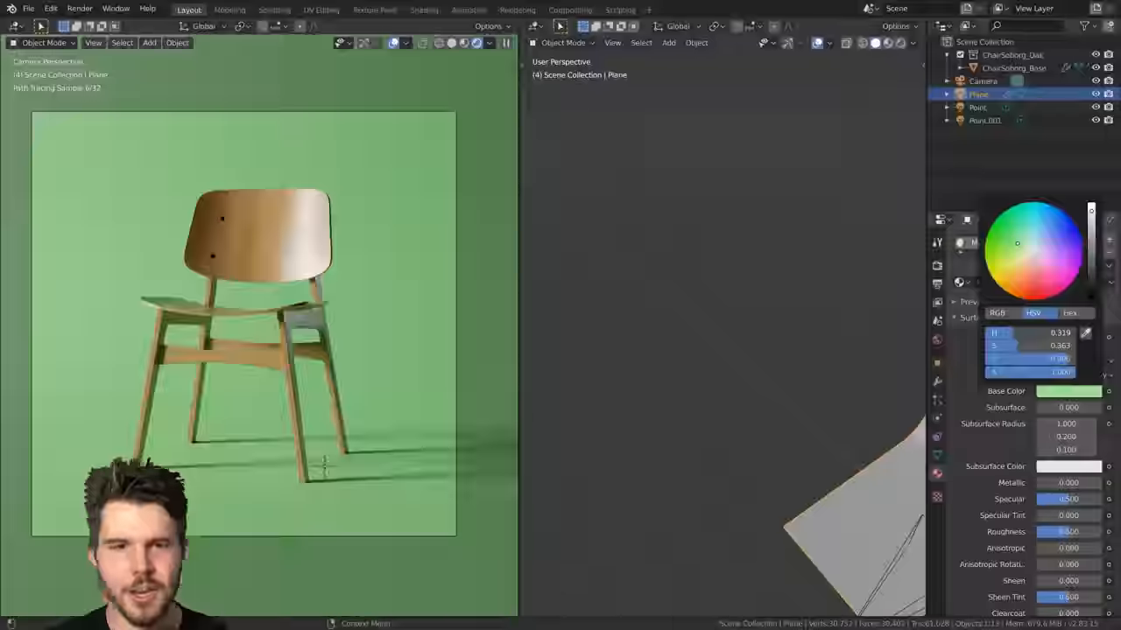
pyautogui.click(1051, 255)
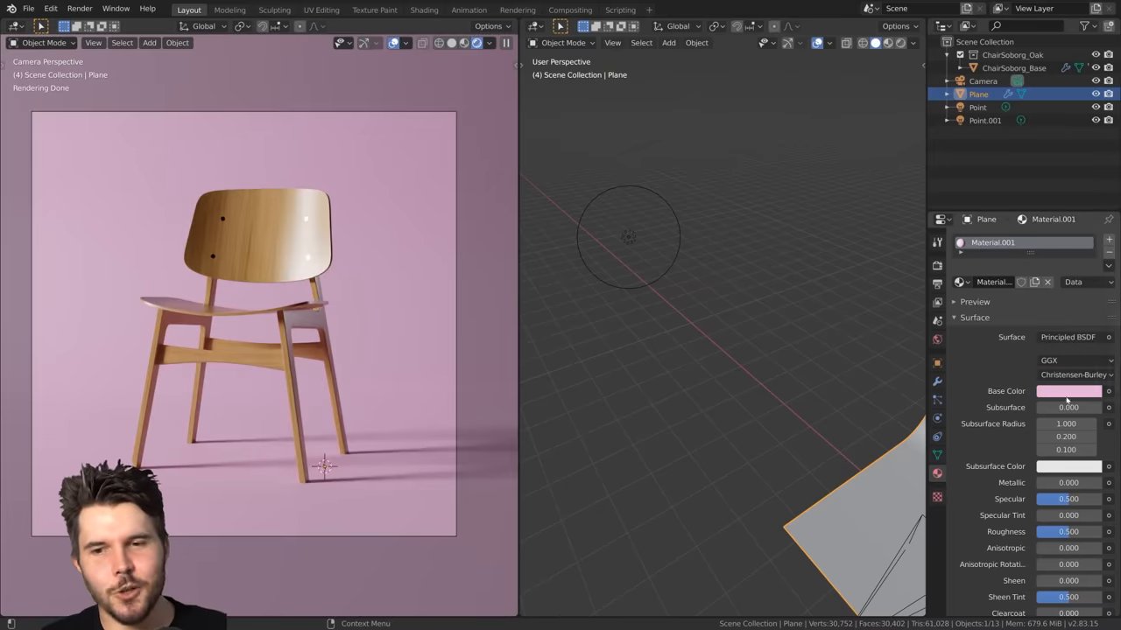
pyautogui.moveTo(995, 337)
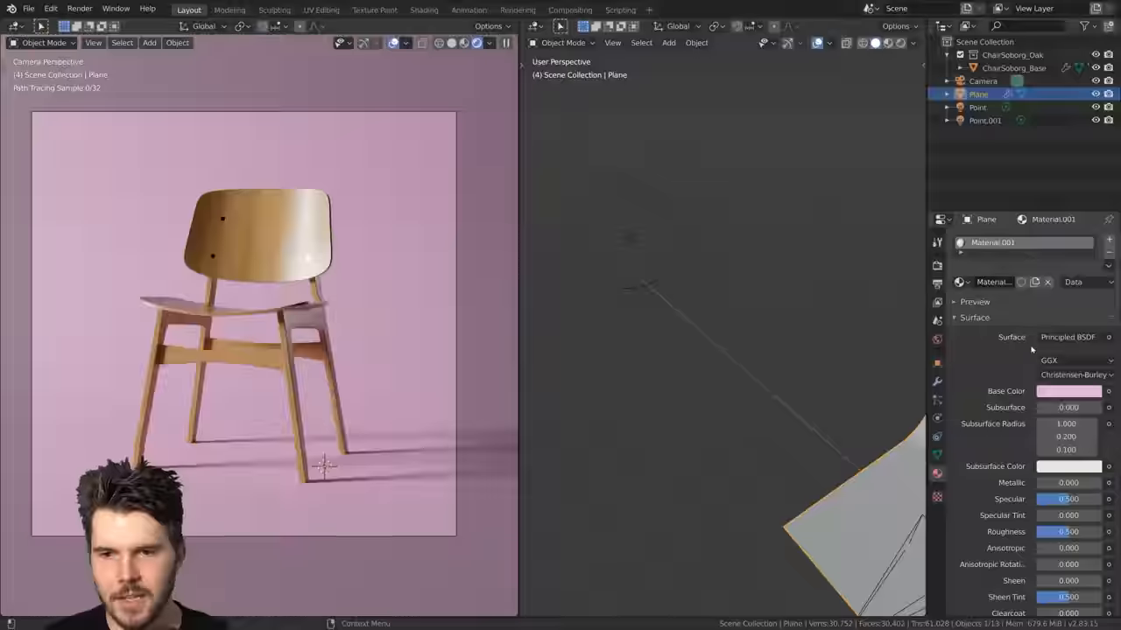
pyautogui.click(1068, 390)
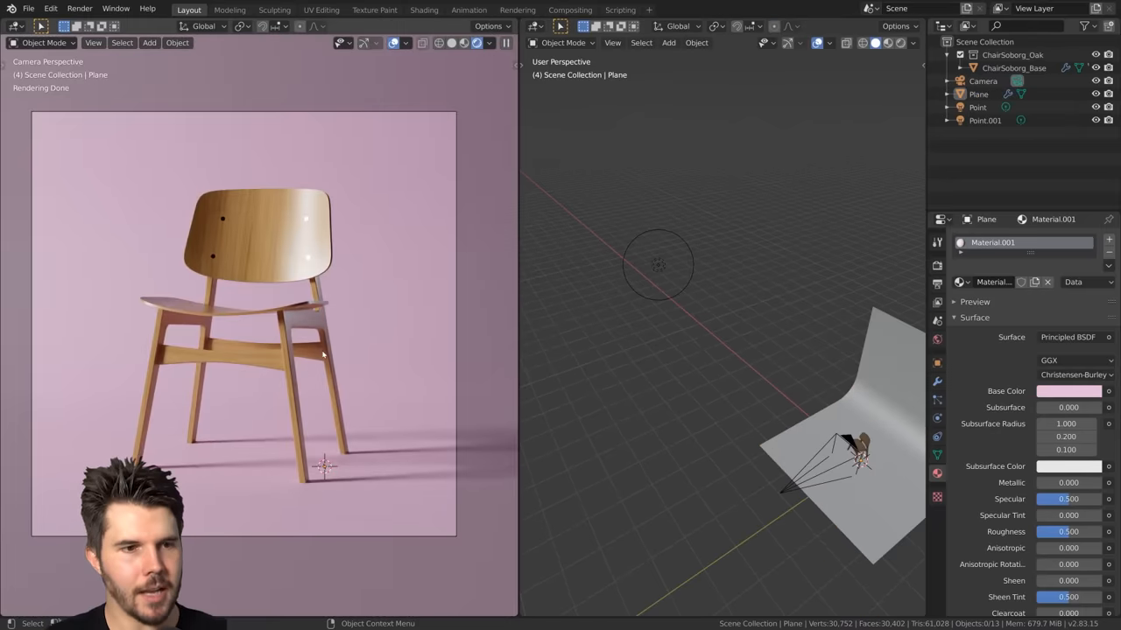
pyautogui.moveTo(358, 329)
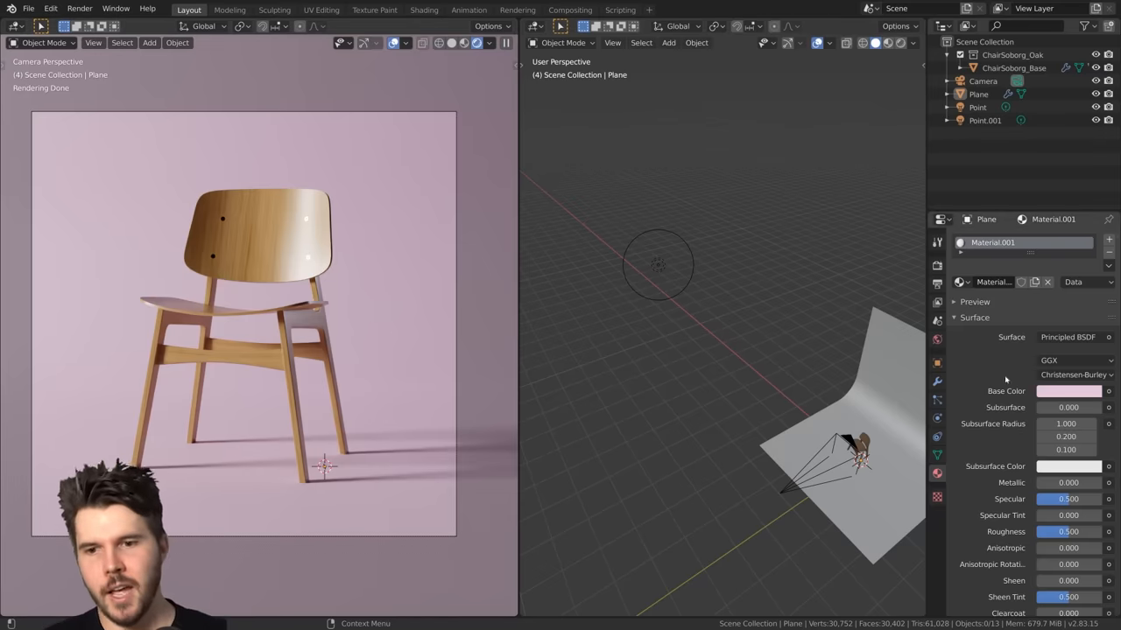
pyautogui.click(1069, 392)
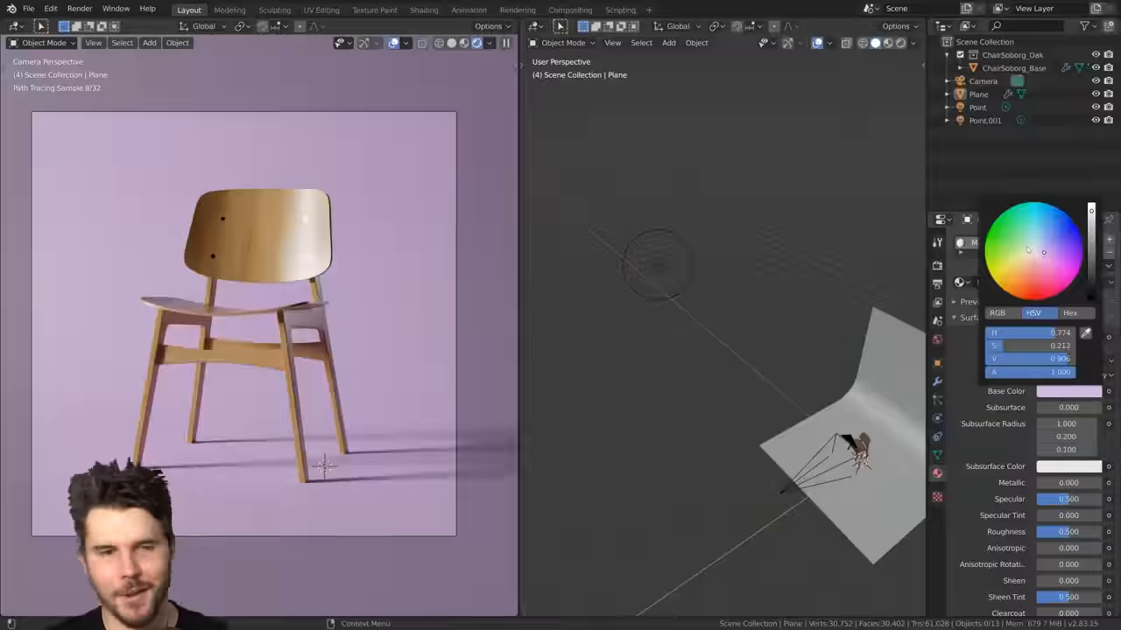
pyautogui.click(1036, 261)
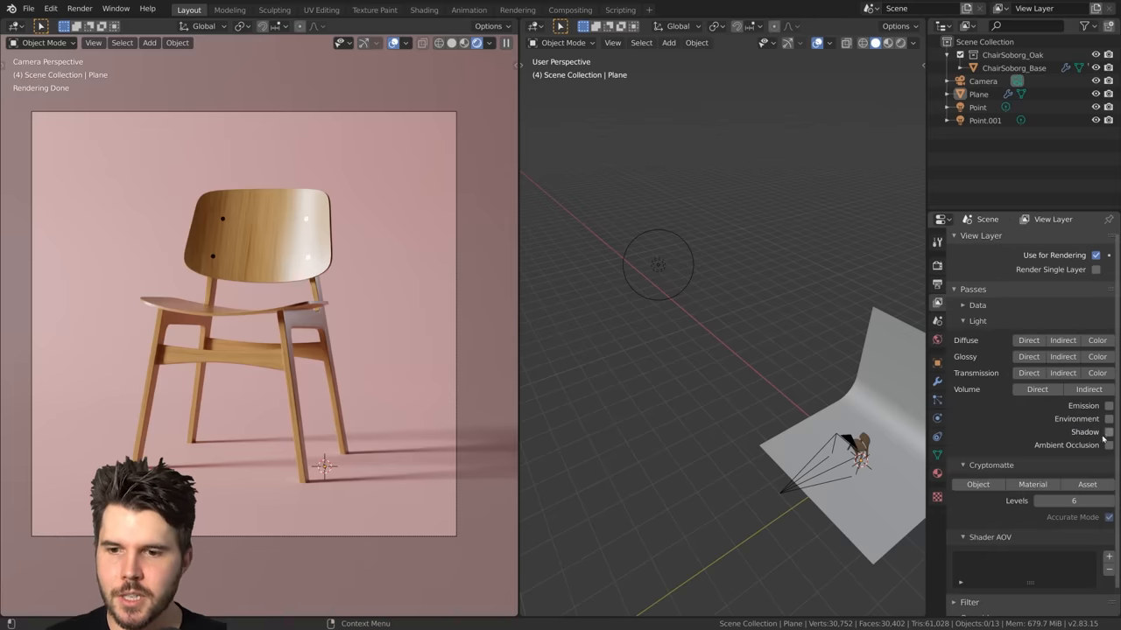
# - Tick Denoising Data under Passes > Data and render the chair on the pink backdrop
pyautogui.click(977, 305)
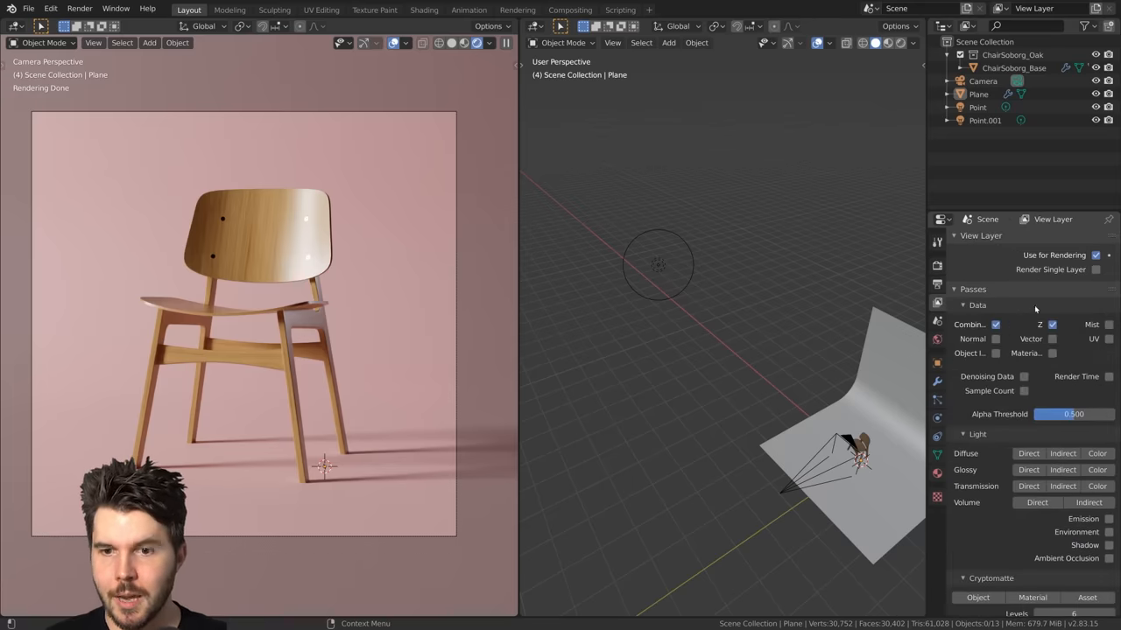
pyautogui.moveTo(1024, 377)
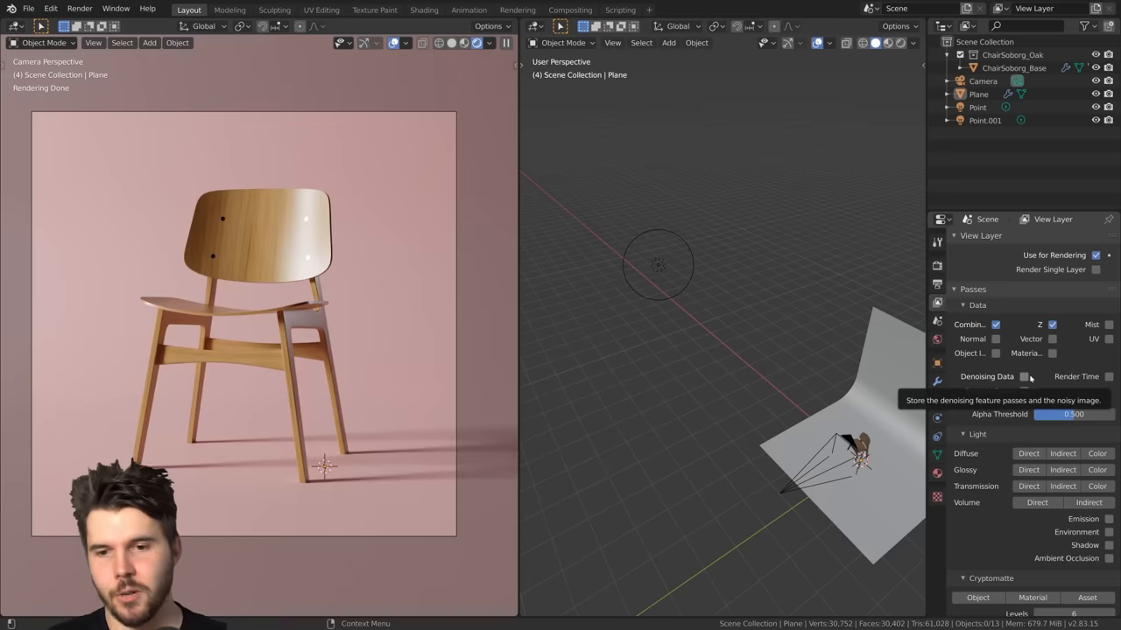
pyautogui.click(1023, 377)
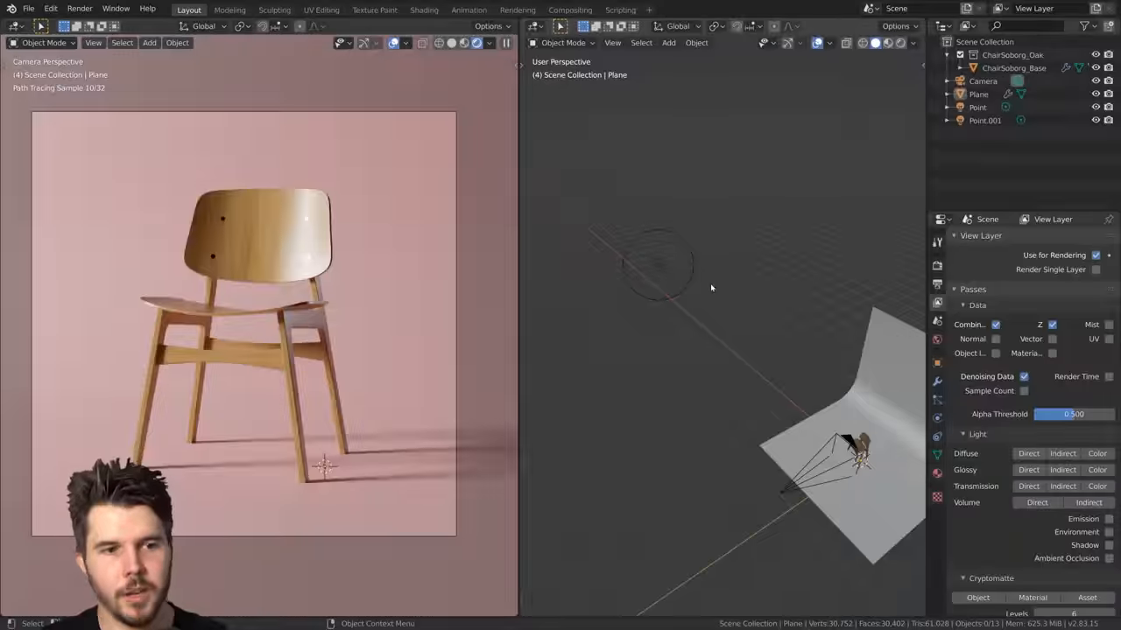
pyautogui.press('F12')
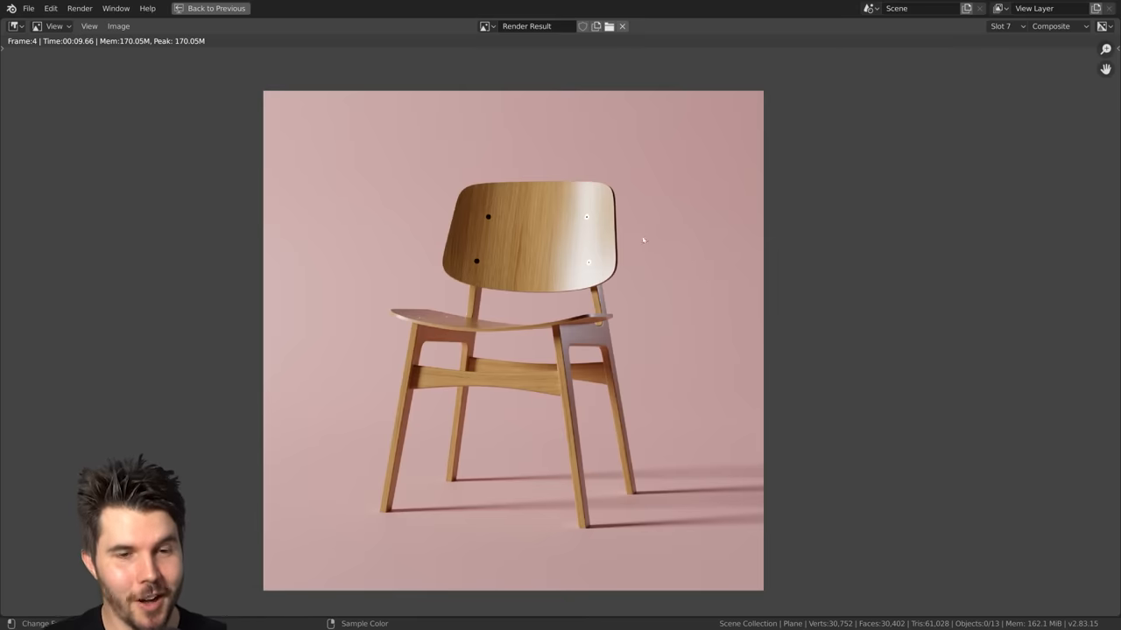
# - Close the rendered image and switch to the Compositing workspace
pyautogui.click(210, 8)
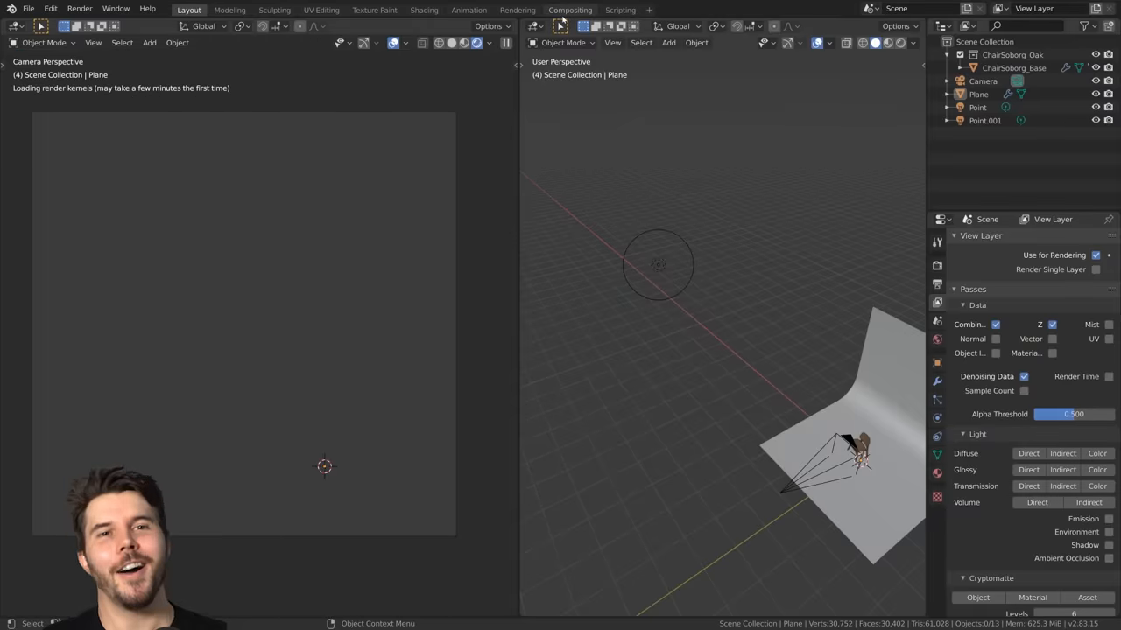
pyautogui.click(570, 10)
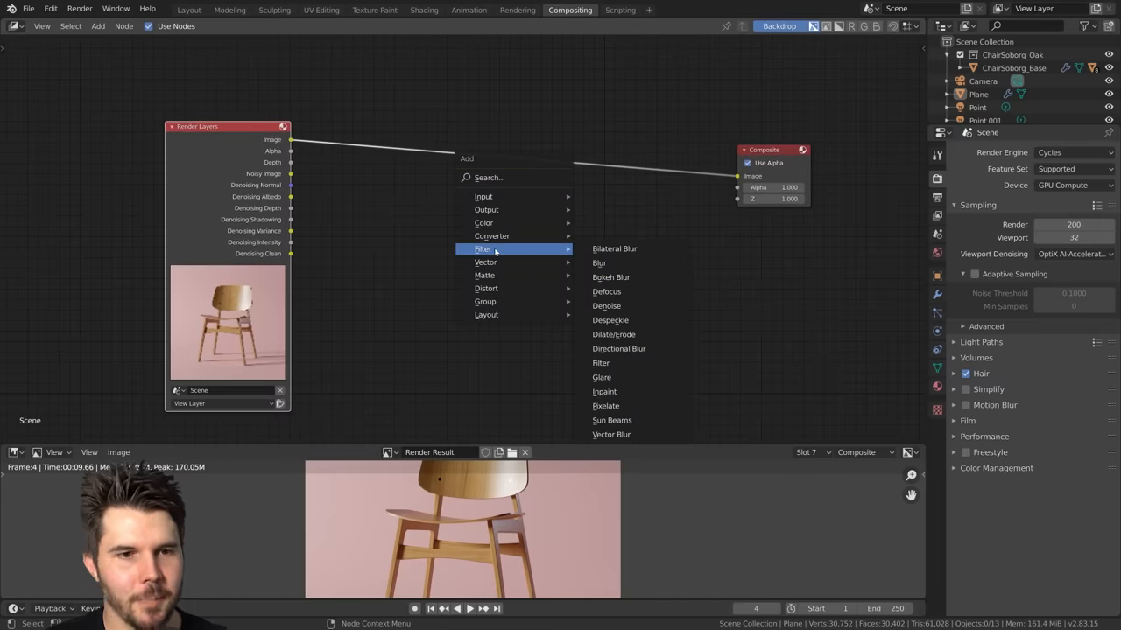
pyautogui.moveTo(605, 306)
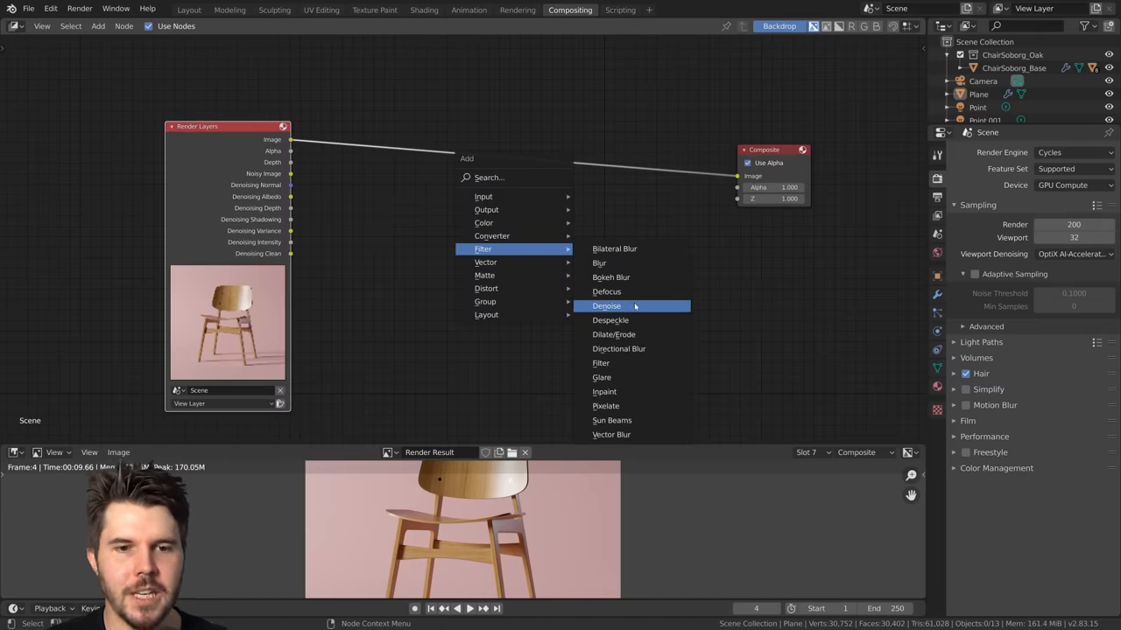
# - Add a Denoise node taking Noisy Image, Denoising Normal and Albedo, output to Composite
pyautogui.click(607, 305)
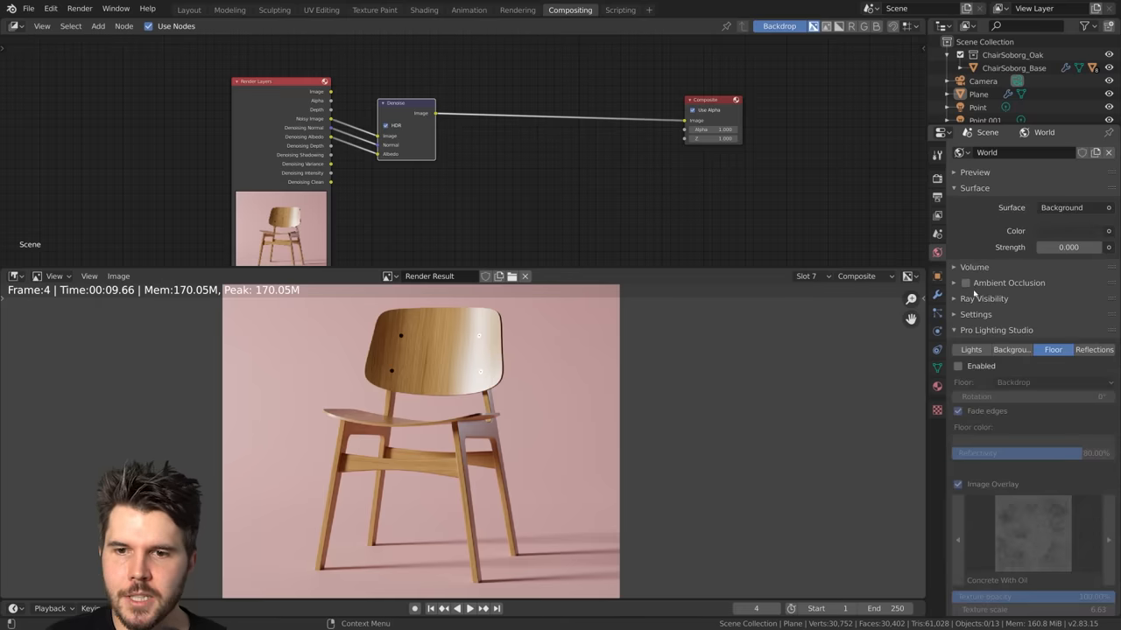
# - Expand World Ambient Occlusion and set its Distance to 2
pyautogui.click(954, 283)
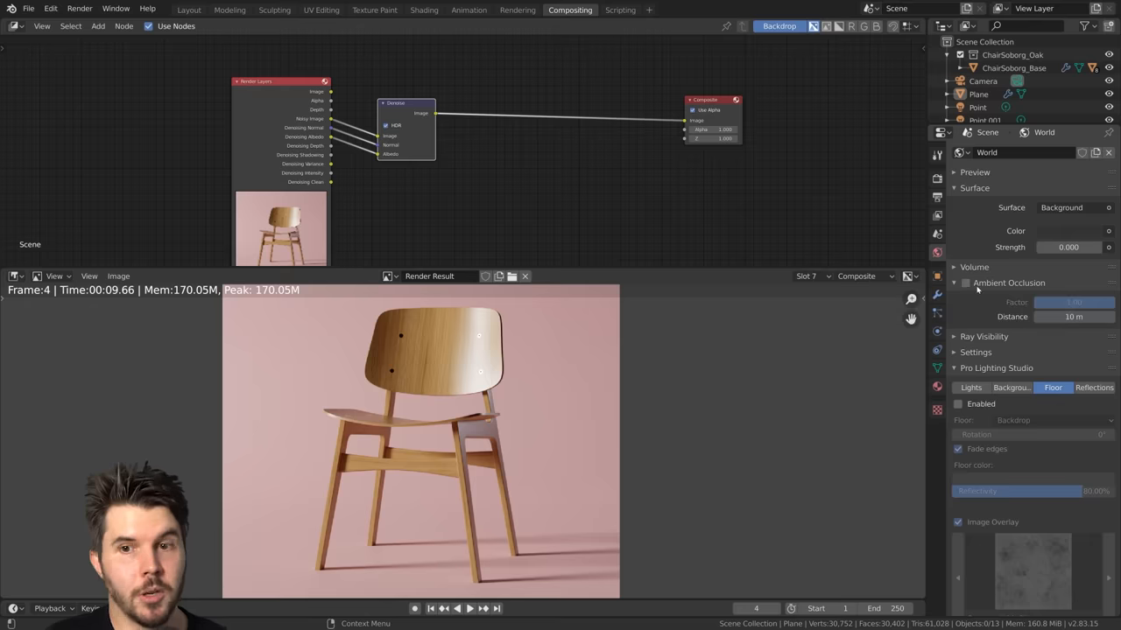
pyautogui.click(965, 283)
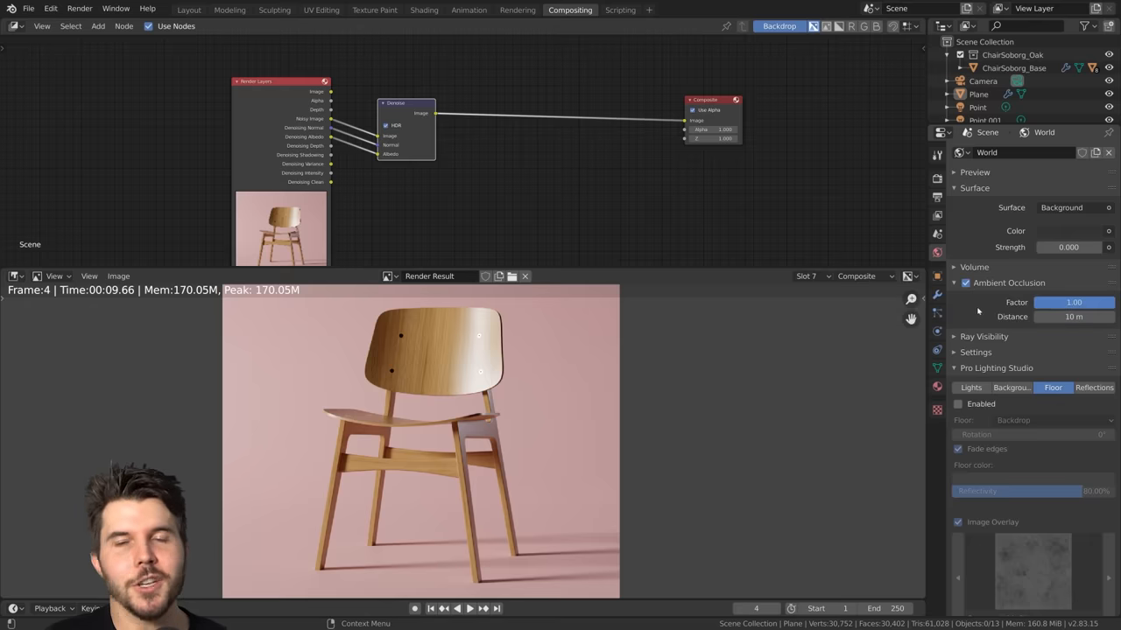
pyautogui.moveTo(964, 282)
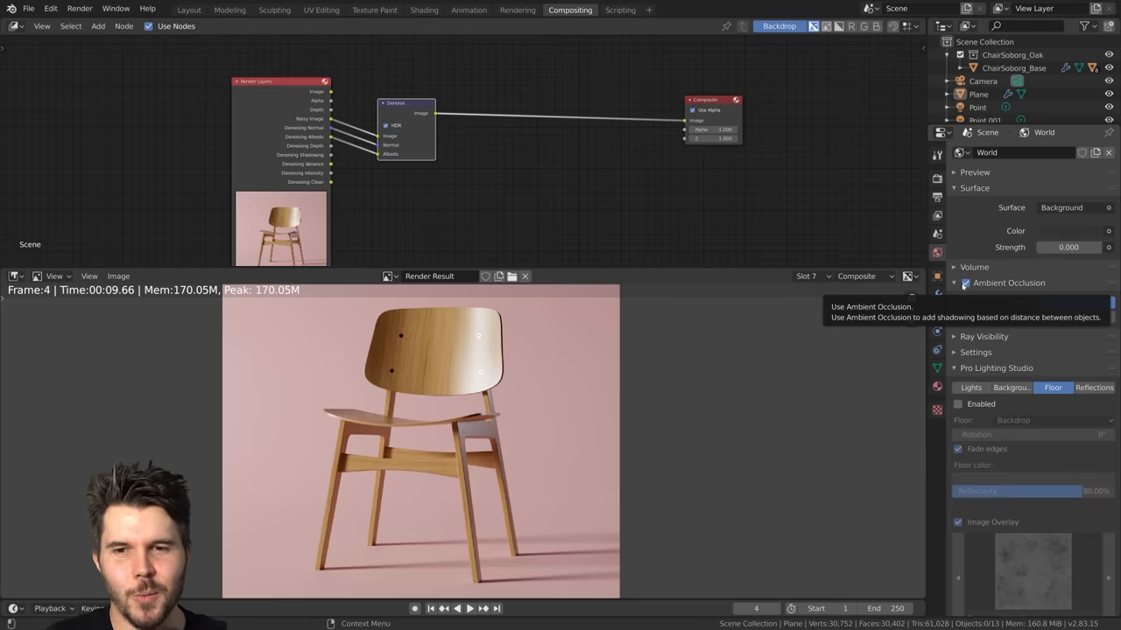
pyautogui.click(965, 283)
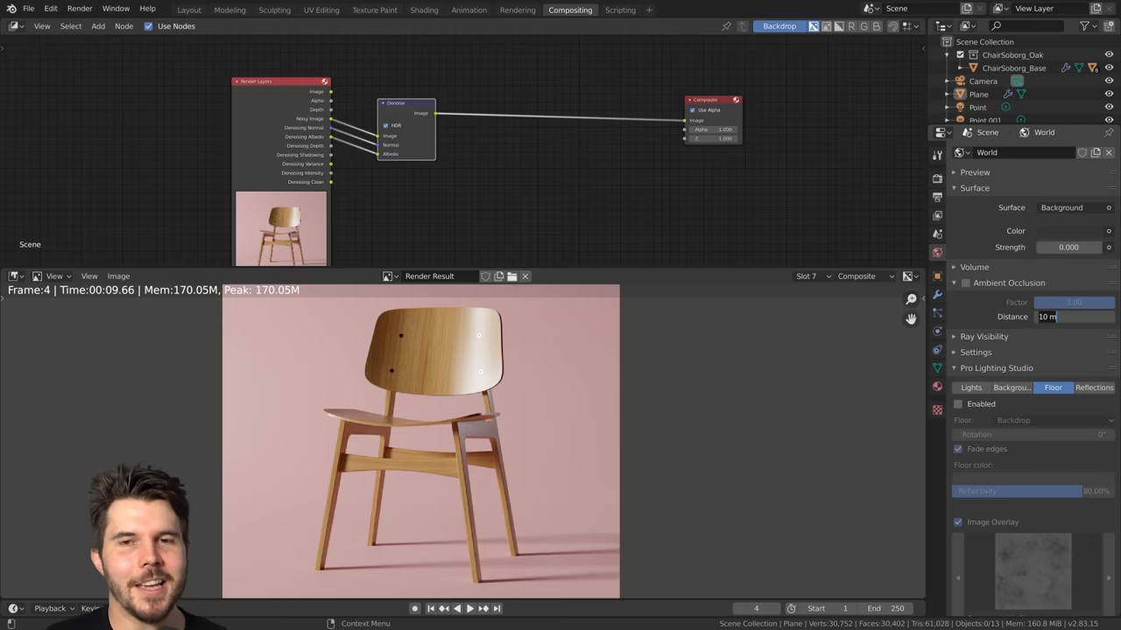
pyautogui.moveTo(1072, 316)
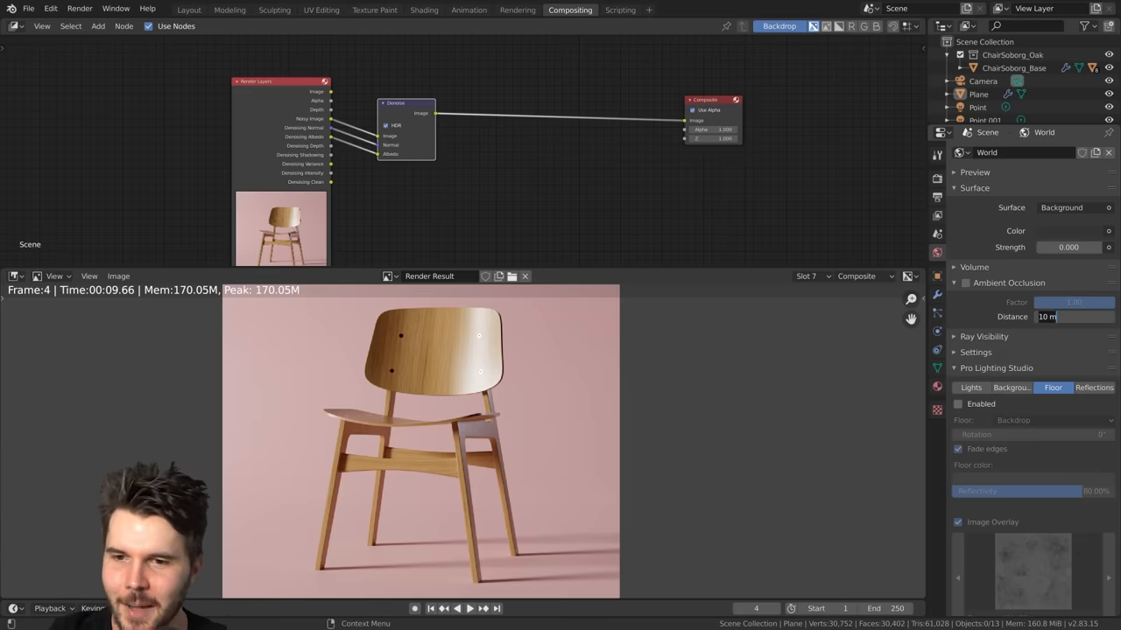
pyautogui.write('2')
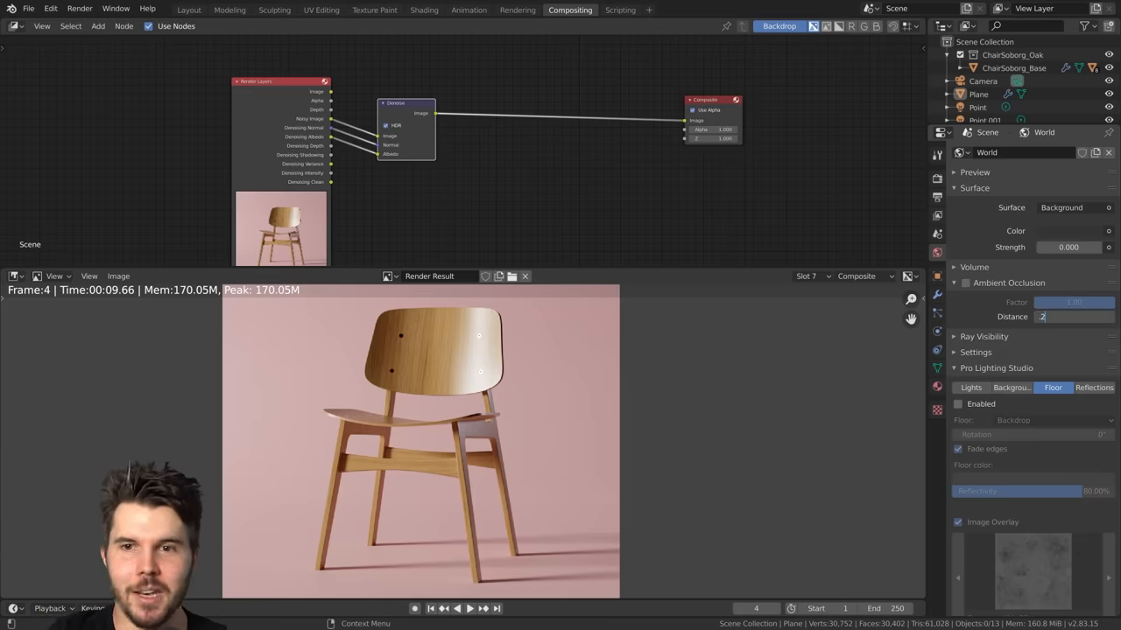
# - Enable the Ambient Occlusion render pass and re-render the chair
pyautogui.click(1074, 316)
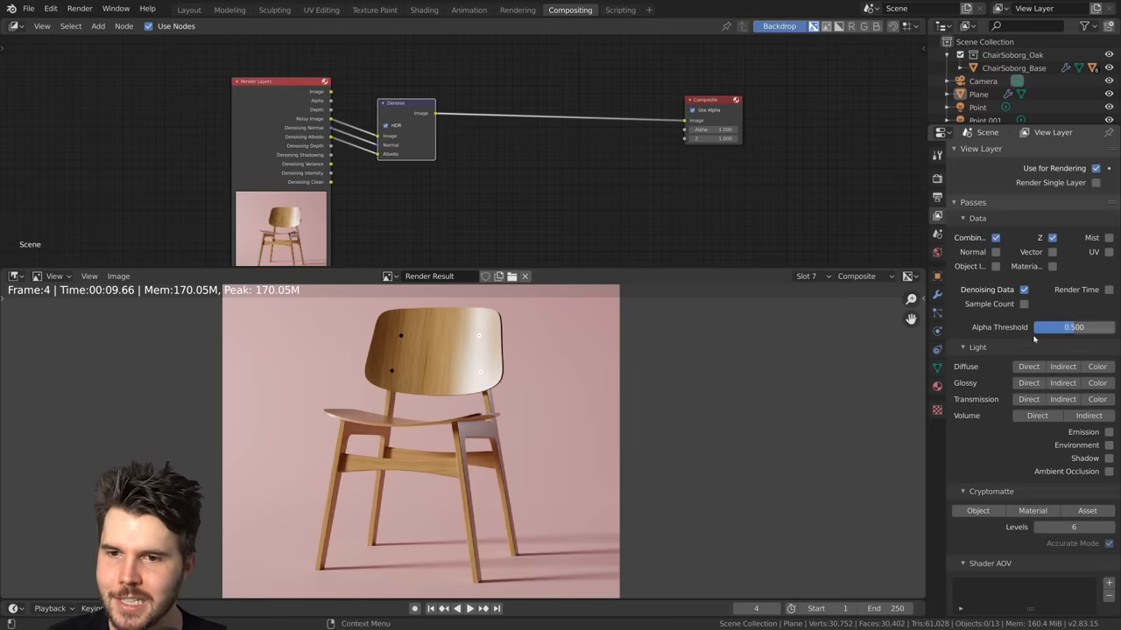
pyautogui.moveTo(1109, 471)
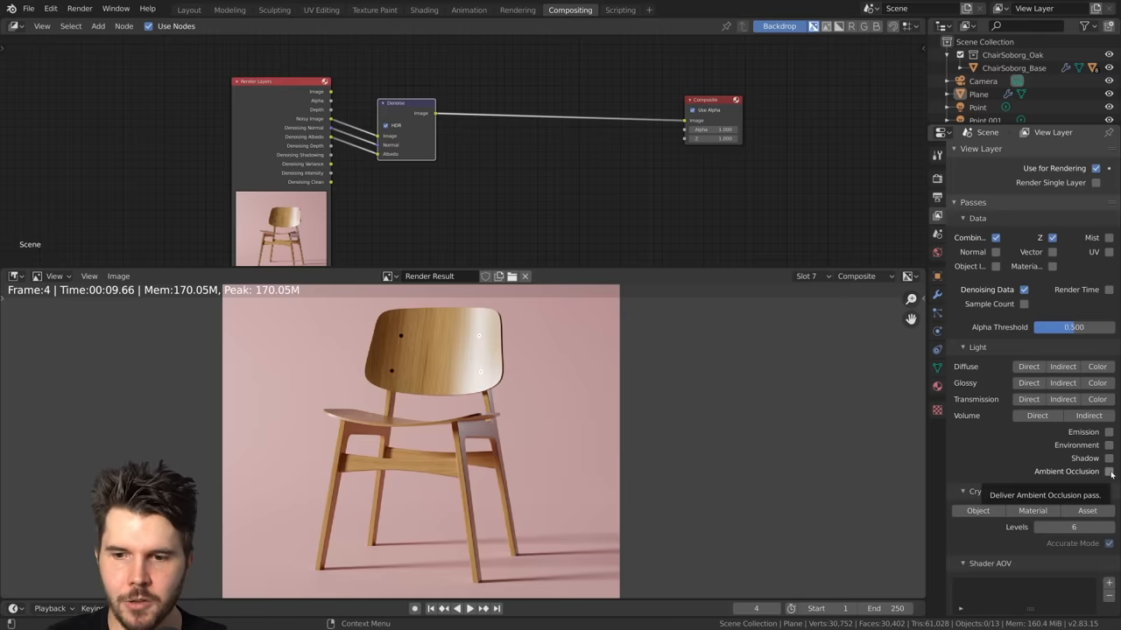
pyautogui.click(1109, 471)
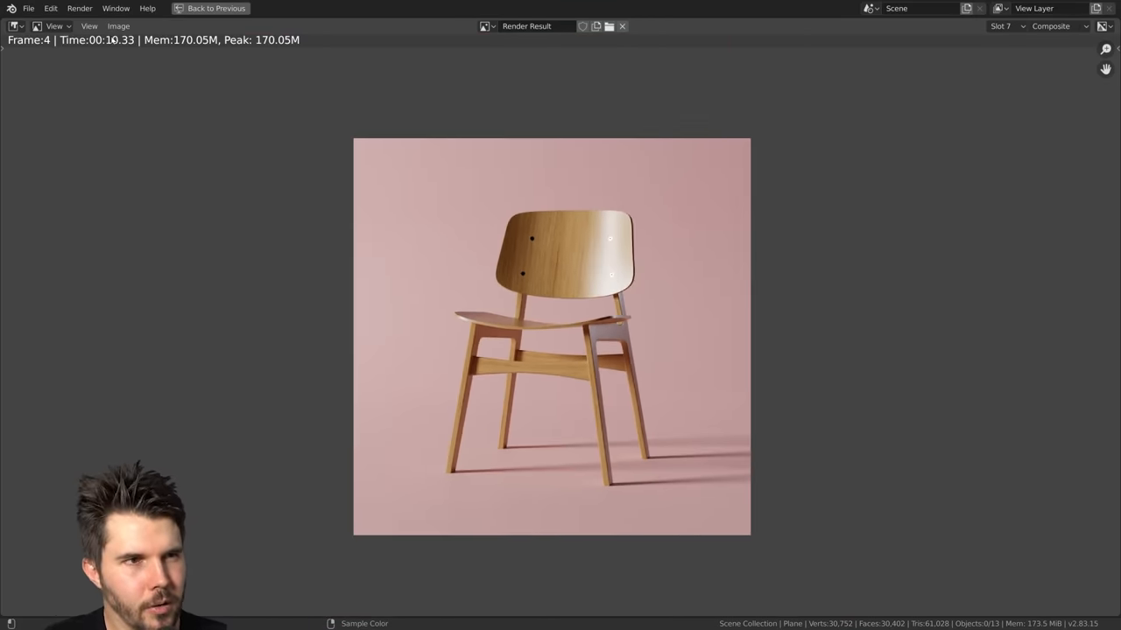
pyautogui.click(570, 9)
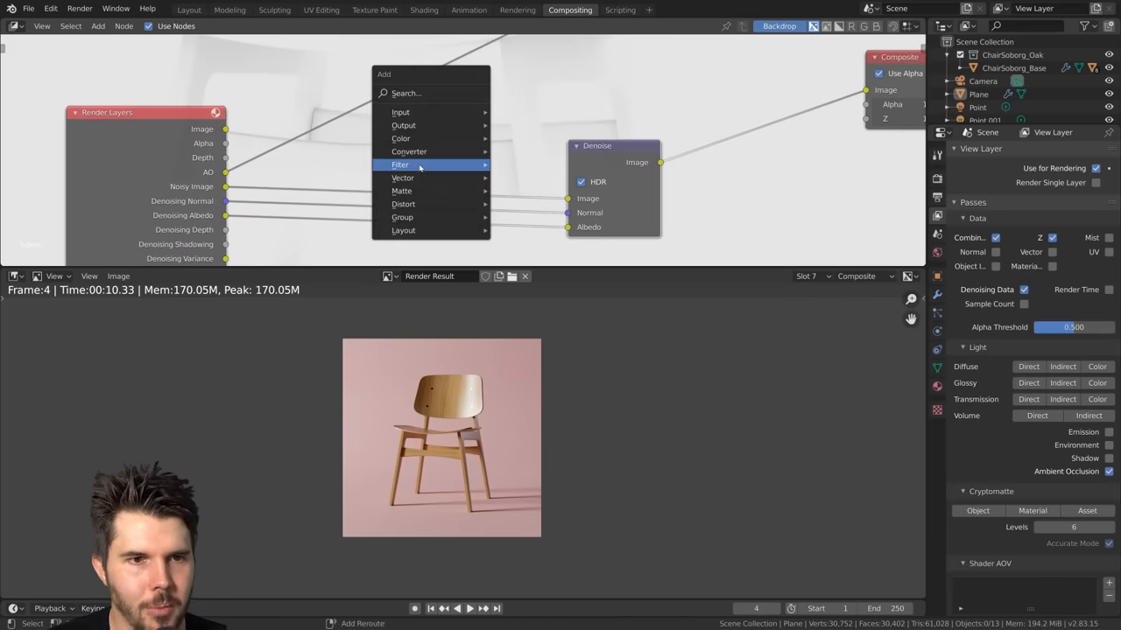
pyautogui.moveTo(400, 139)
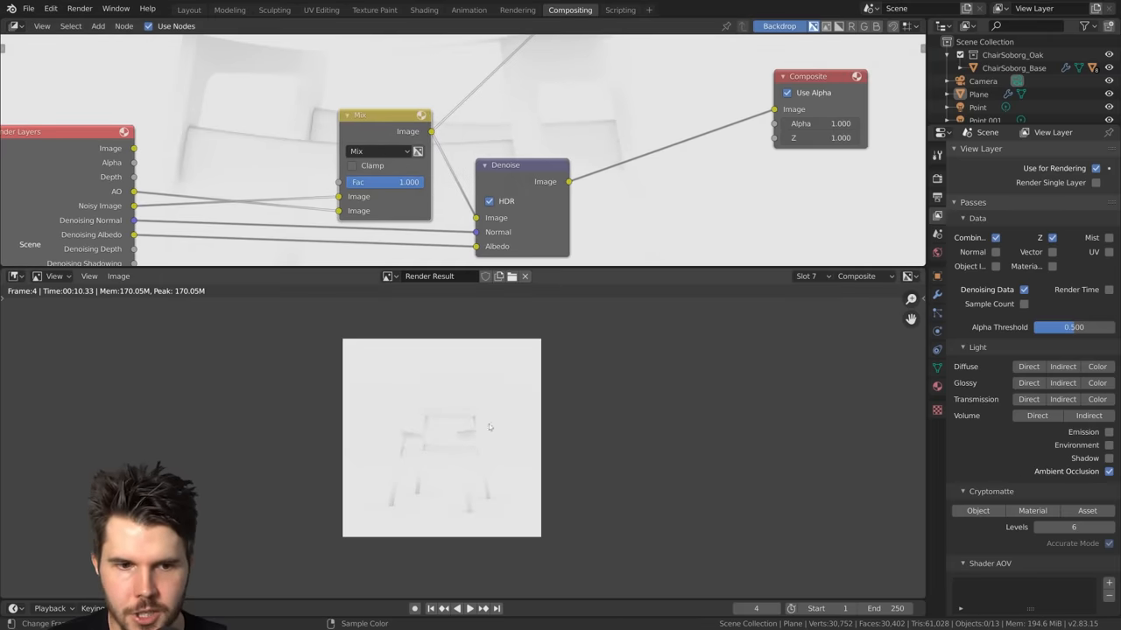
# - Set the AO Mix node to Multiply at factor 0.411, then return to Layout
pyautogui.click(378, 150)
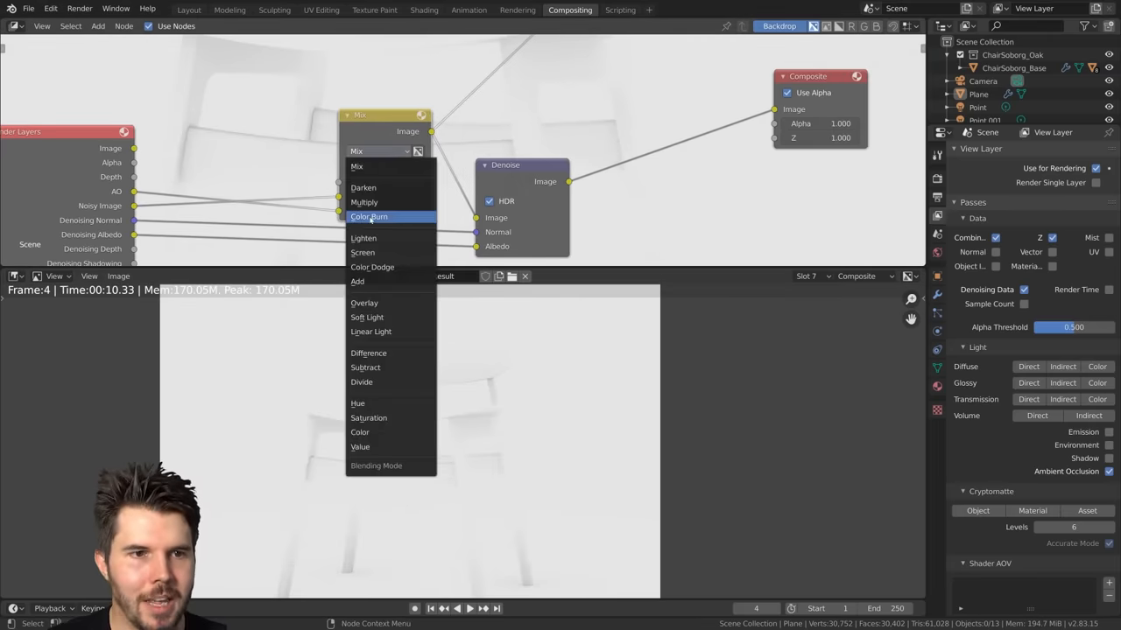
pyautogui.click(364, 202)
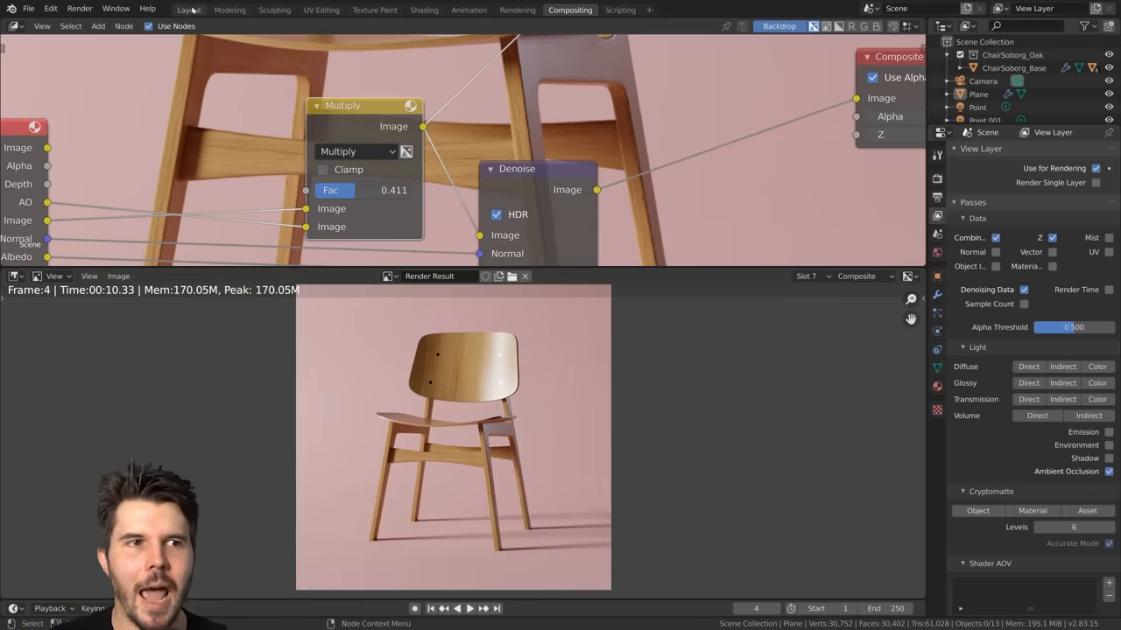
pyautogui.click(188, 10)
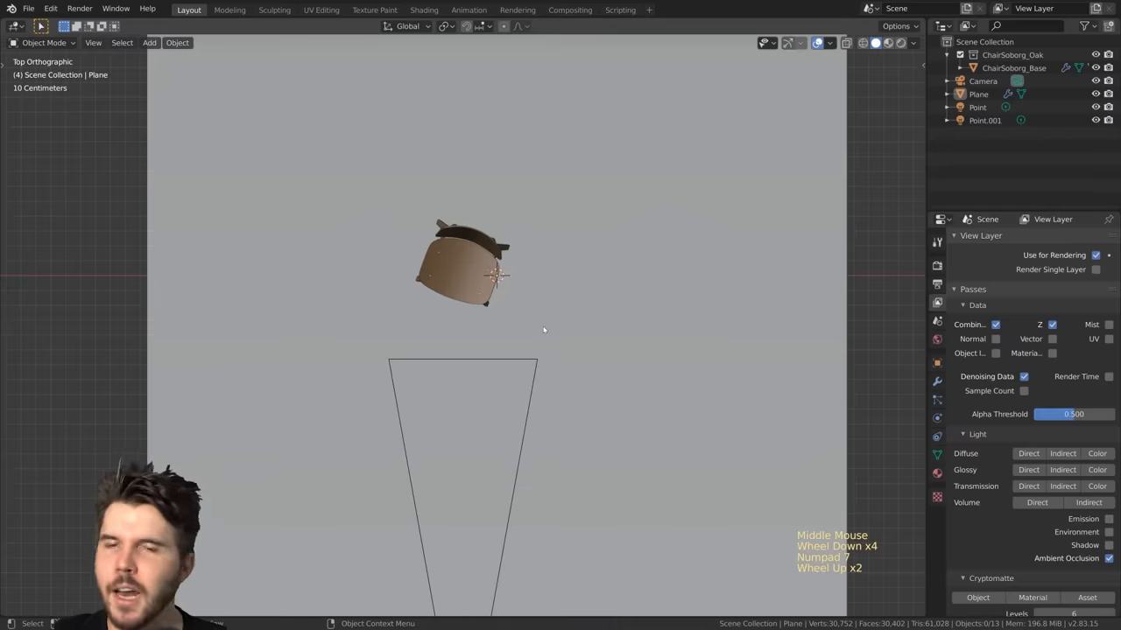
pyautogui.press('shift+s')
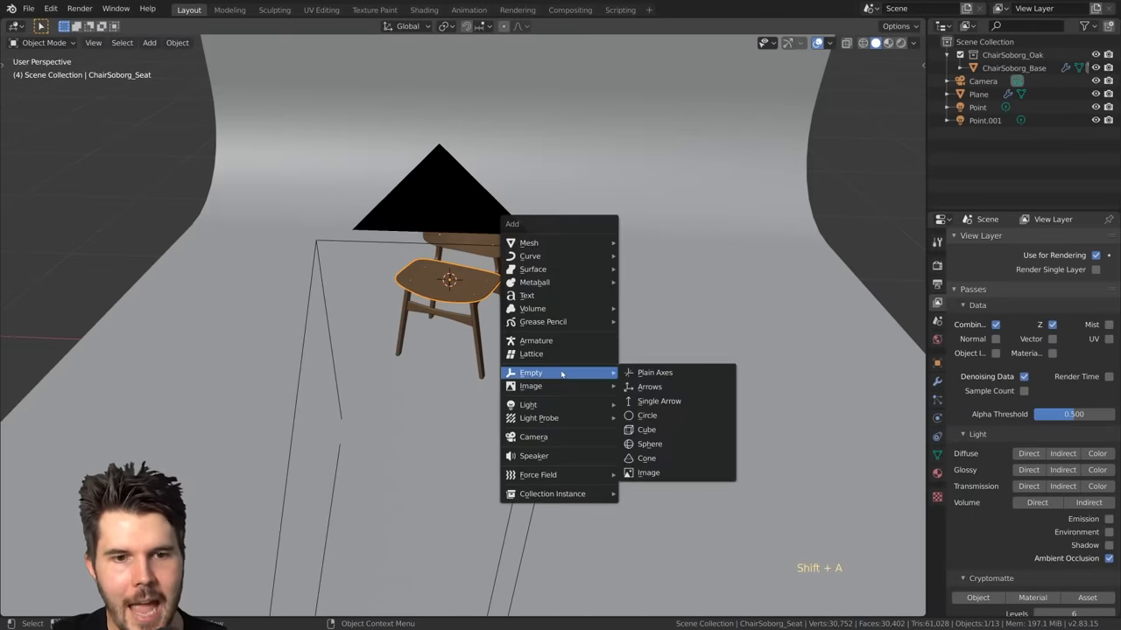
pyautogui.click(654, 372)
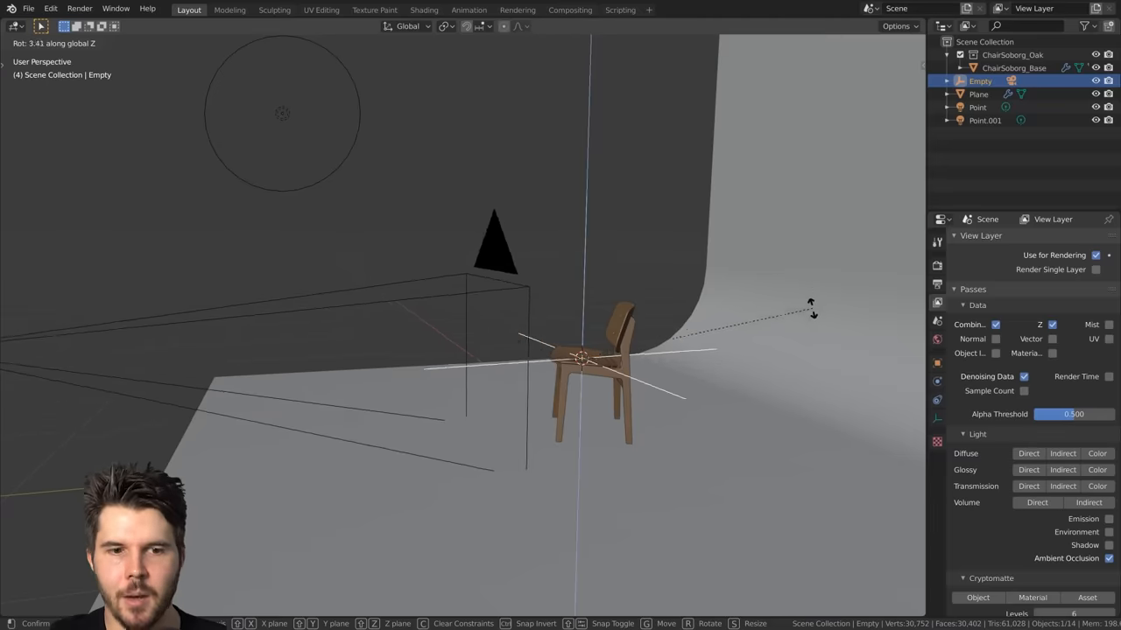
pyautogui.scroll(-3)
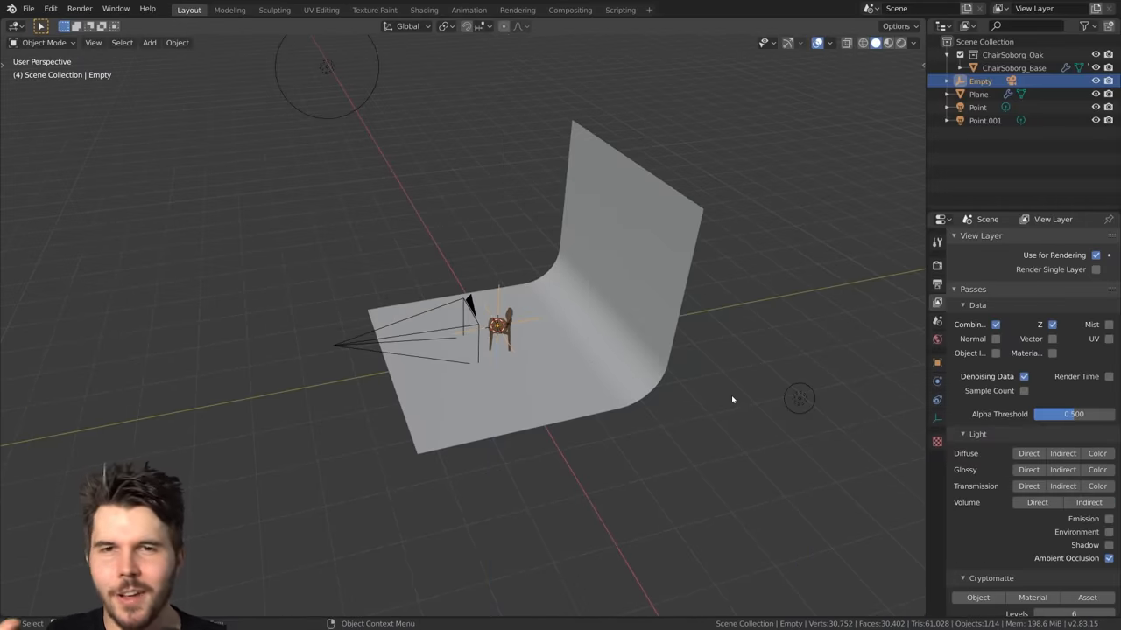
pyautogui.press('KP_7')
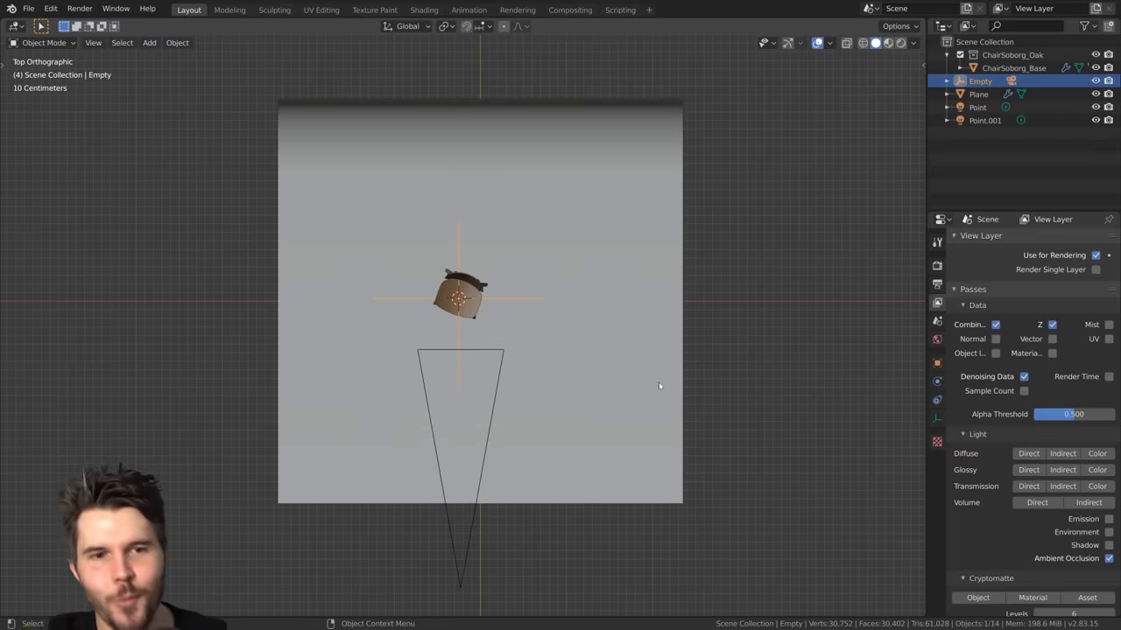
pyautogui.press('r')
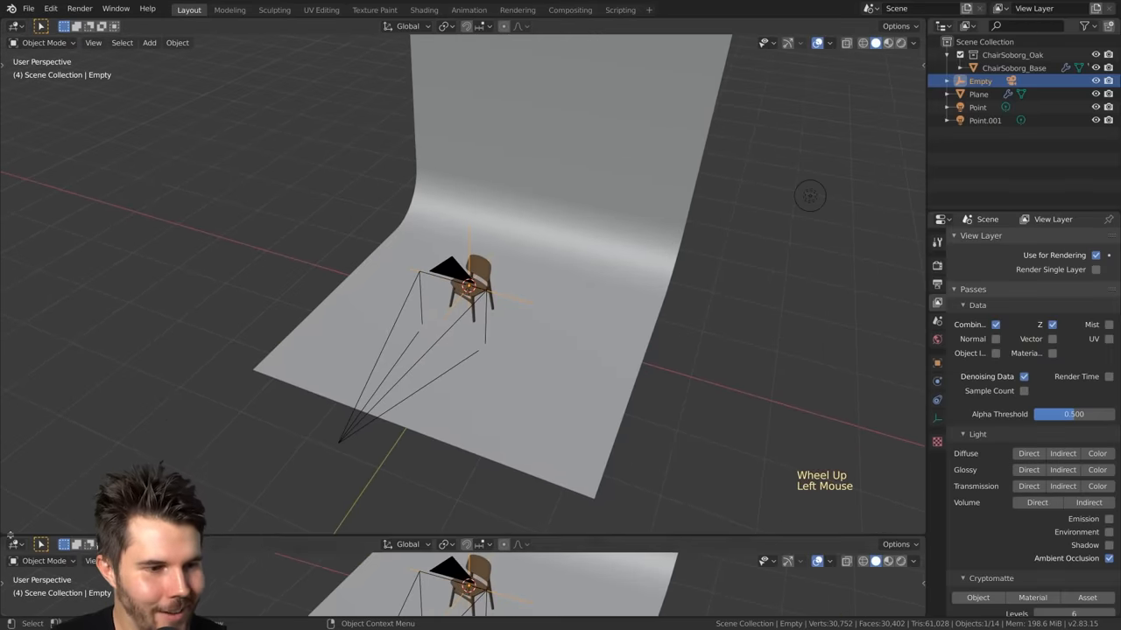
# - In the Timeline, key the empty's rotation at frames 1 and 100, then play the turntable
pyautogui.click(14, 544)
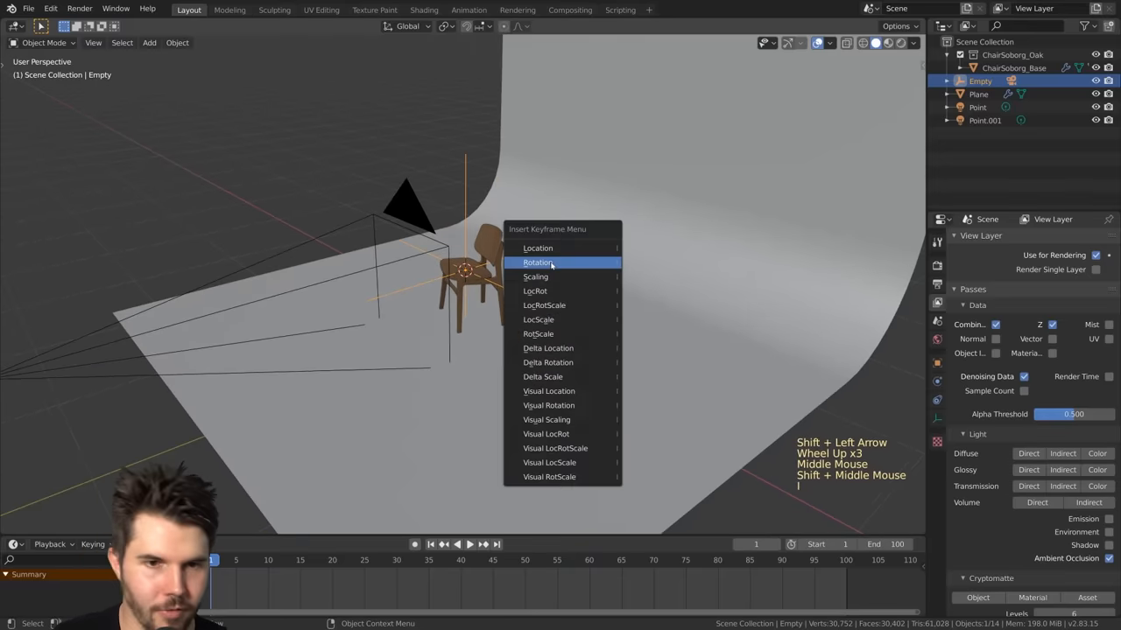
pyautogui.click(537, 262)
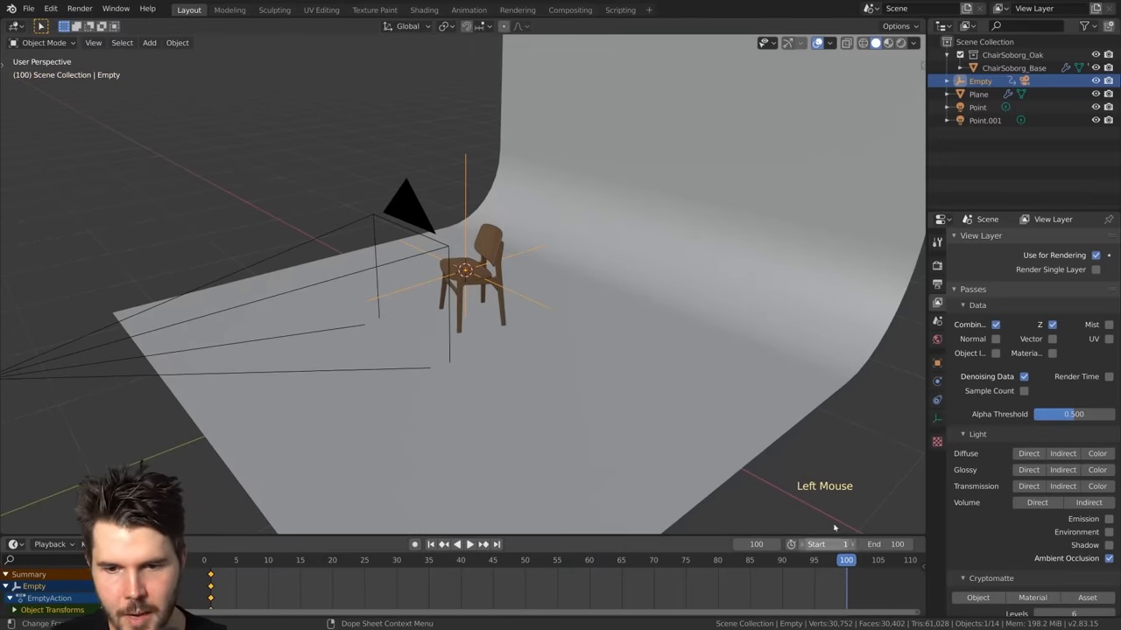
pyautogui.press('KP_0')
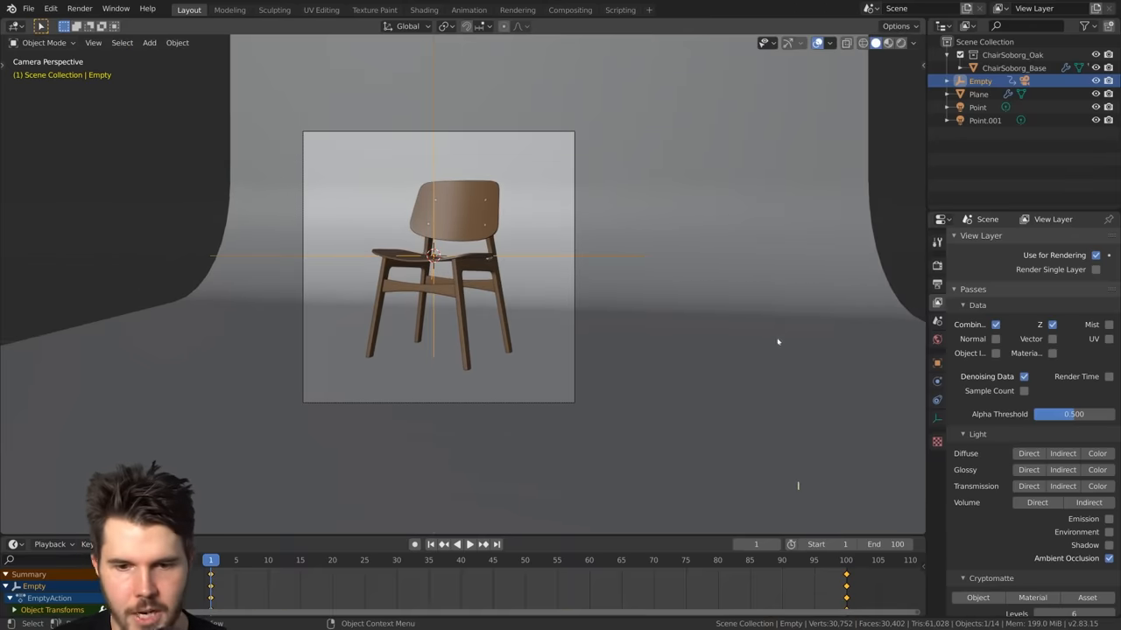
pyautogui.press('space')
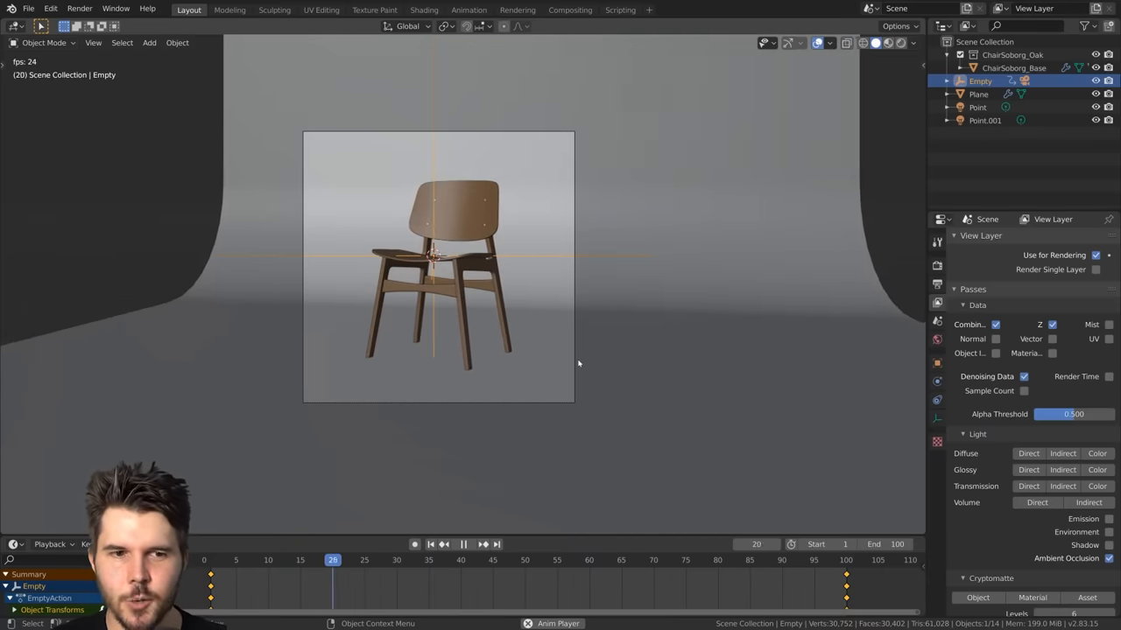
pyautogui.scroll(-3)
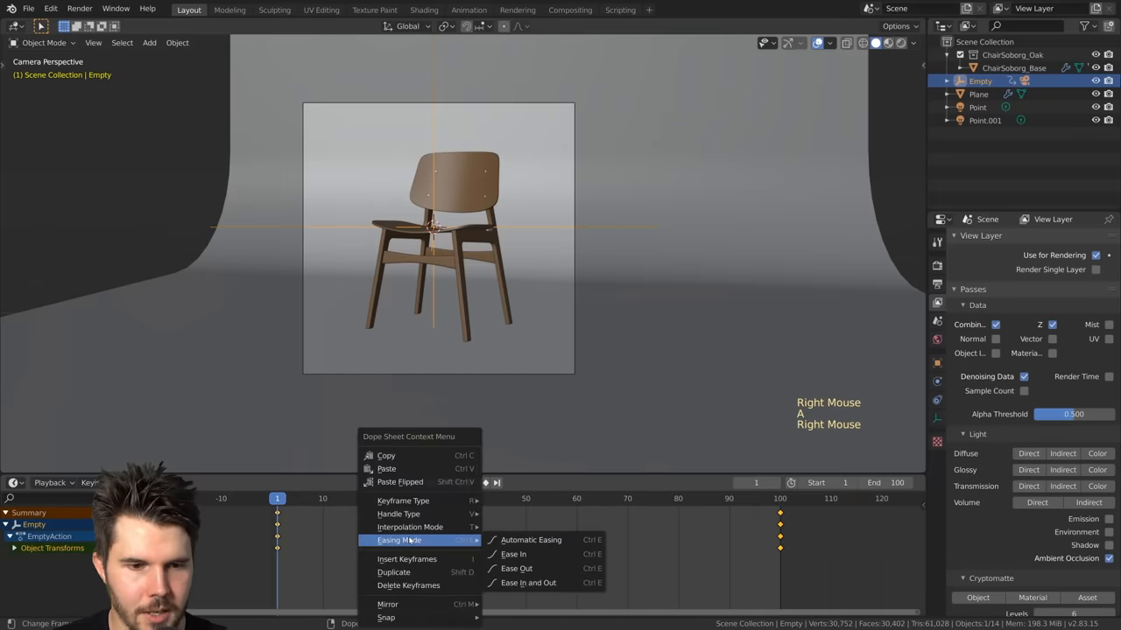
pyautogui.moveTo(410, 527)
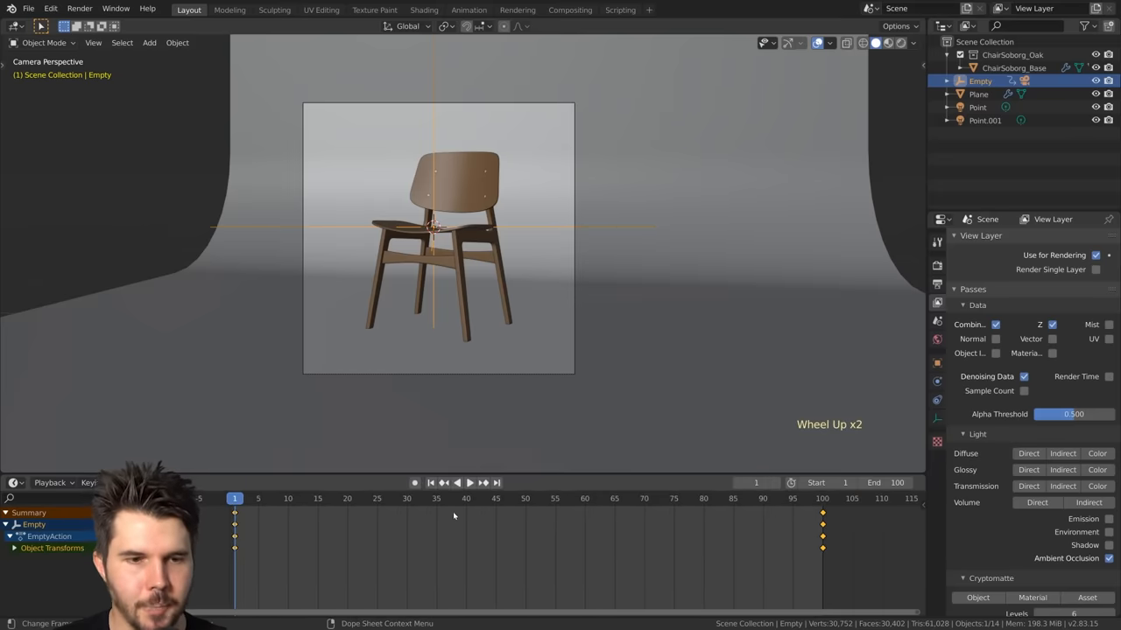
# - Replay the camera turntable animation and stop playback
pyautogui.press('space')
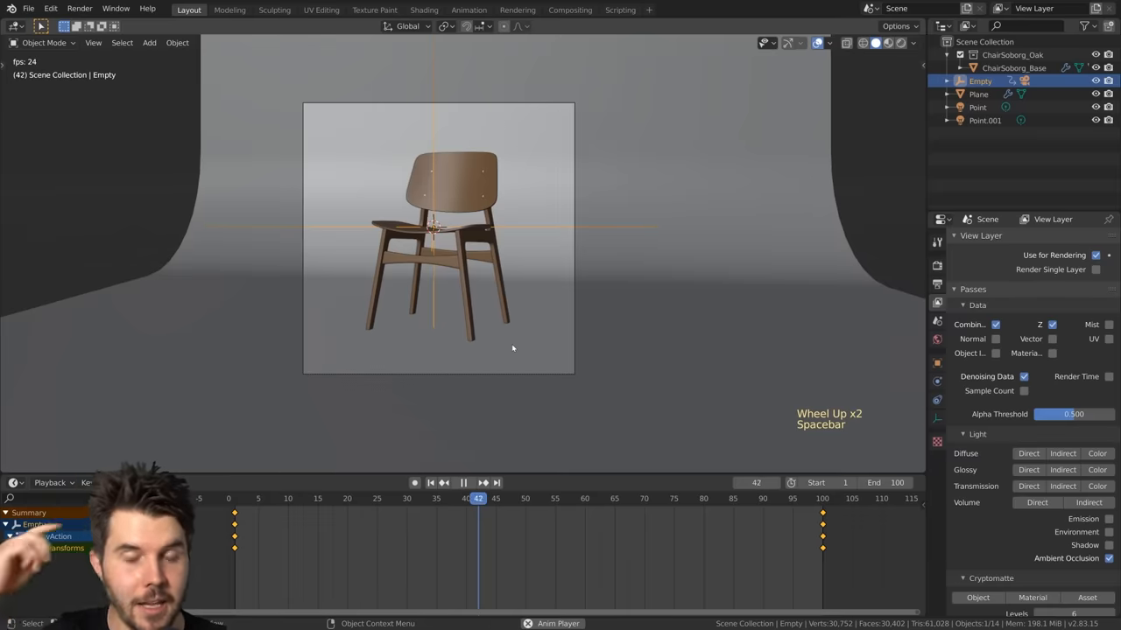
pyautogui.press('space')
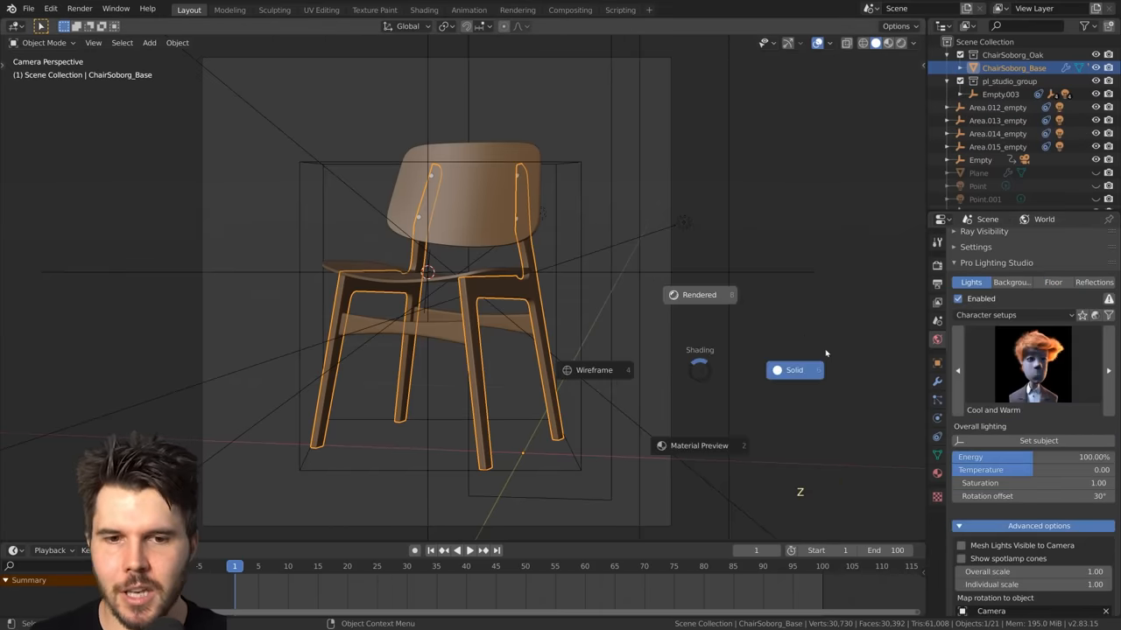
# - Switch the viewport to Rendered shading and cycle through several Pro Lighting Studio presets
pyautogui.click(793, 370)
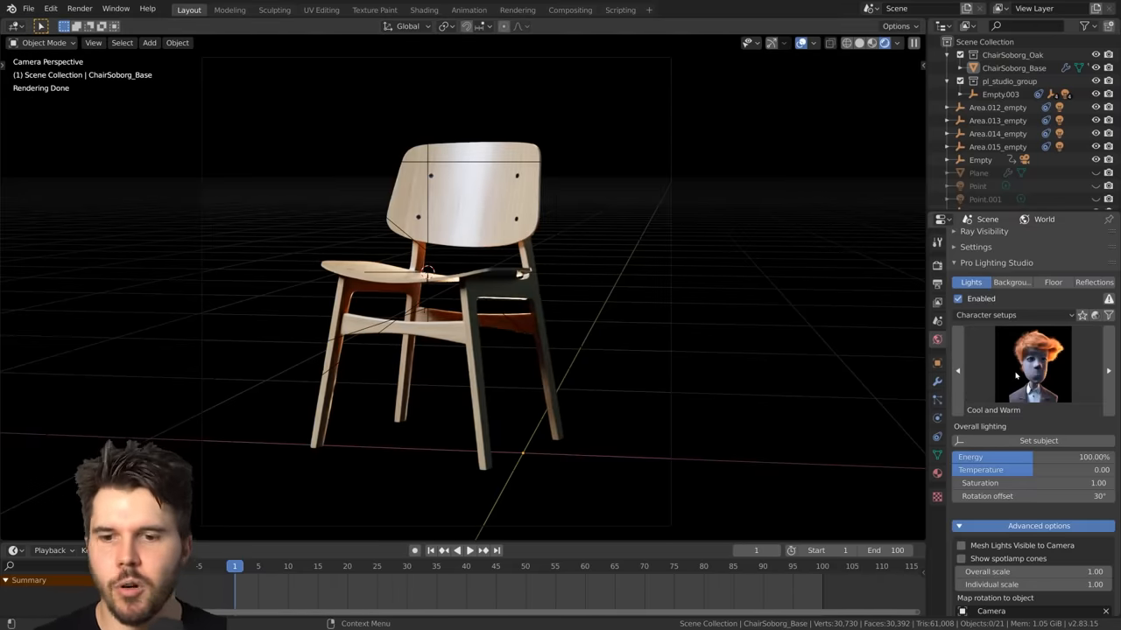
pyautogui.click(1109, 370)
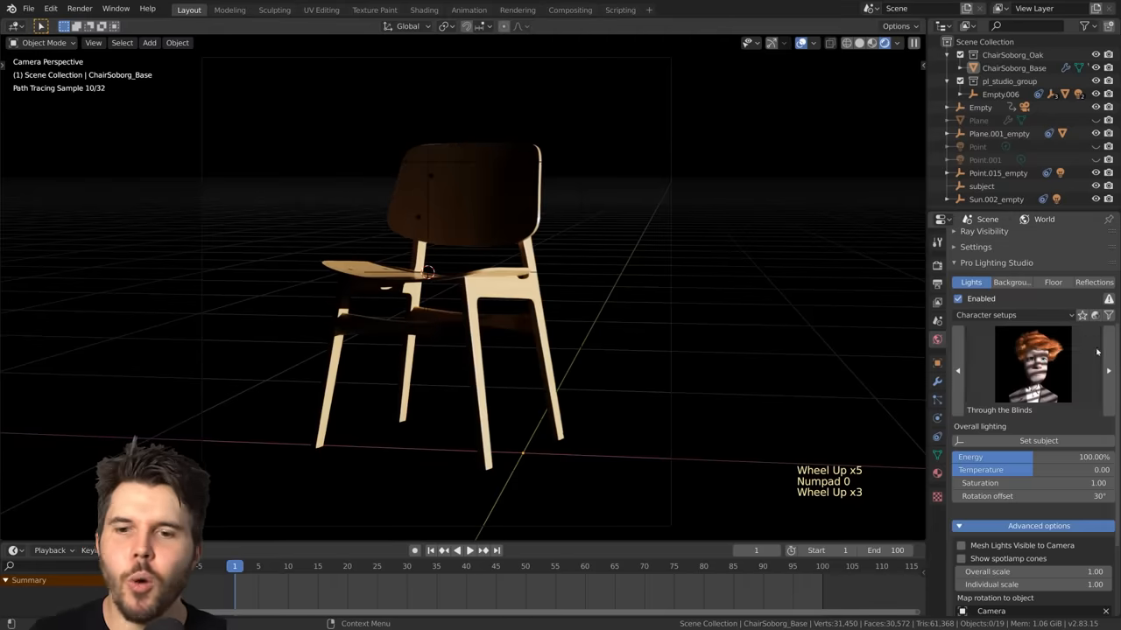
pyautogui.click(1108, 370)
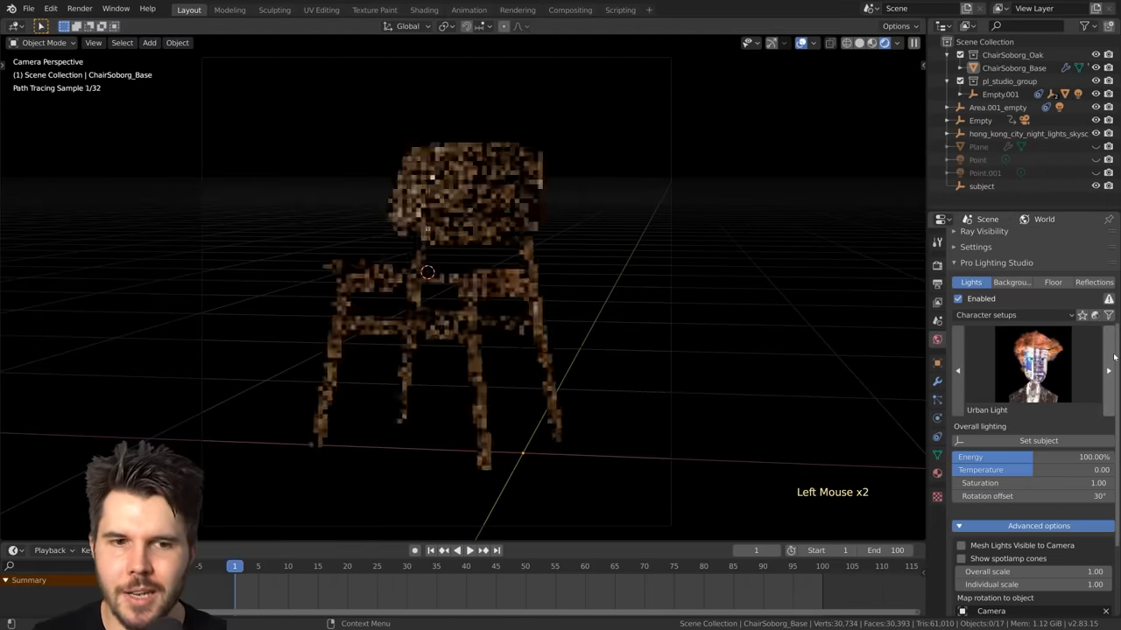
pyautogui.click(1108, 370)
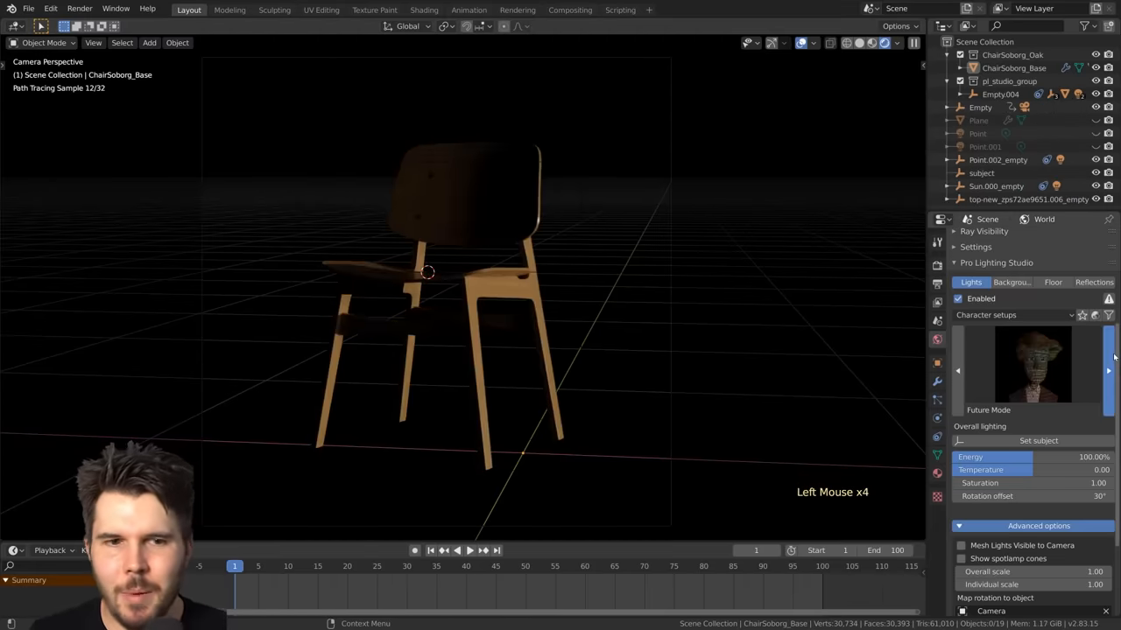
# - Change the preset category to Object setups, choose Three point, and show Floor settings
pyautogui.click(1015, 316)
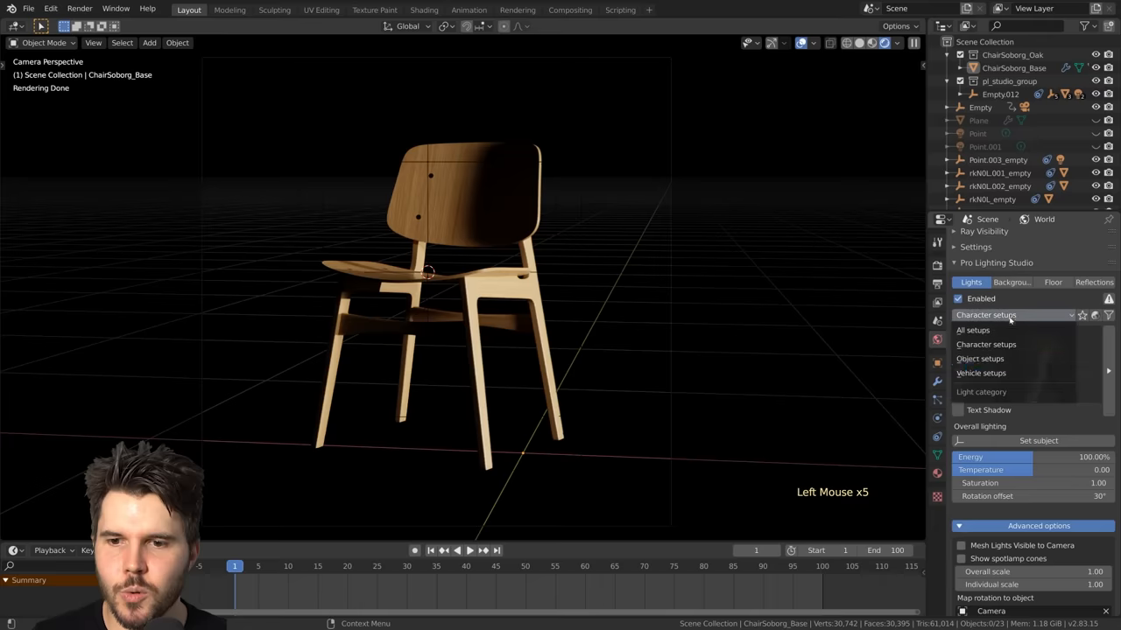
pyautogui.click(979, 358)
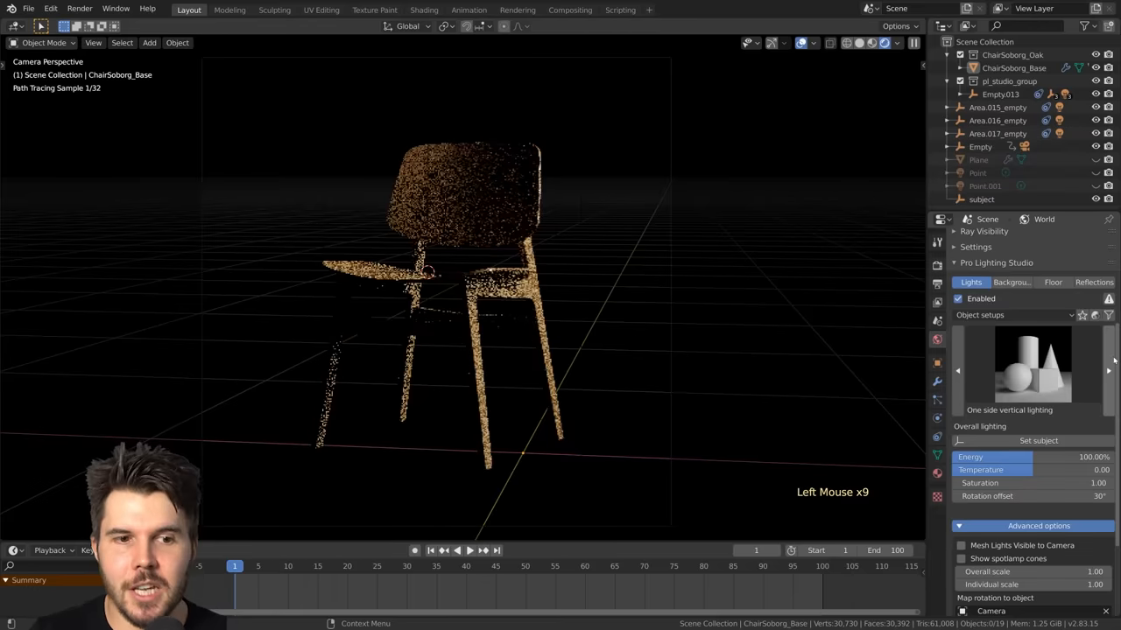
pyautogui.click(1108, 370)
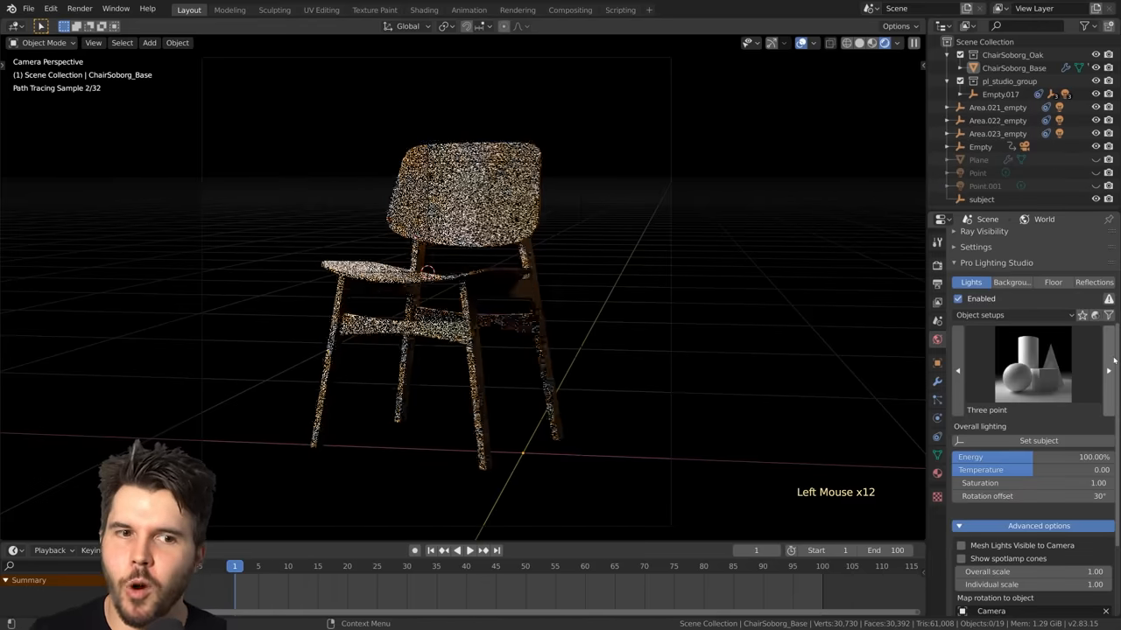
pyautogui.click(1053, 282)
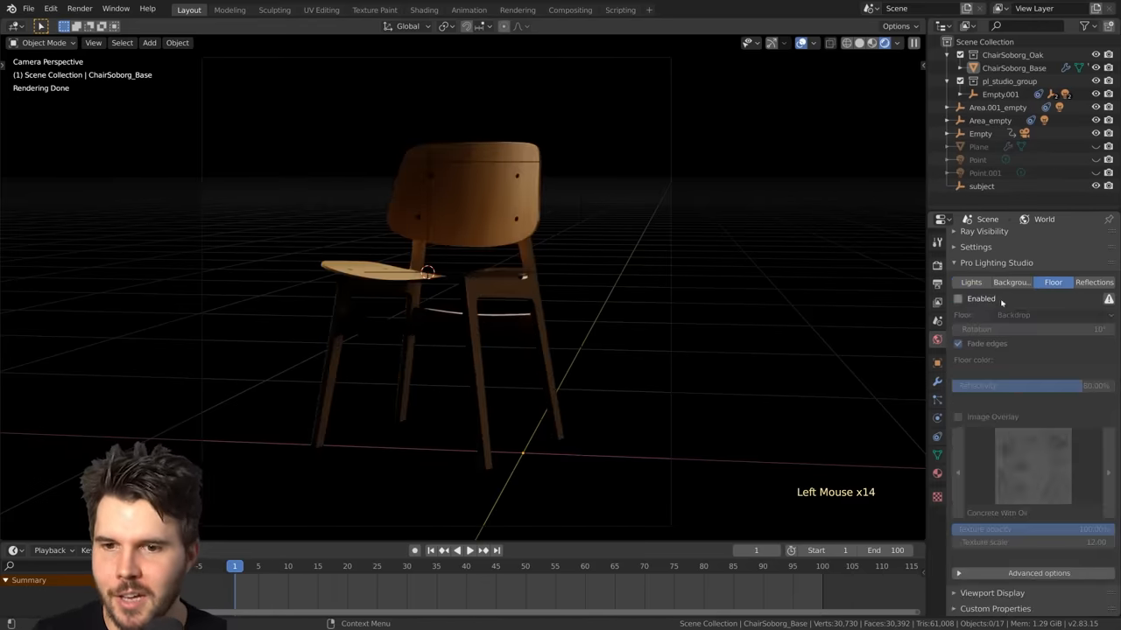
# - Enable the backdrop floor with its concrete overlay off, and enable Simple 01 reflections
pyautogui.click(957, 299)
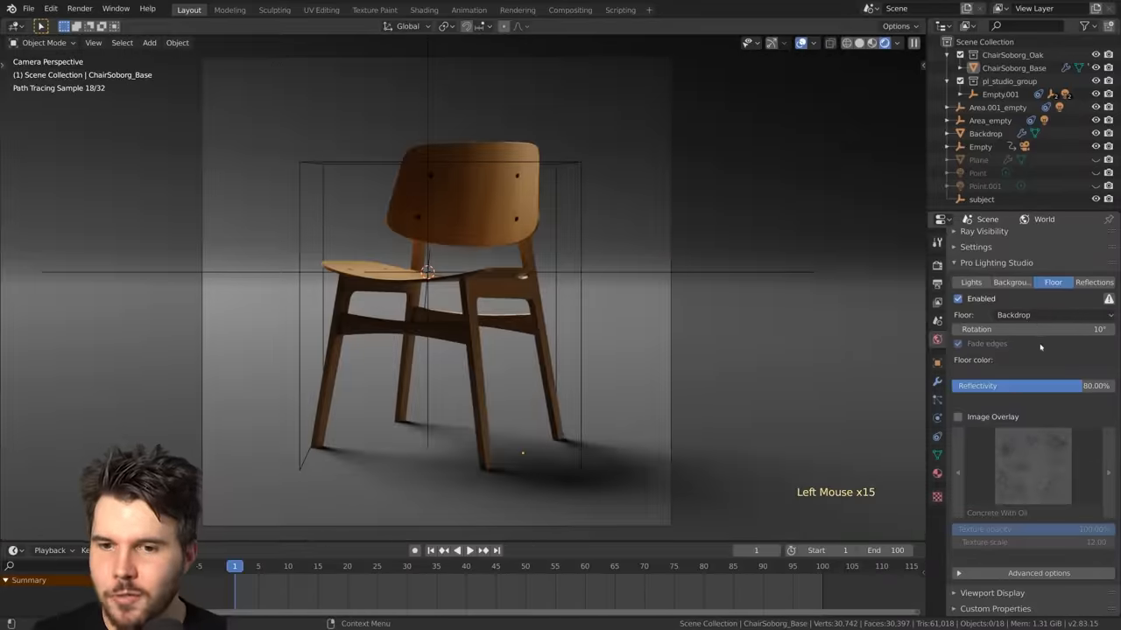
pyautogui.click(956, 417)
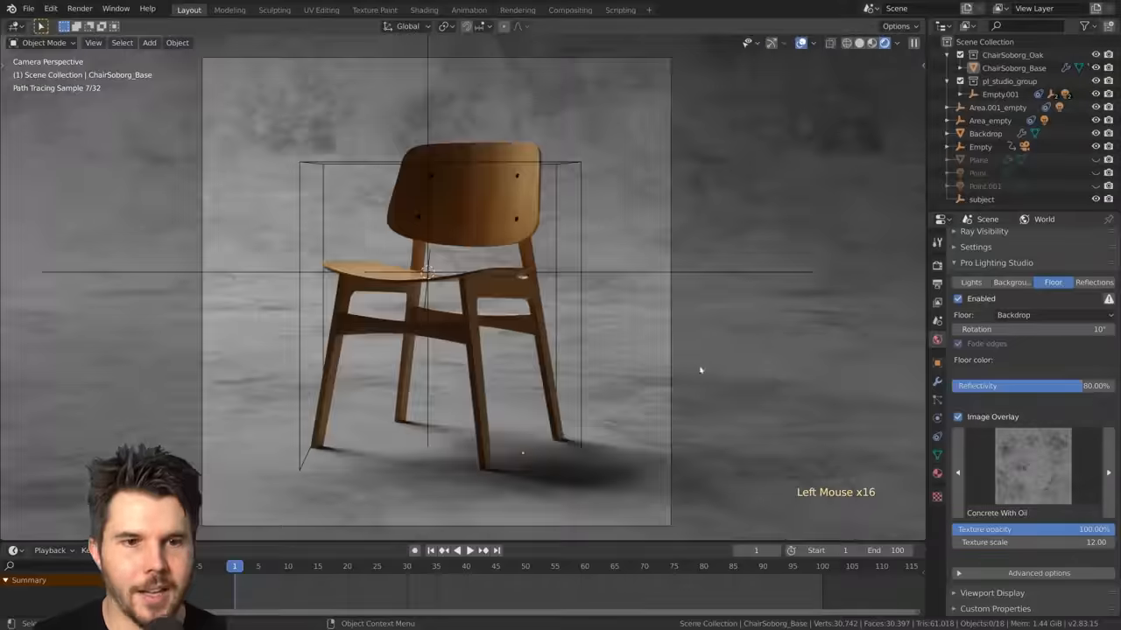
pyautogui.click(957, 417)
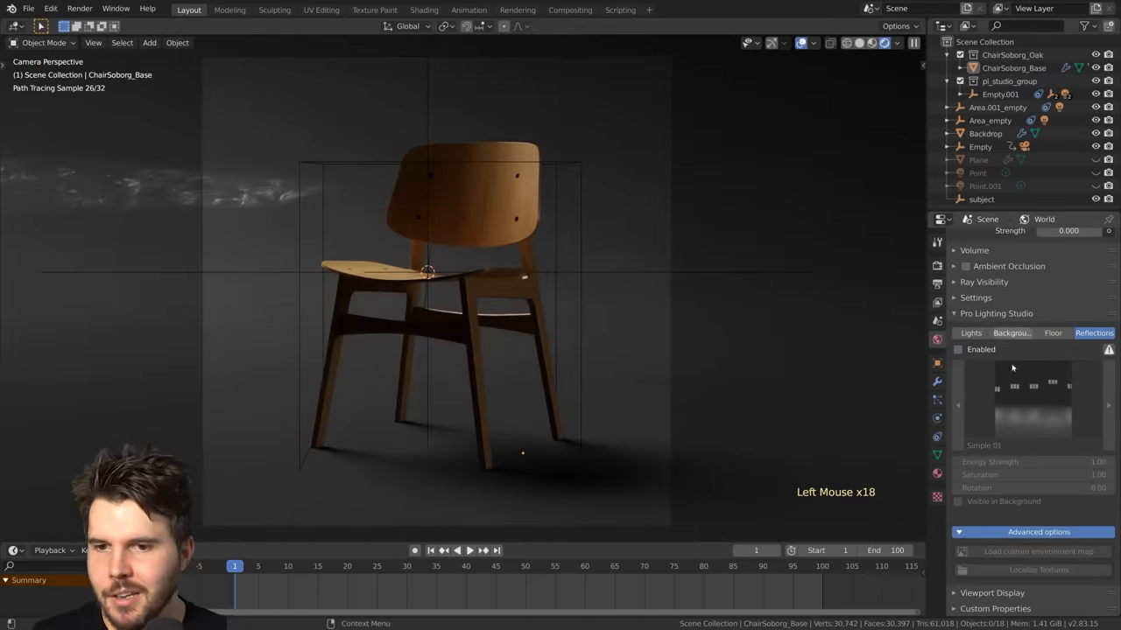
pyautogui.click(957, 349)
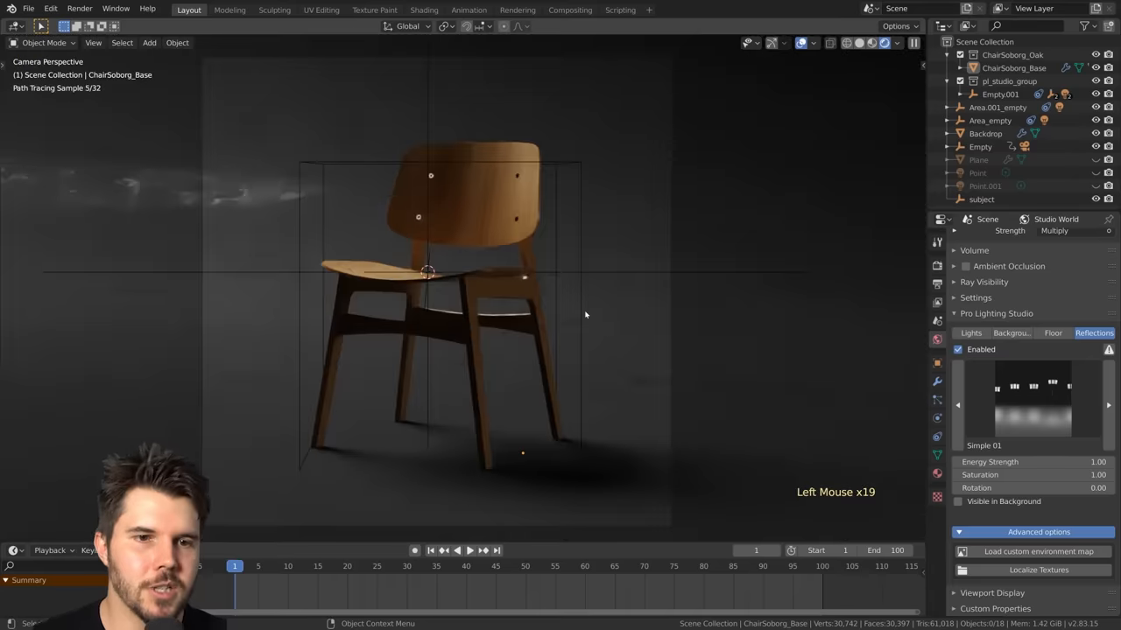